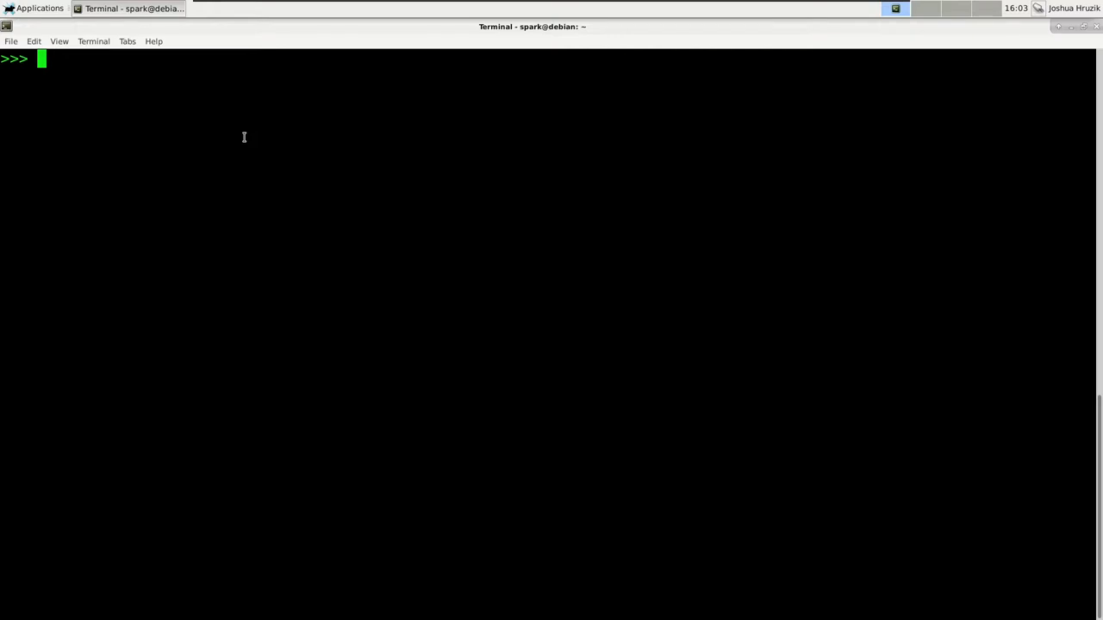
# Step: Load /home/spark/titanic.csv into DataFrame 'titanic' with header and inferSchema set True
pyautogui.write('tit')
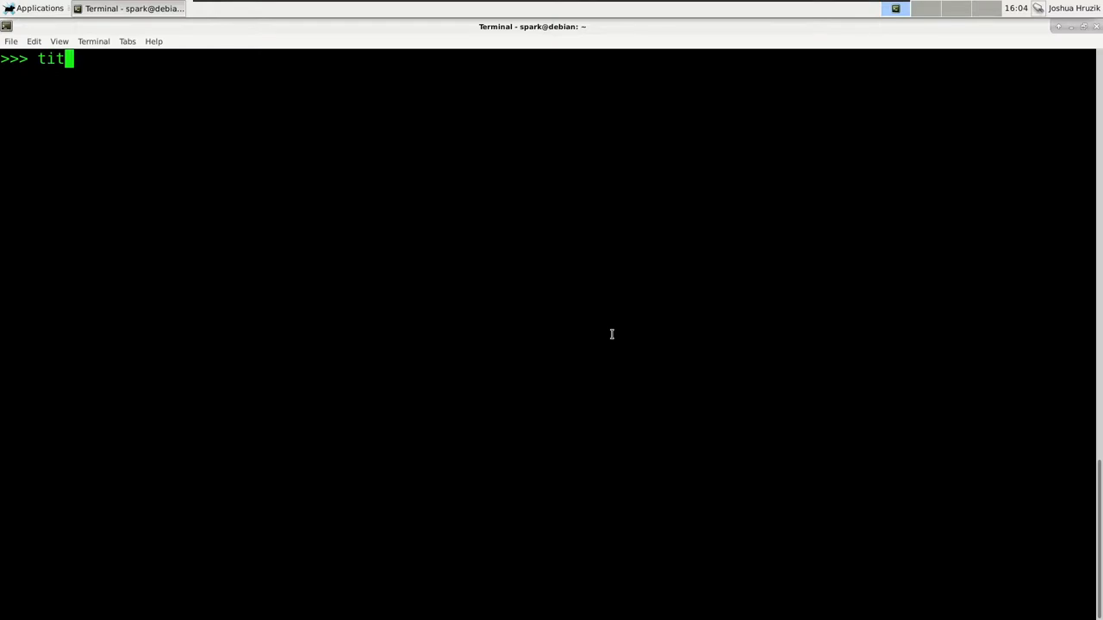
pyautogui.write('anic = spar')
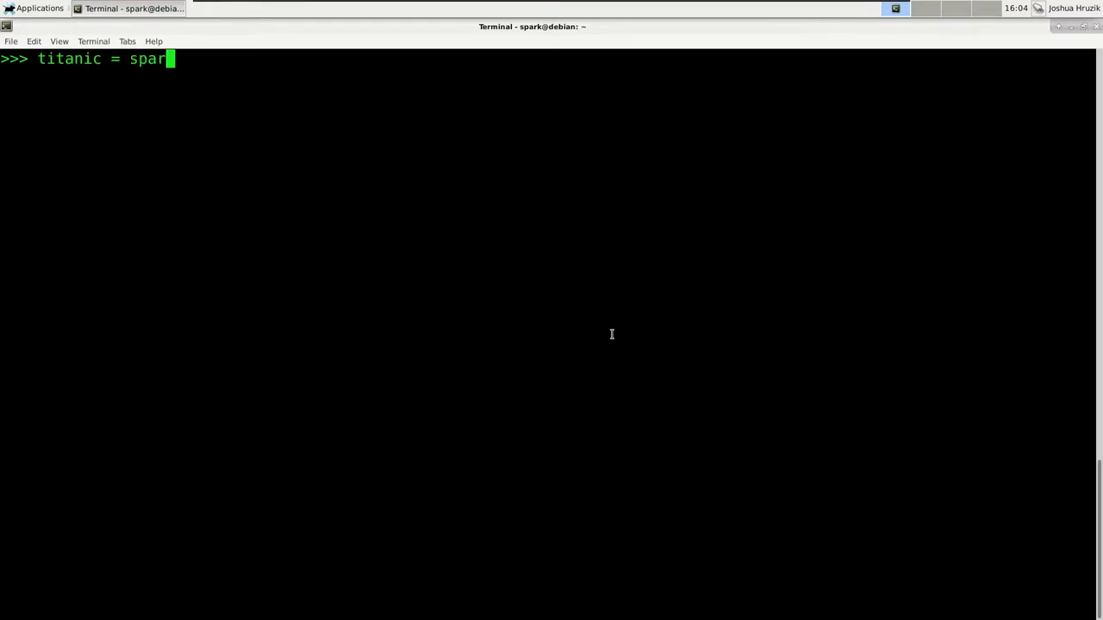
pyautogui.write('k.read.')
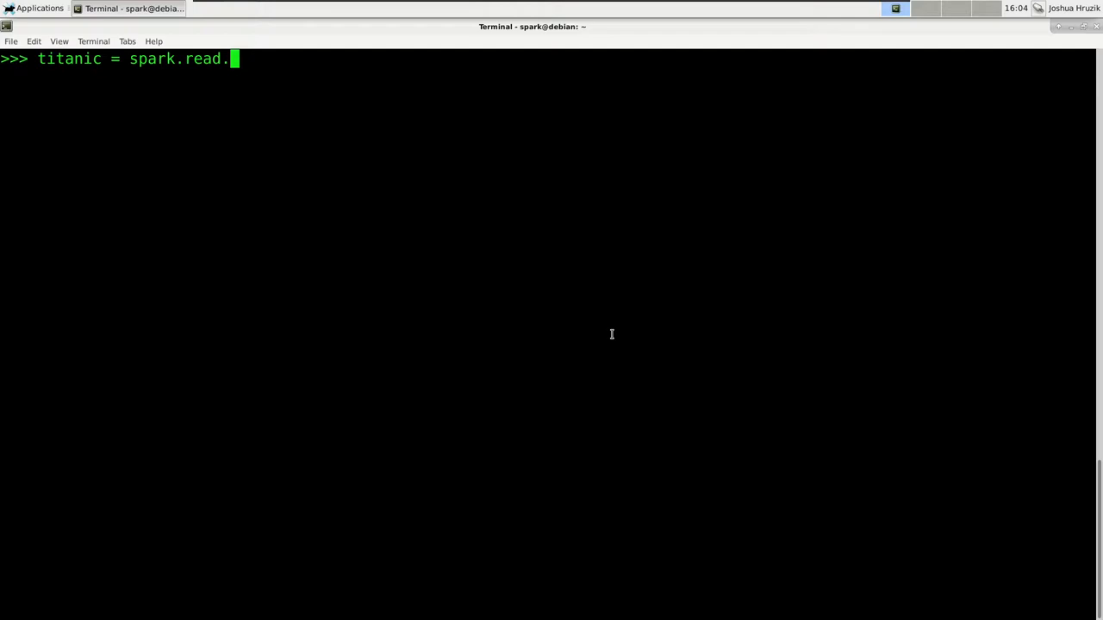
pyautogui.write('format("csv')
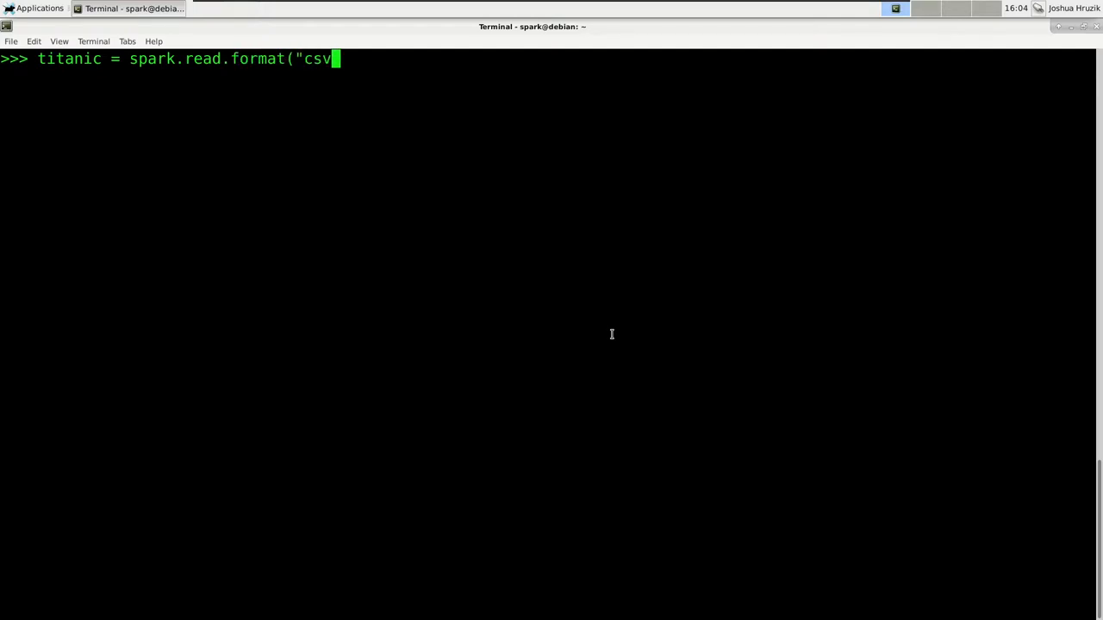
pyautogui.write('").\\')
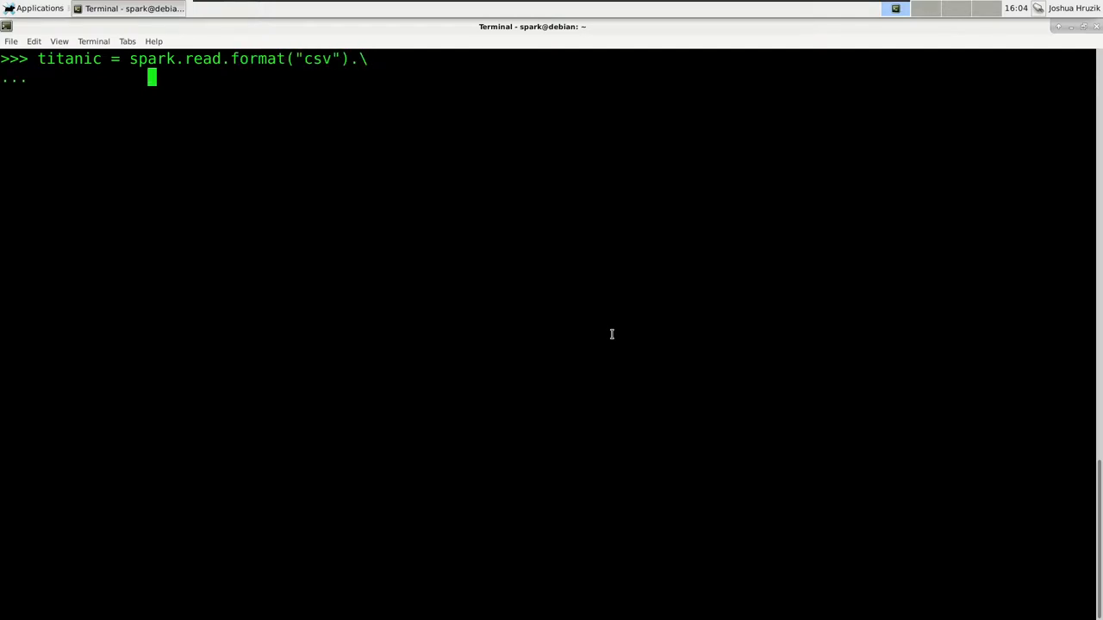
pyautogui.write('opti')
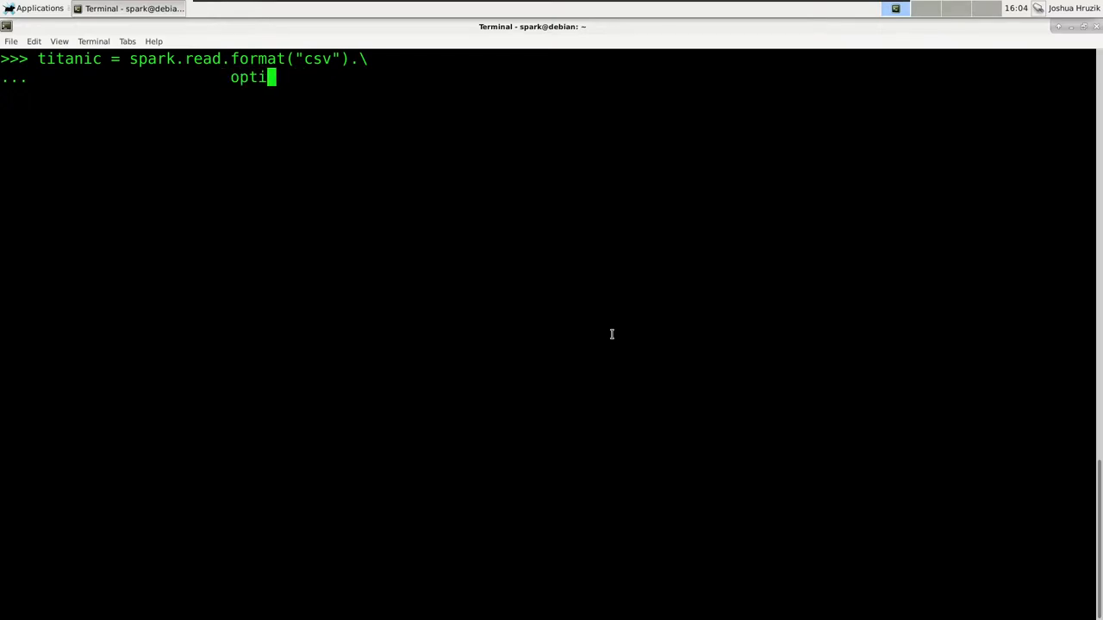
pyautogui.write('on("s')
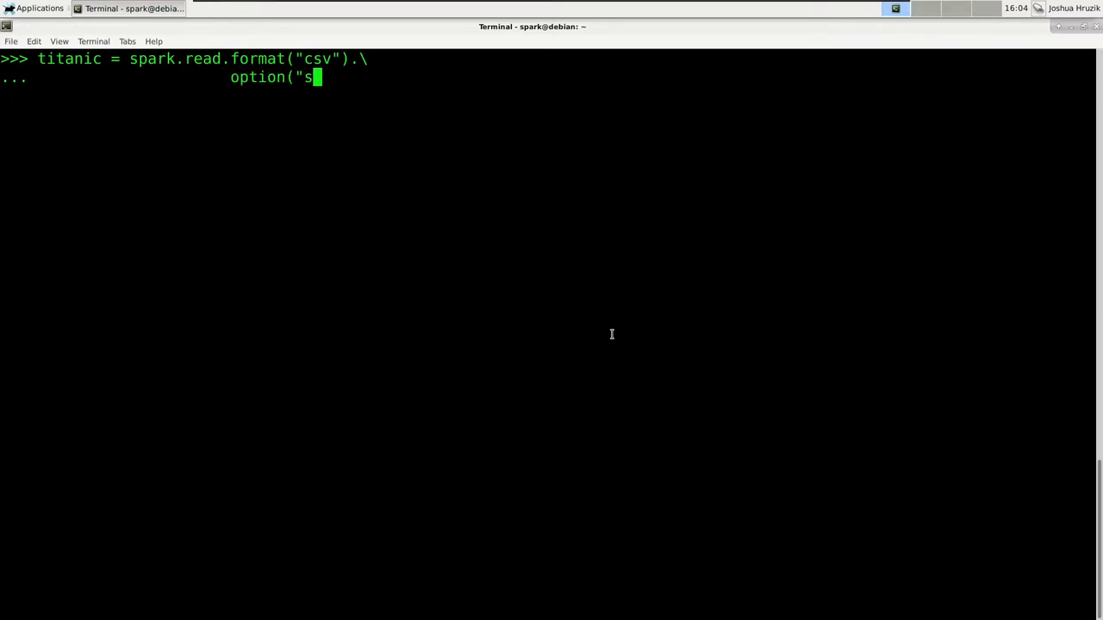
pyautogui.write('epa')
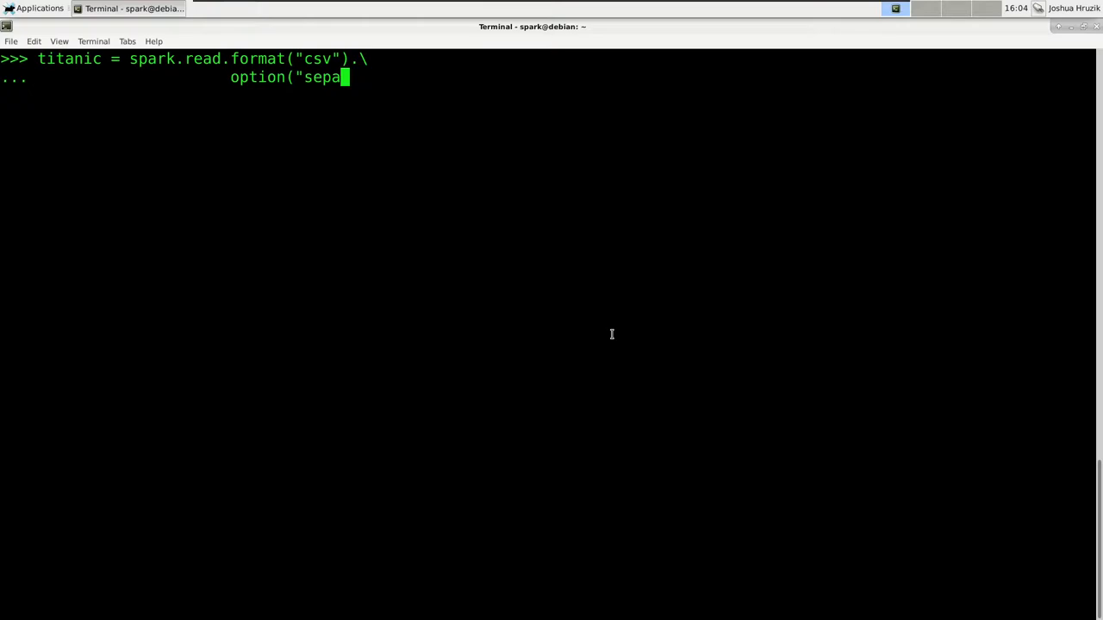
pyautogui.write('rator", ",").')
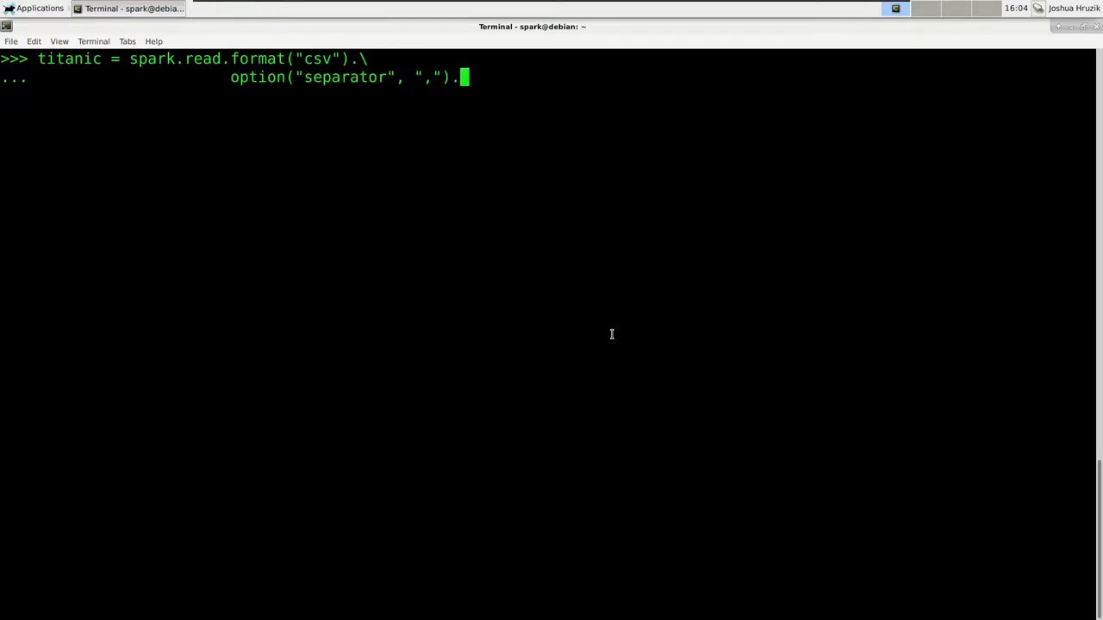
pyautogui.write('\\')
pyautogui.write('option("h')
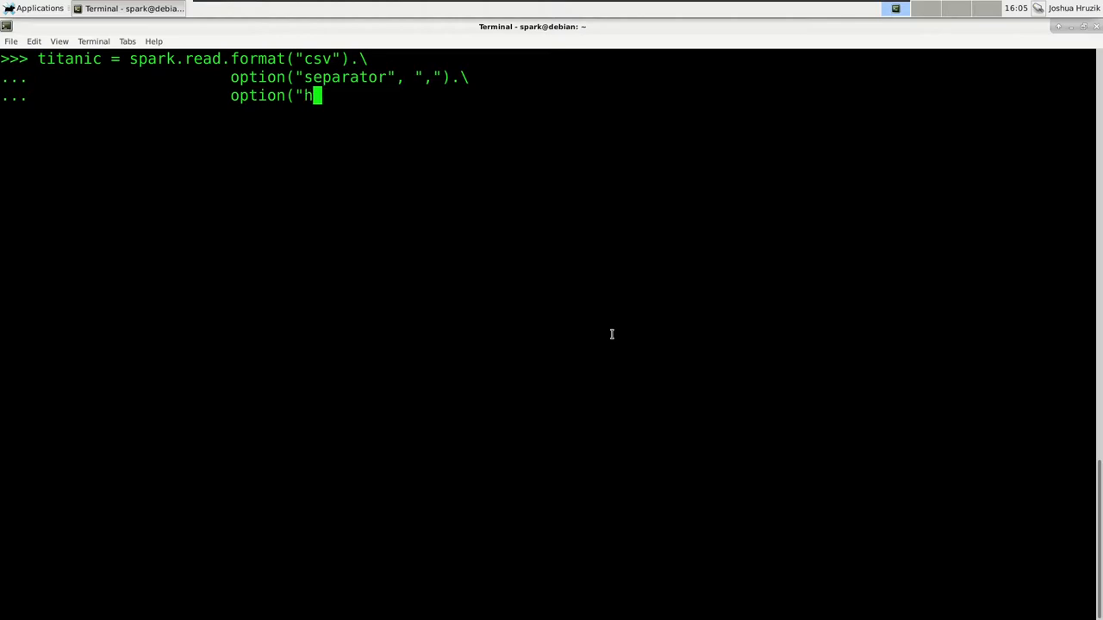
pyautogui.write('eader", True).\\')
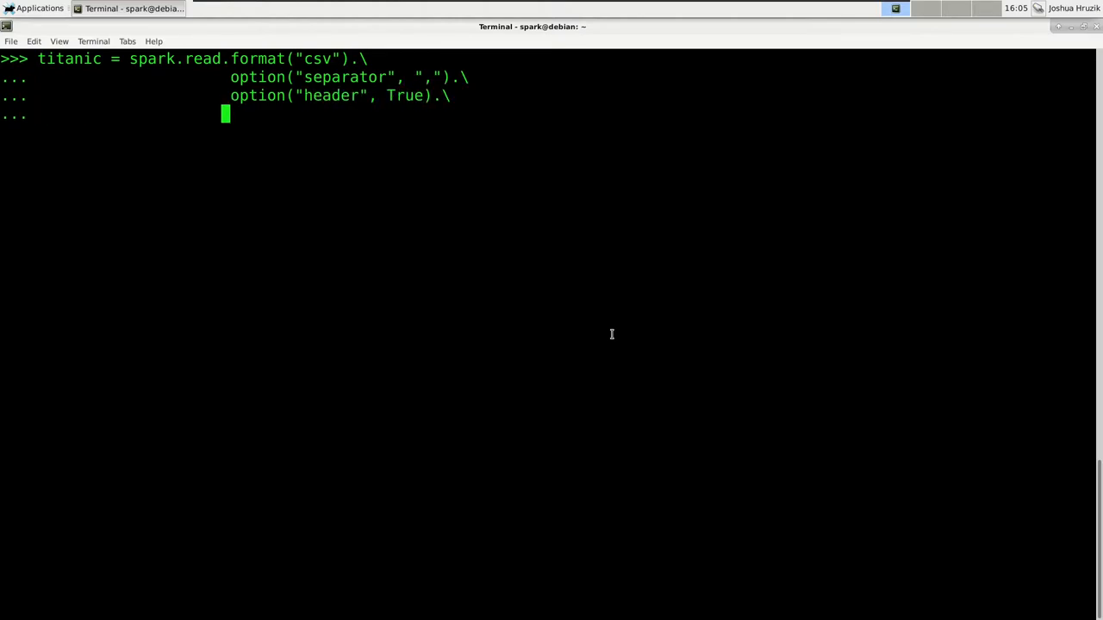
pyautogui.write('option("')
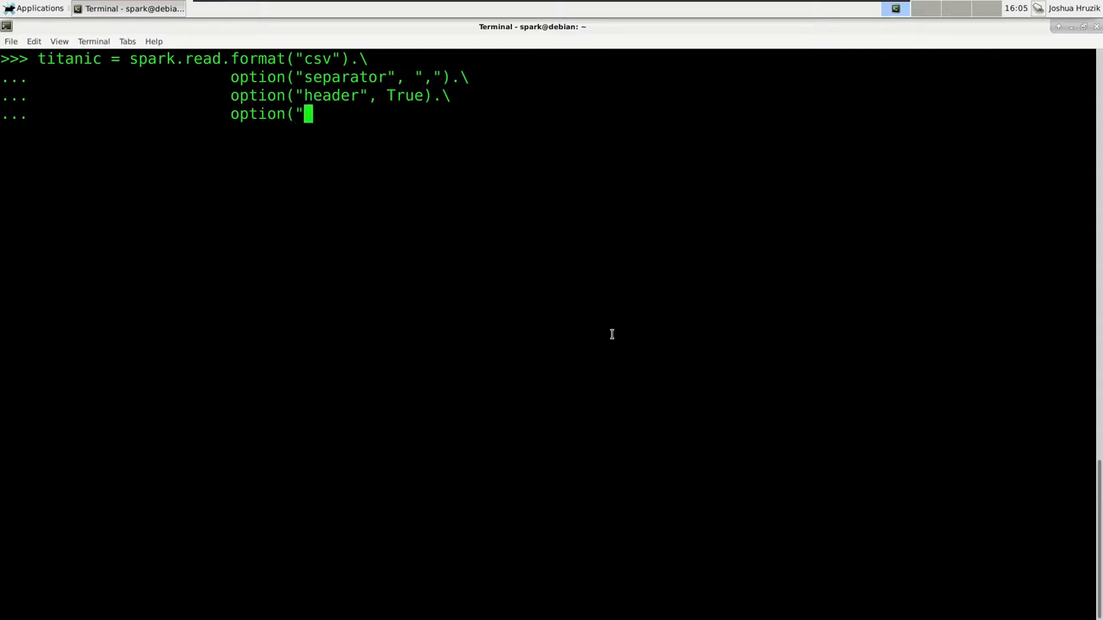
pyautogui.write('inferS')
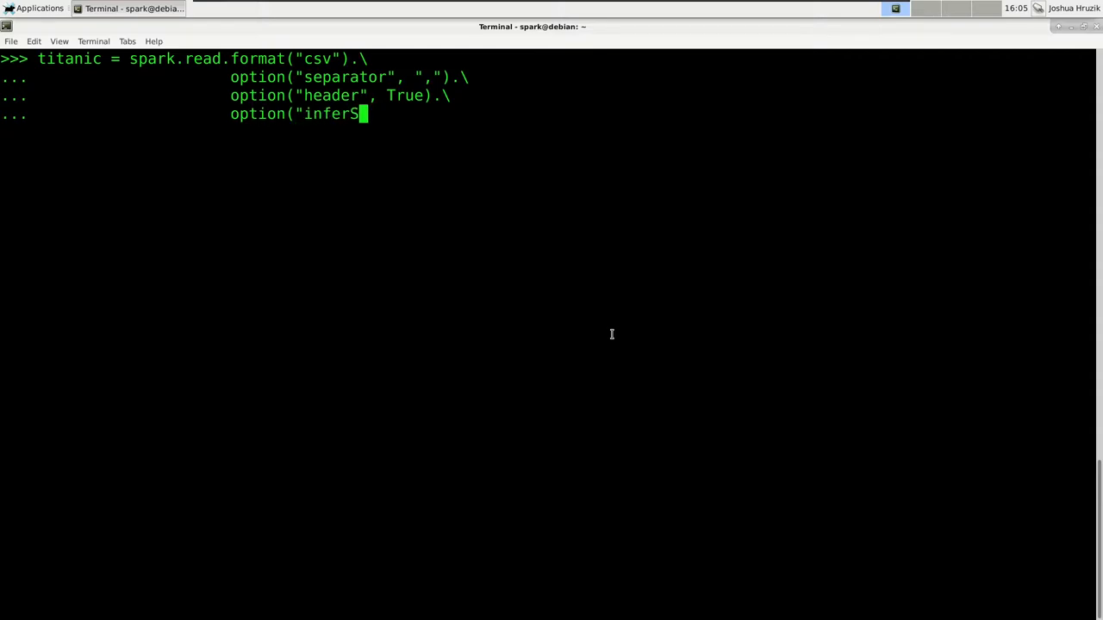
pyautogui.write('chema", True')
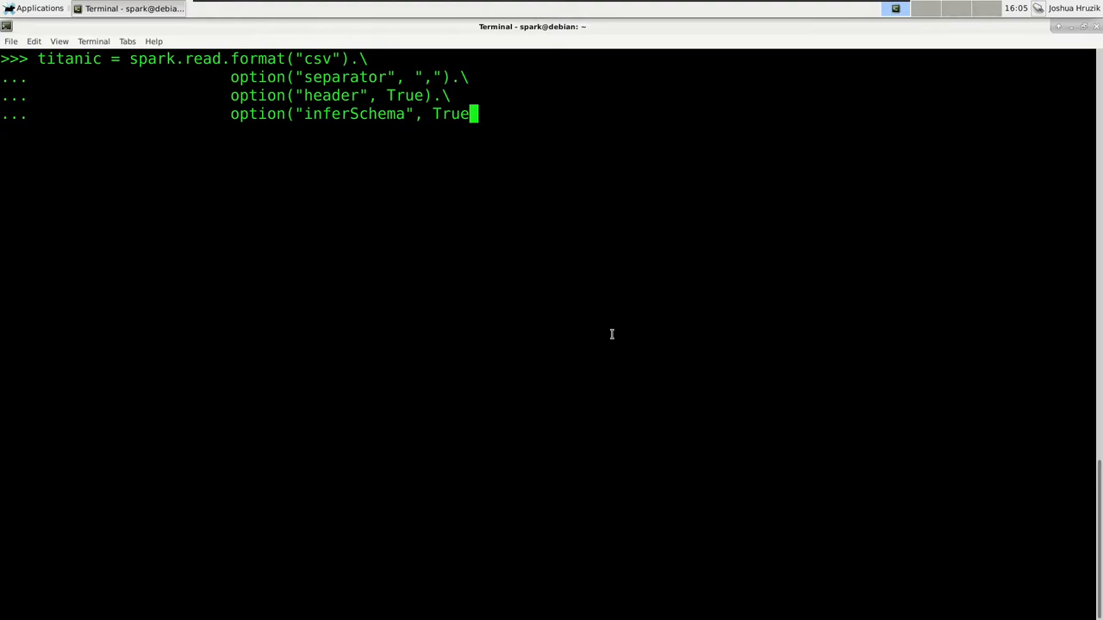
pyautogui.write(').\\')
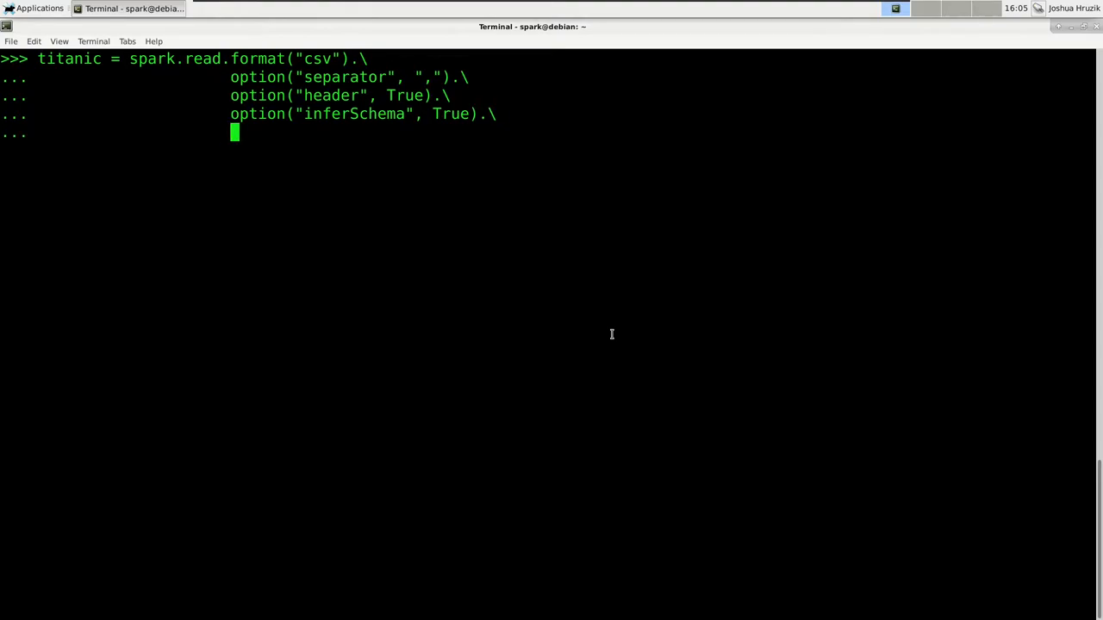
pyautogui.write('load("')
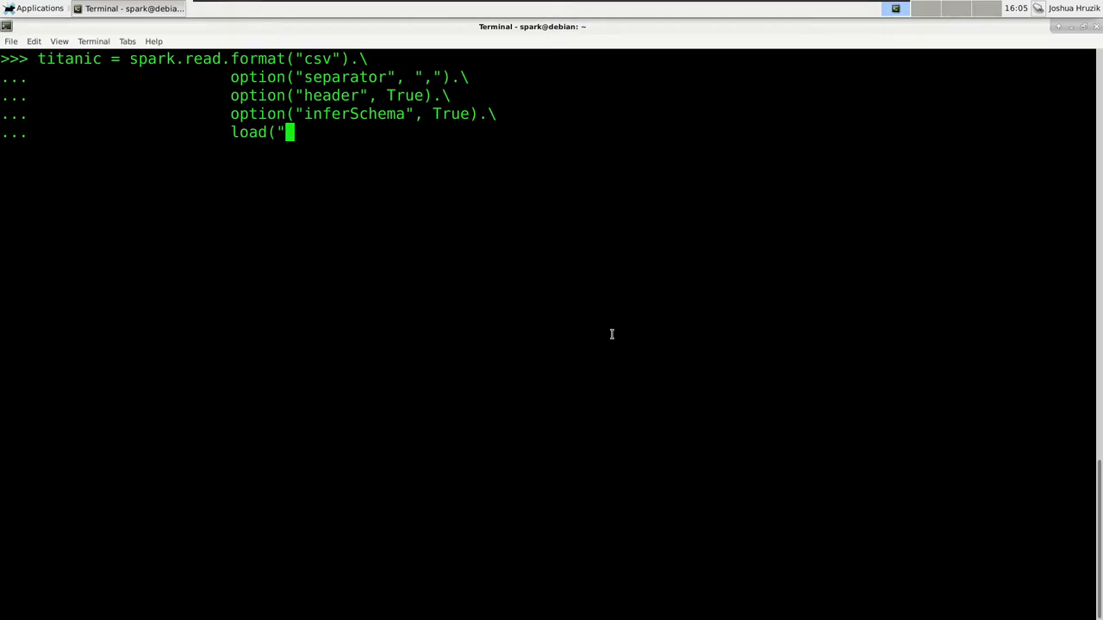
pyautogui.write('file:')
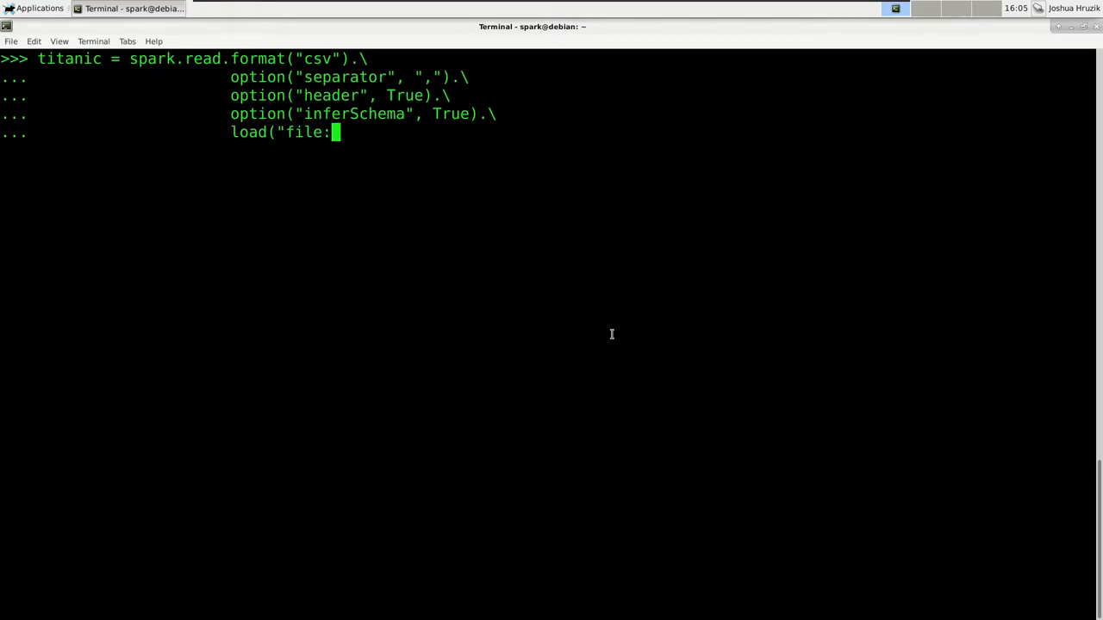
pyautogui.write('///home')
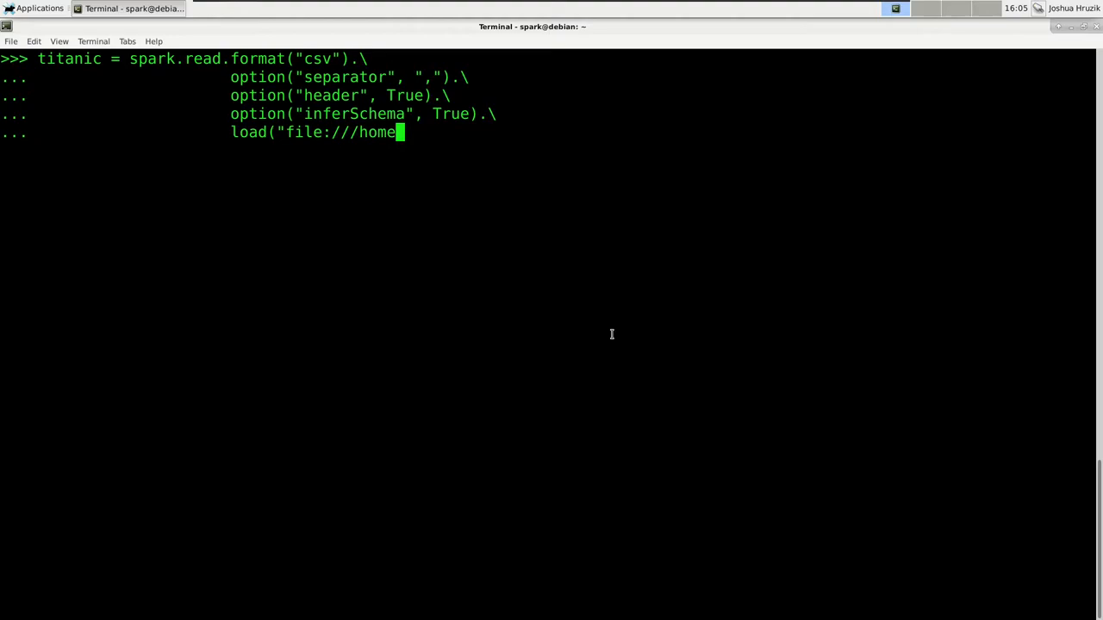
pyautogui.write('/spark/')
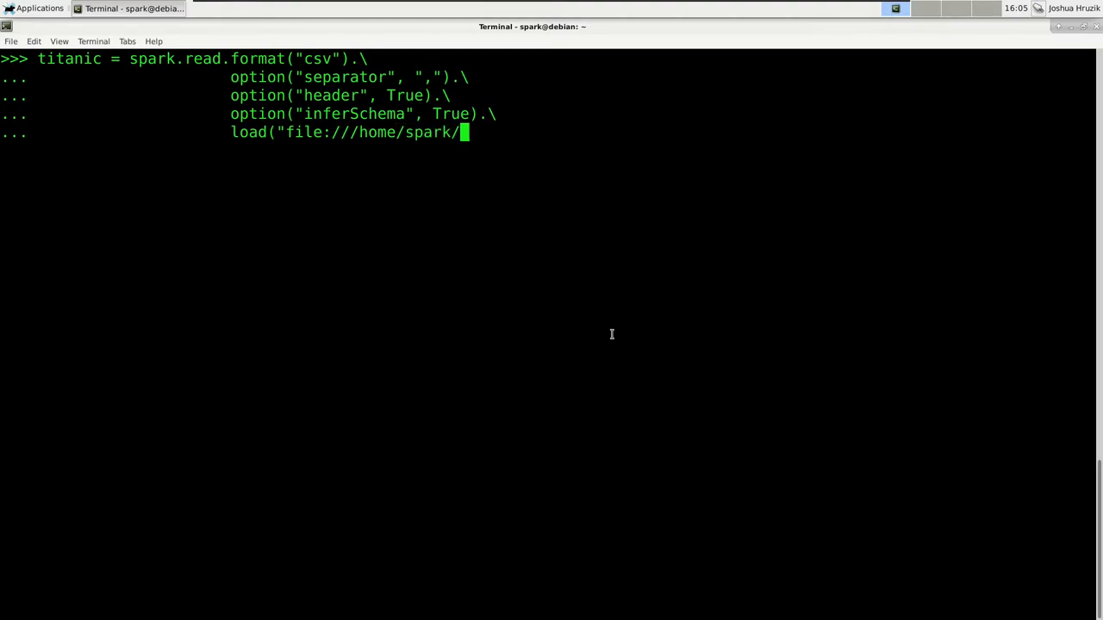
pyautogui.write('titanic.c')
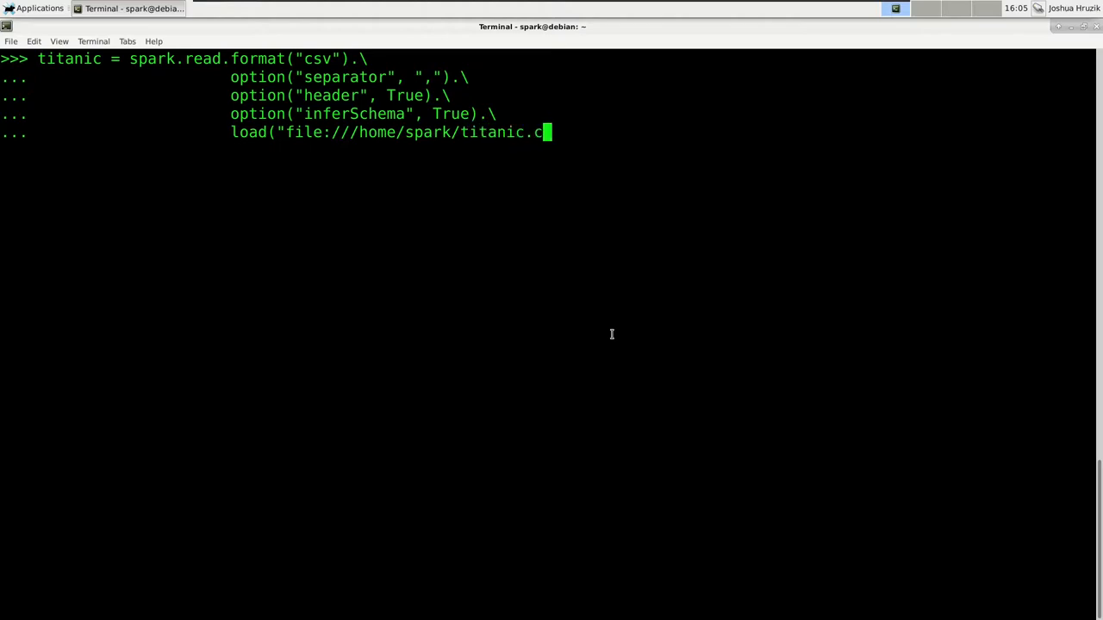
pyautogui.write('sv")')
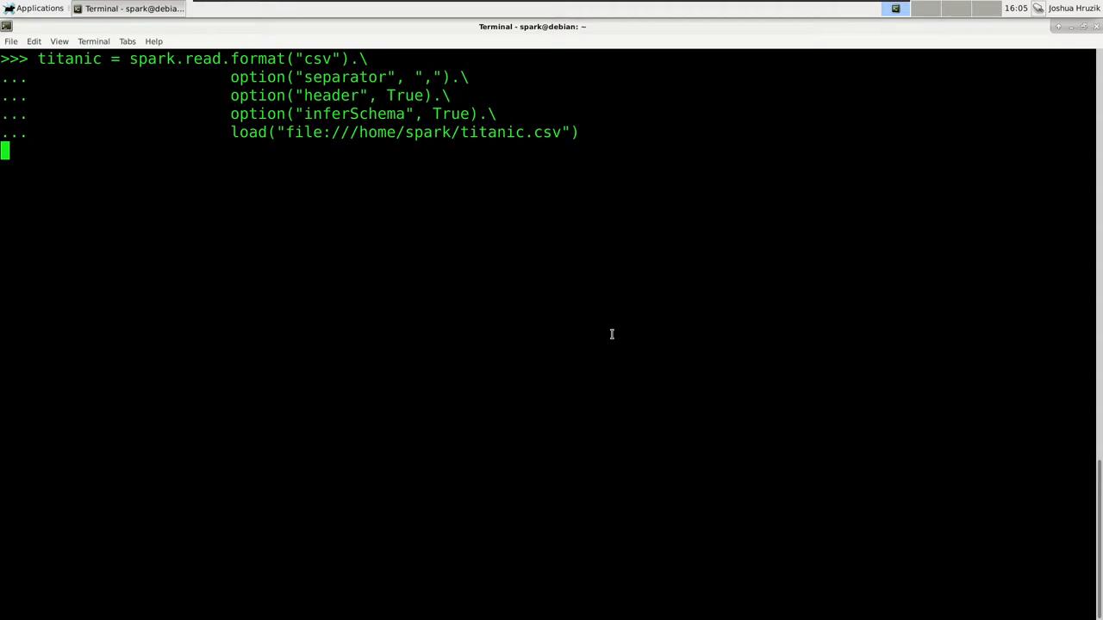
pyautogui.press('Return')
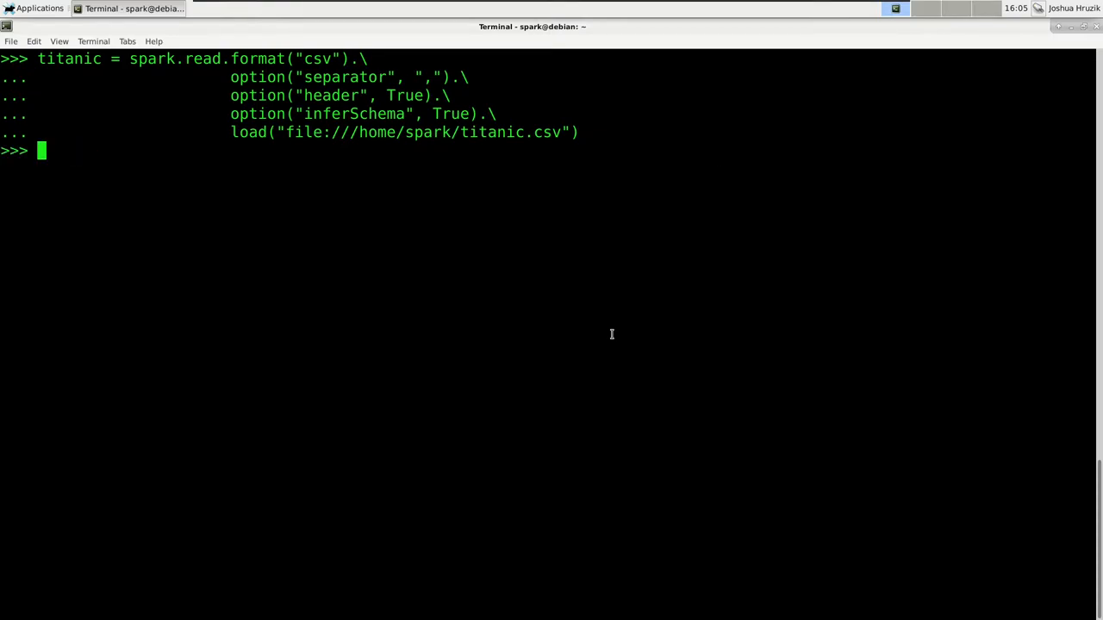
# Step: Run titanic.show() to preview the loaded passenger data
pyautogui.write('titanic.show()')
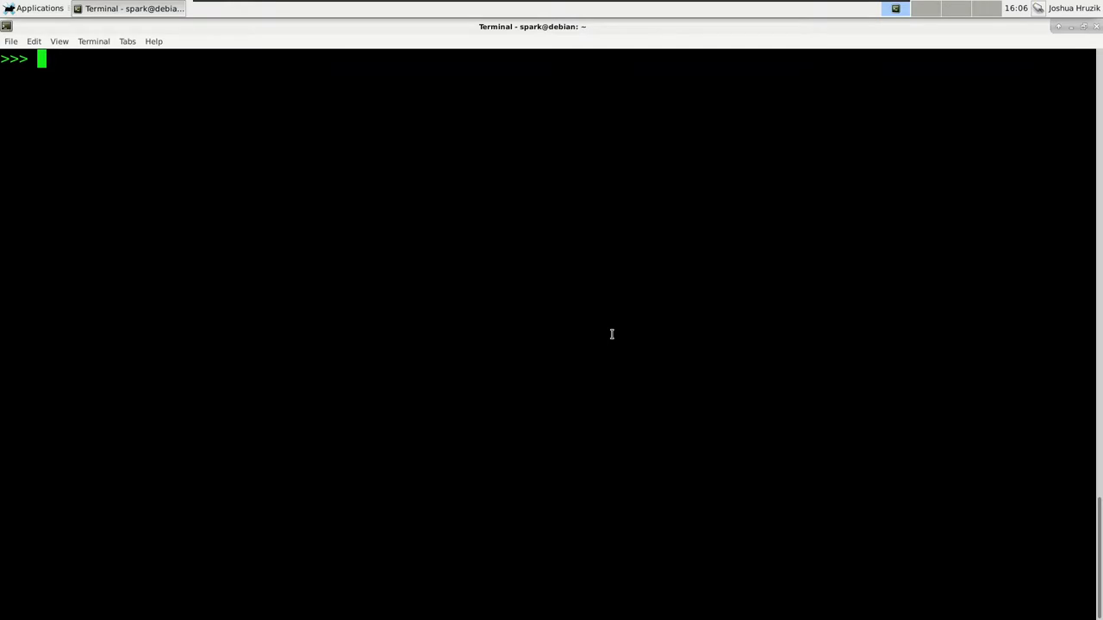
# Step: Show titanic's Name and Survived columns, then show all columns
pyautogui.write('titanic.')
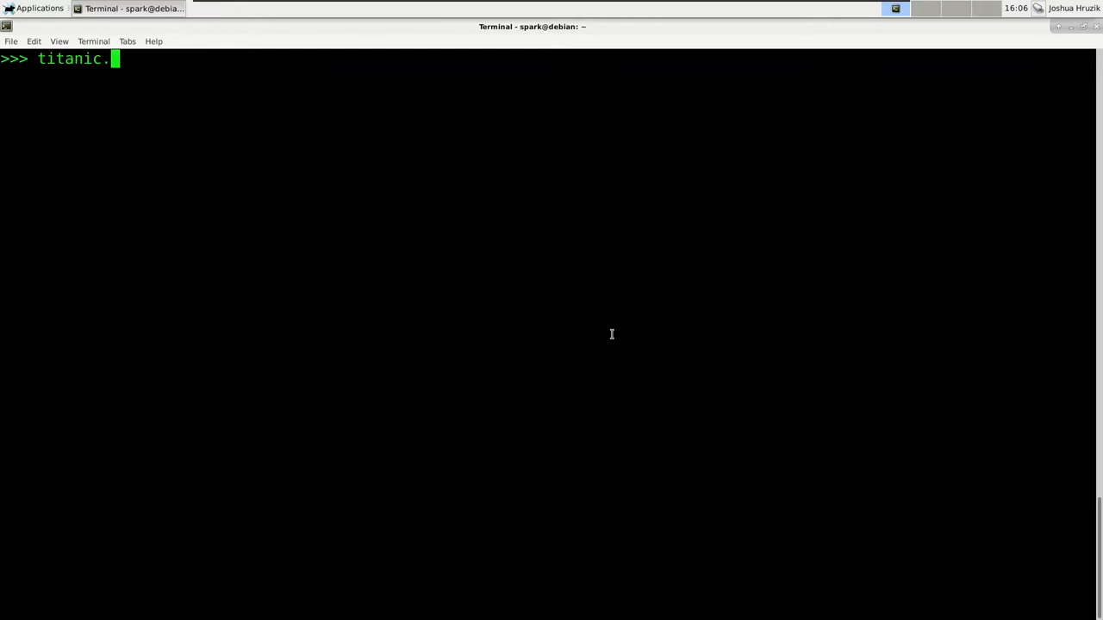
pyautogui.write('select("')
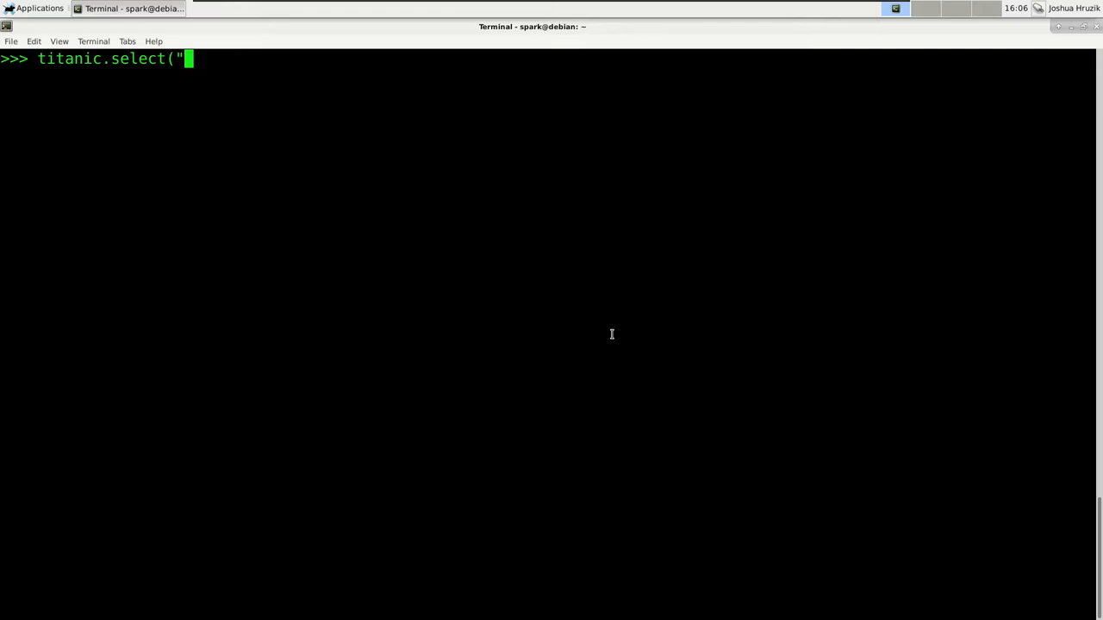
pyautogui.write('Name", "S')
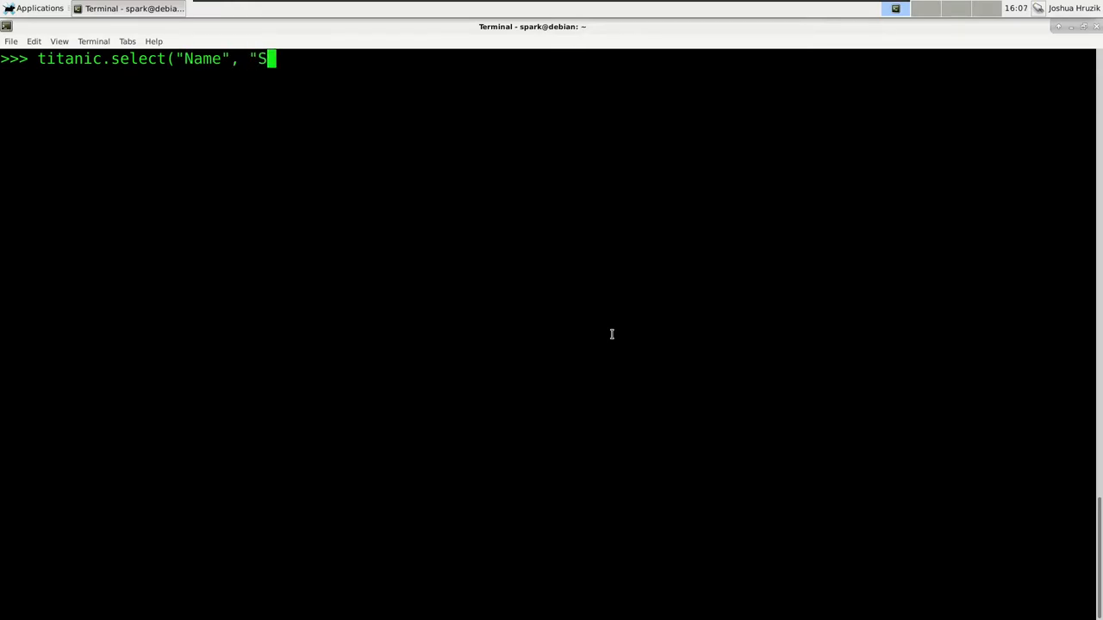
pyautogui.write('urvived"')
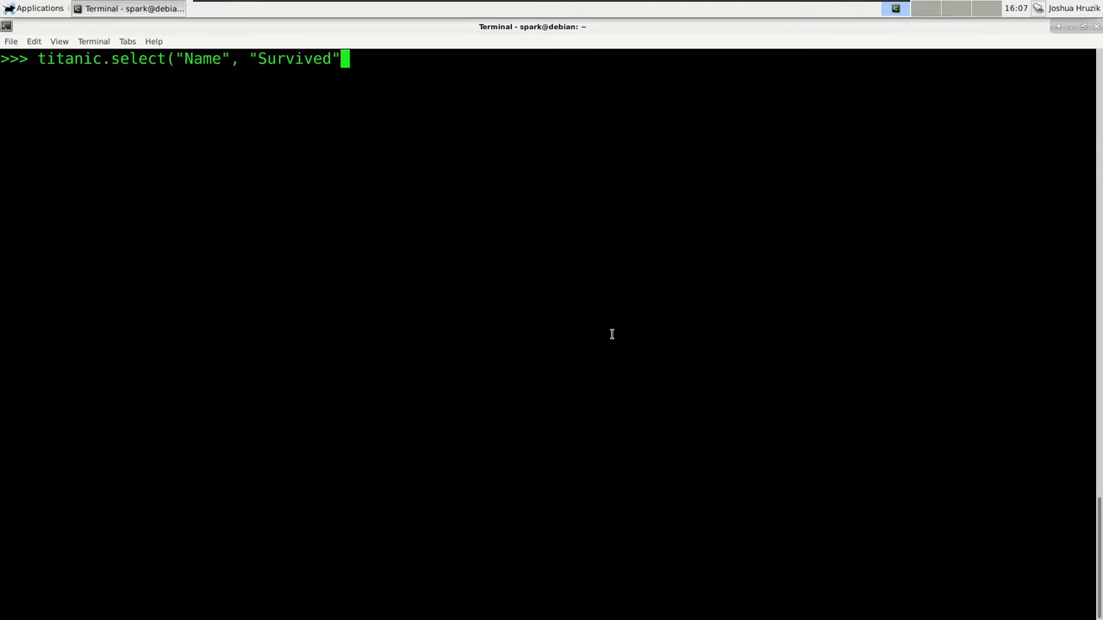
pyautogui.write(').show()')
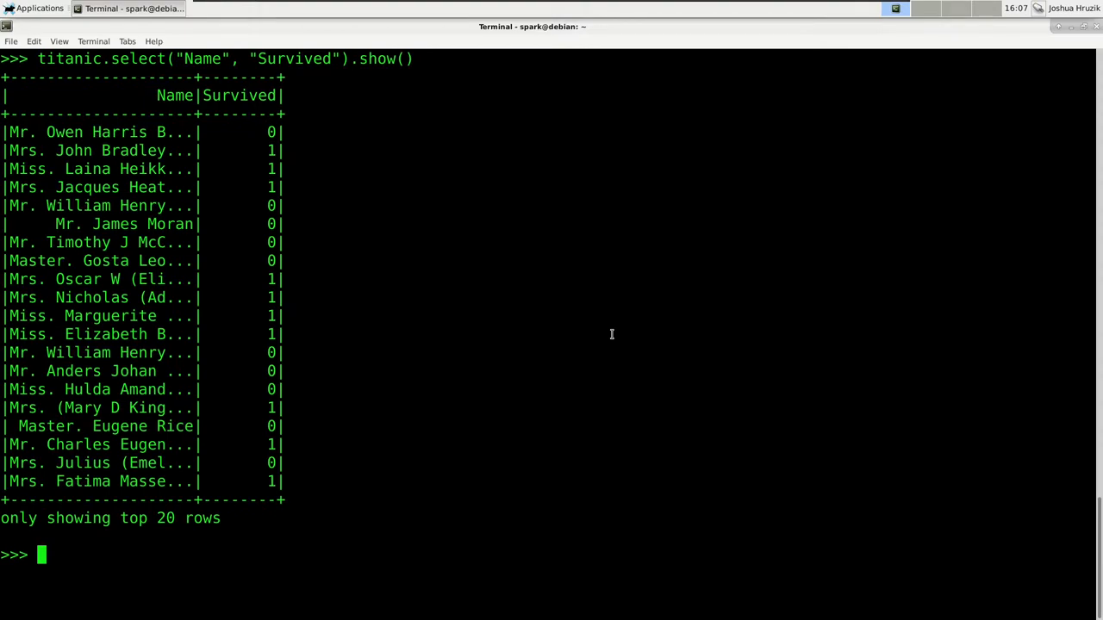
pyautogui.write('titanic.show(')
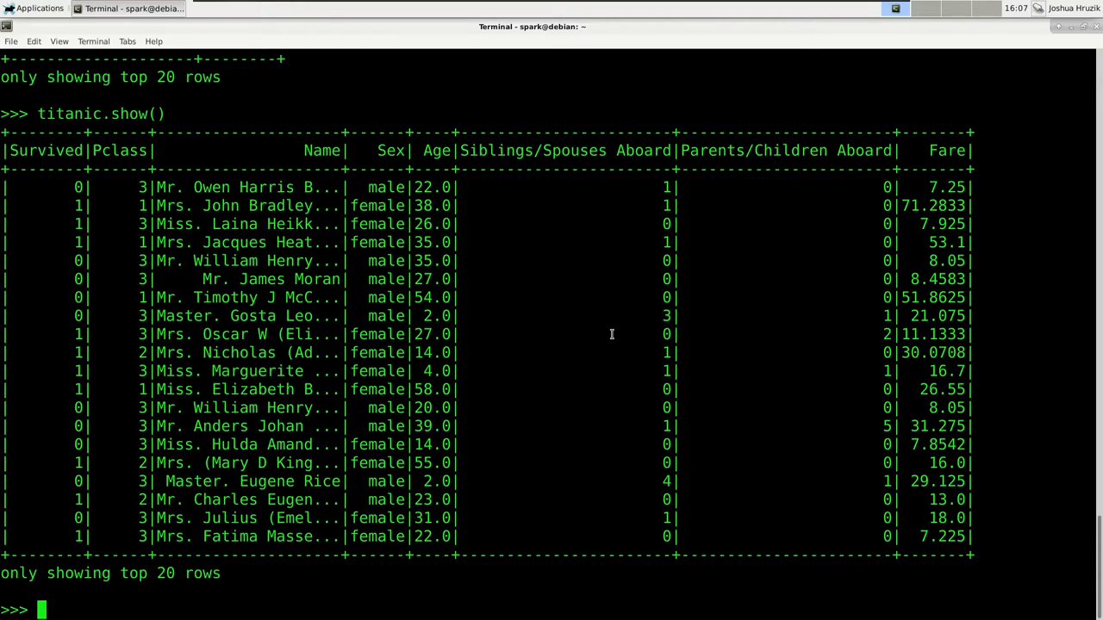
# Step: Show the Name and Survived columns by passing a list to select
pyautogui.write('titanic.')
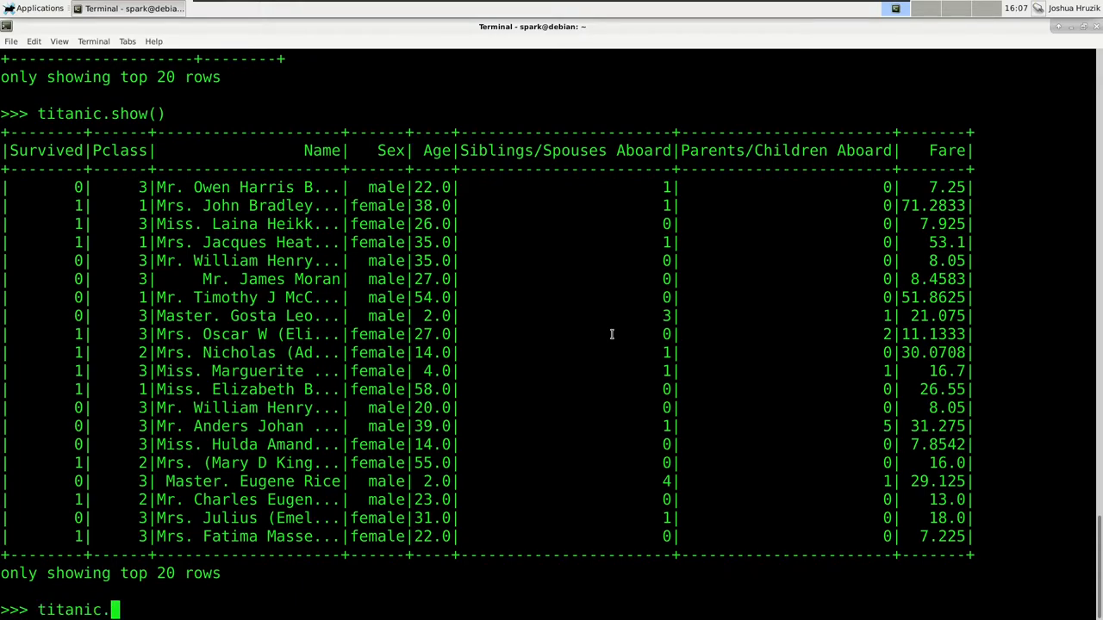
pyautogui.write('select(')
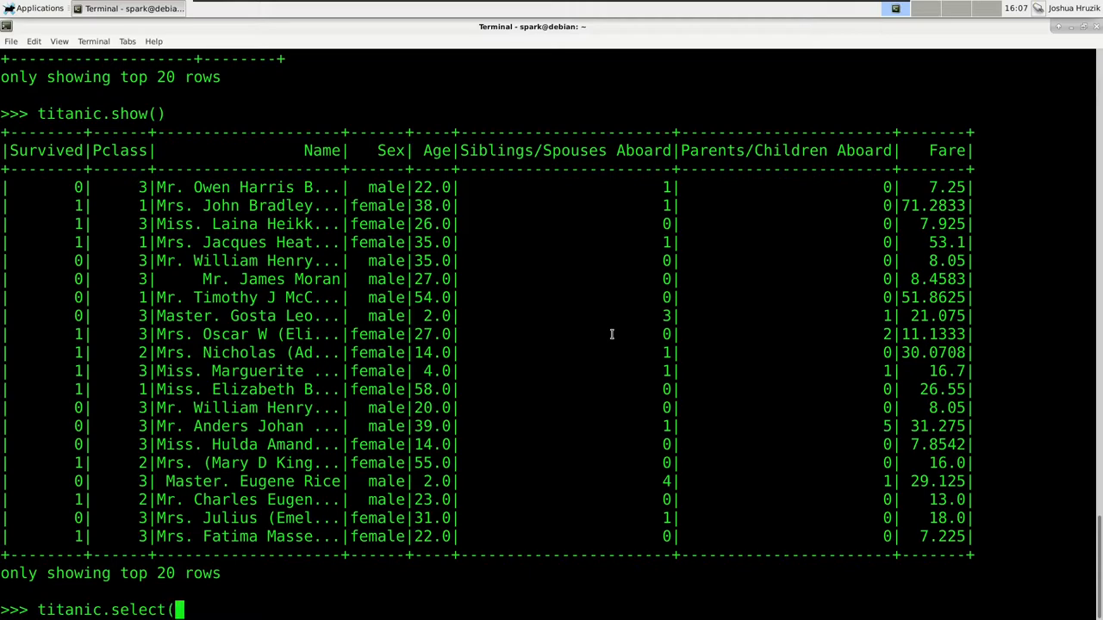
pyautogui.write('["')
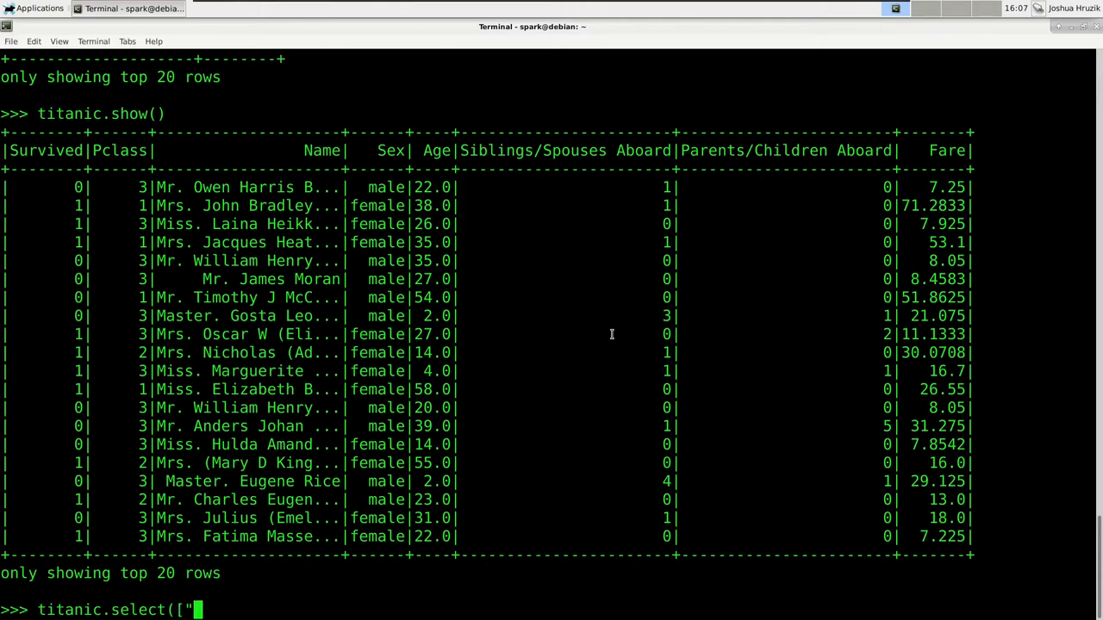
pyautogui.write('Name", "')
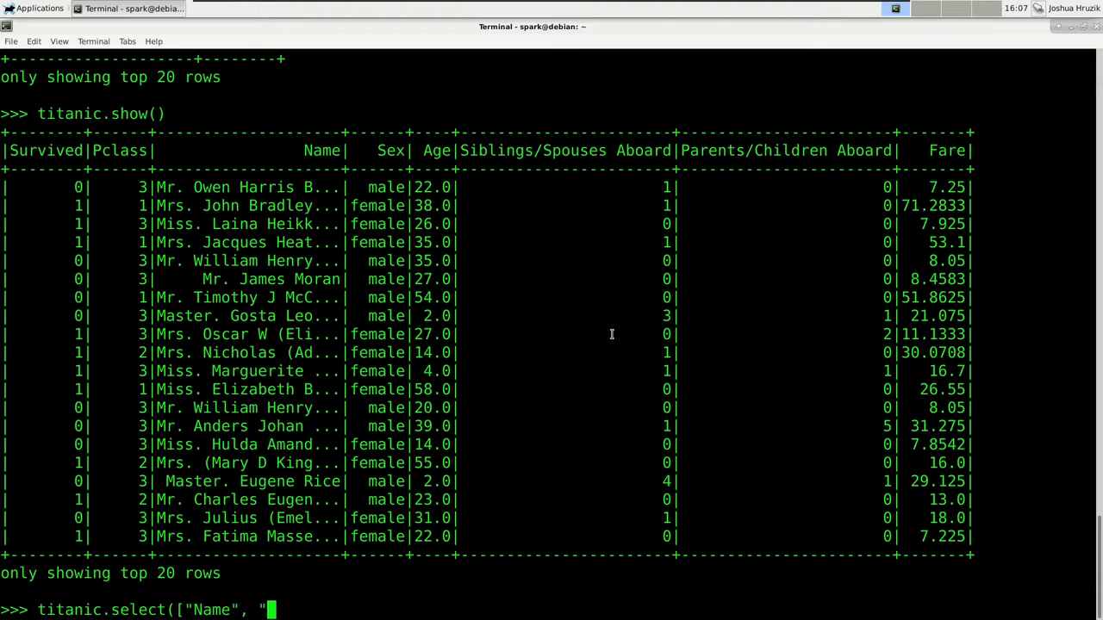
pyautogui.write('Survo')
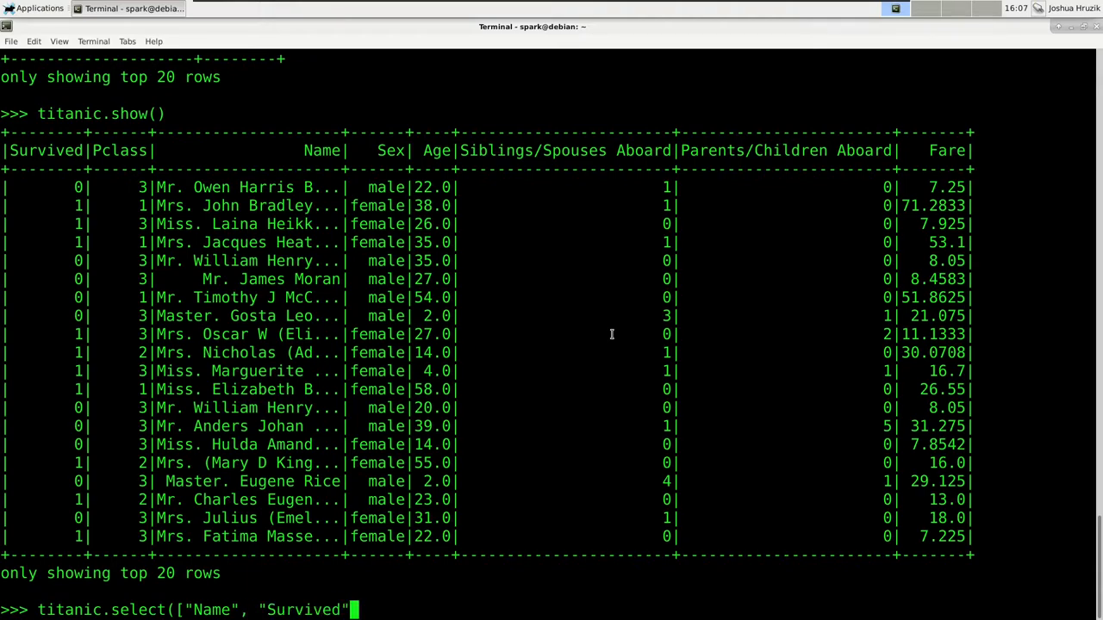
pyautogui.write(')')
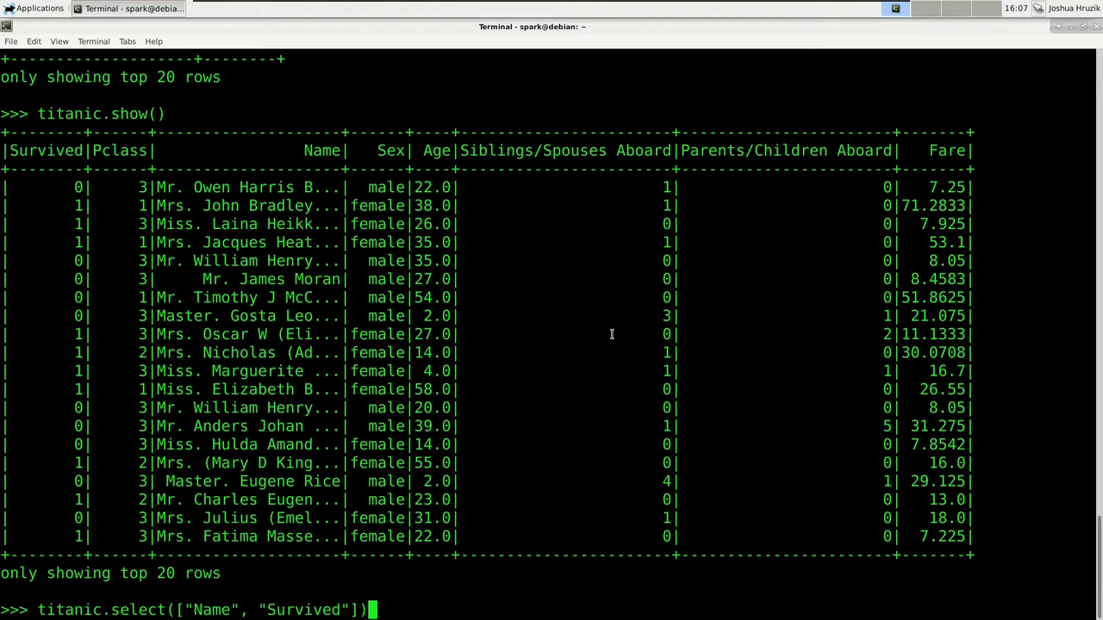
pyautogui.write('.show(')
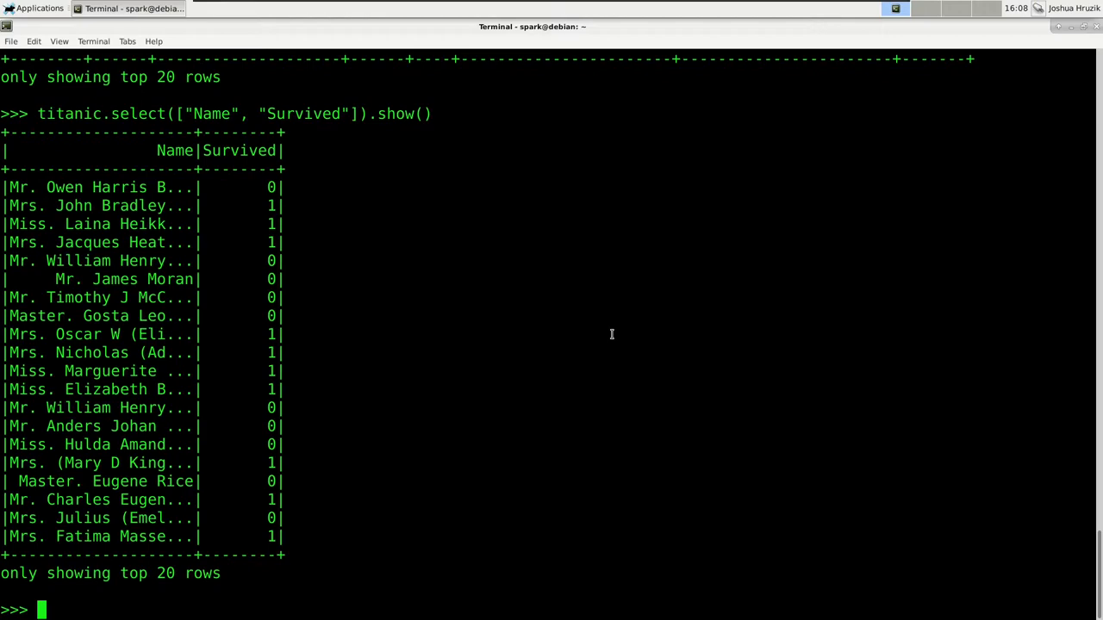
pyautogui.moveTo(587, 266)
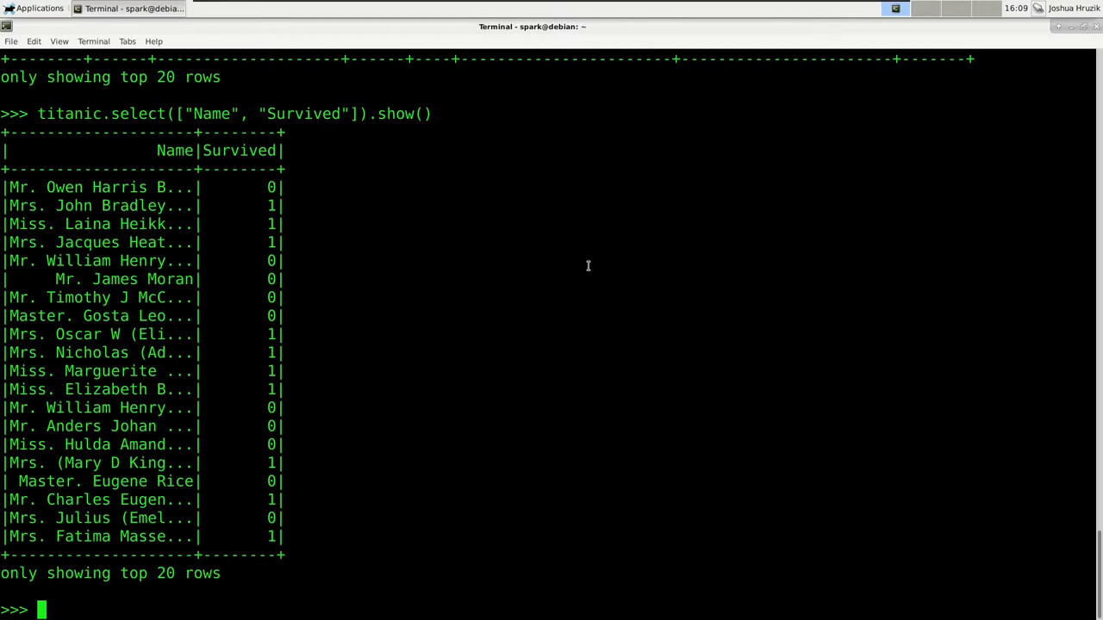
# Step: Print the schema, then drop 'Siblings/Spouses Aboard' and 'Parents/Children Aboard' from titanic
pyautogui.write('tit')
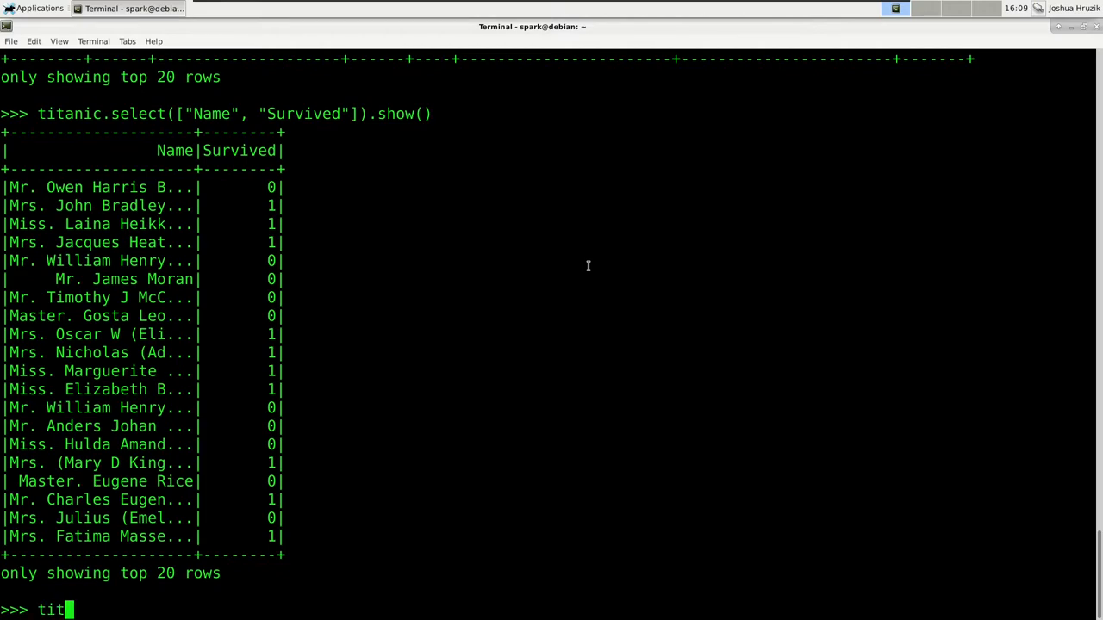
pyautogui.write('anic.printSchema(')
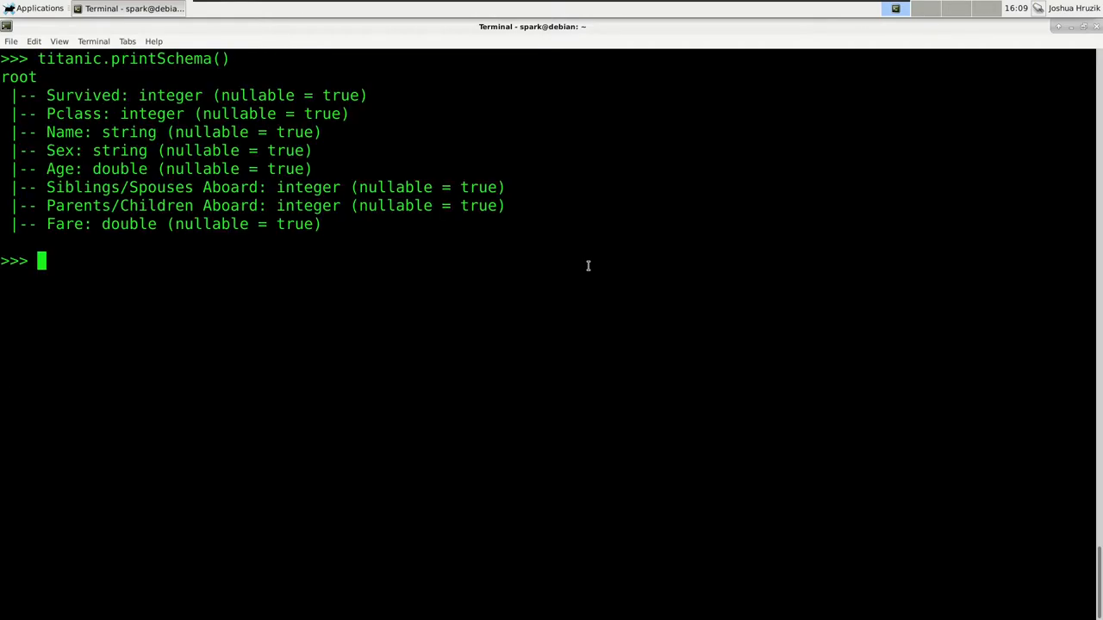
pyautogui.write('titanic =')
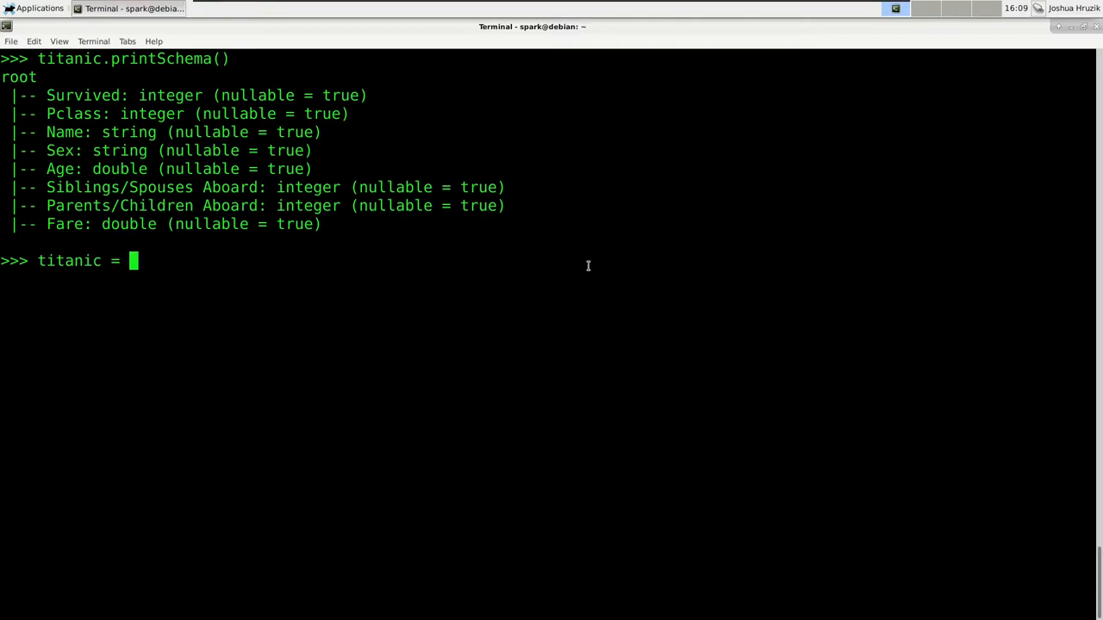
pyautogui.write('titanic')
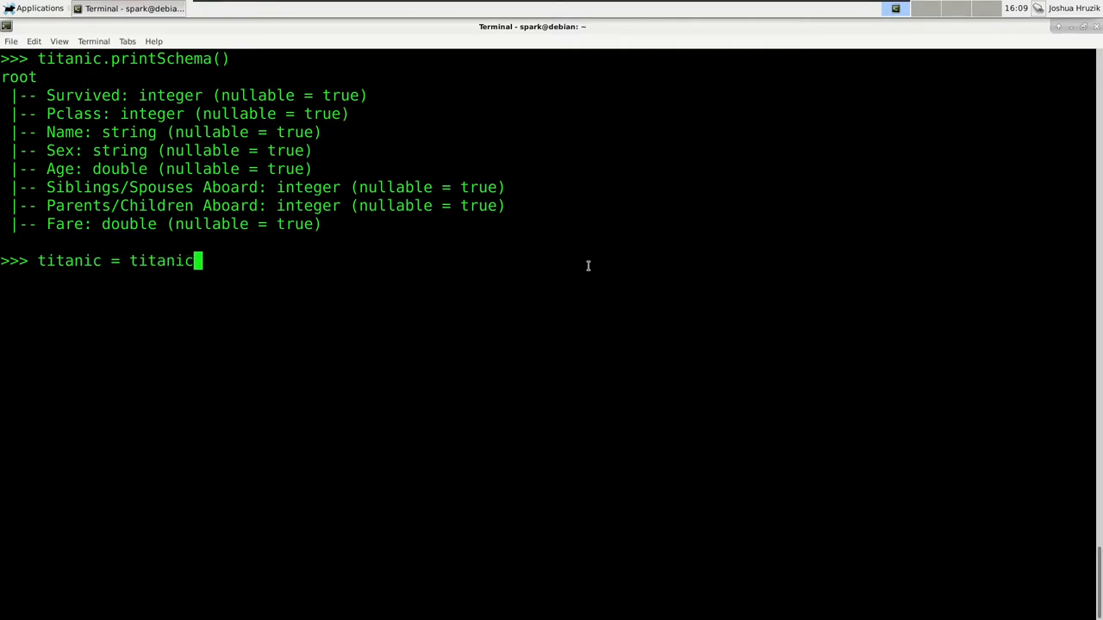
pyautogui.write('.drop')
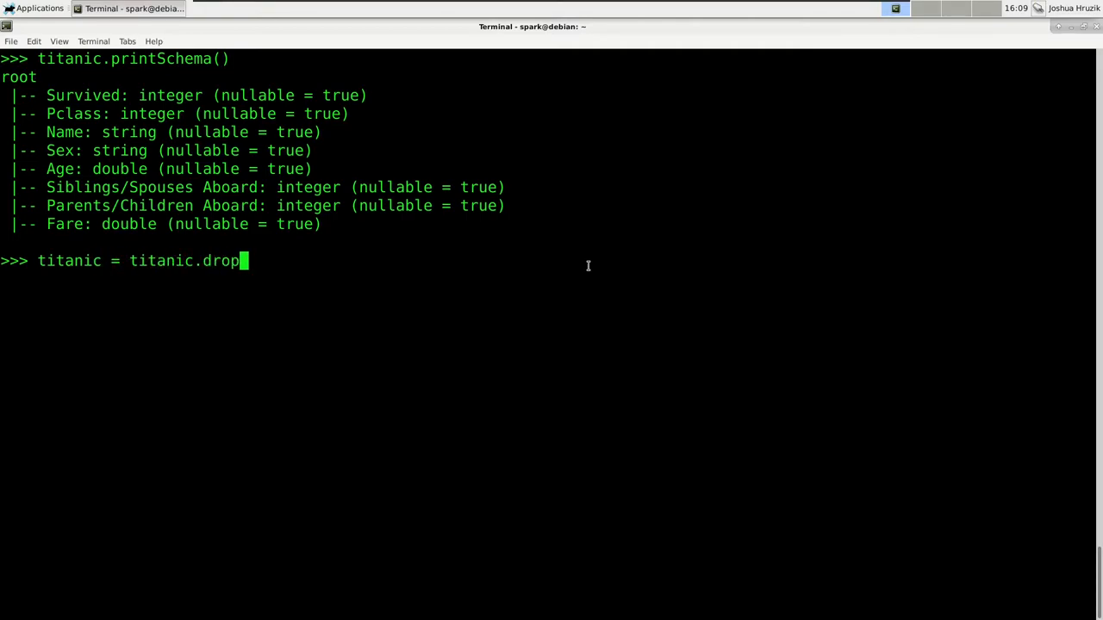
pyautogui.write('("')
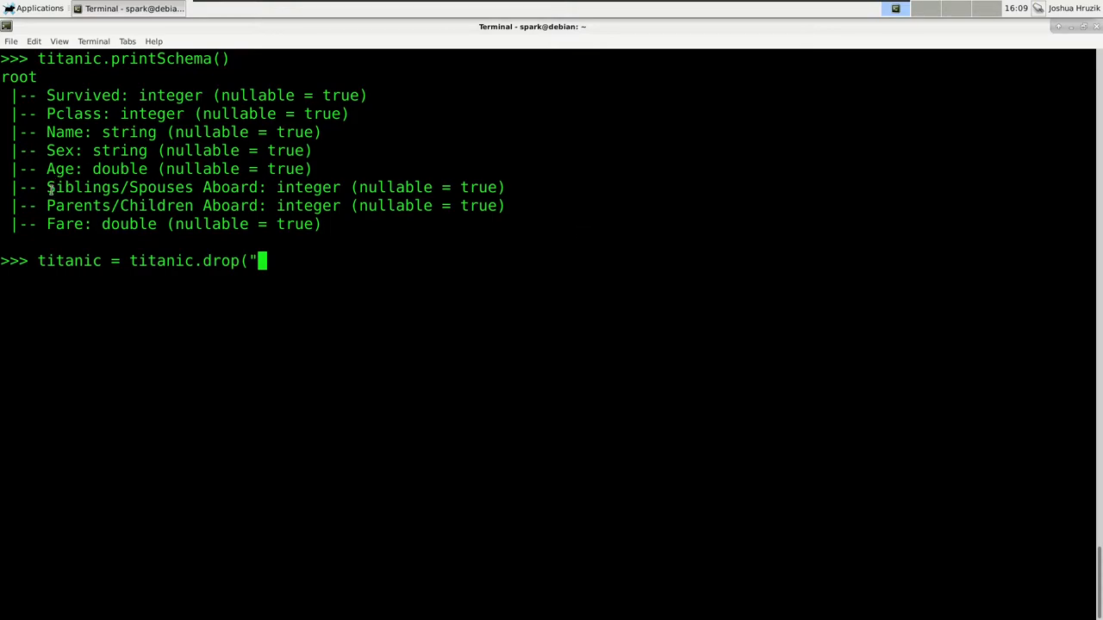
pyautogui.doubleClick(121, 187)
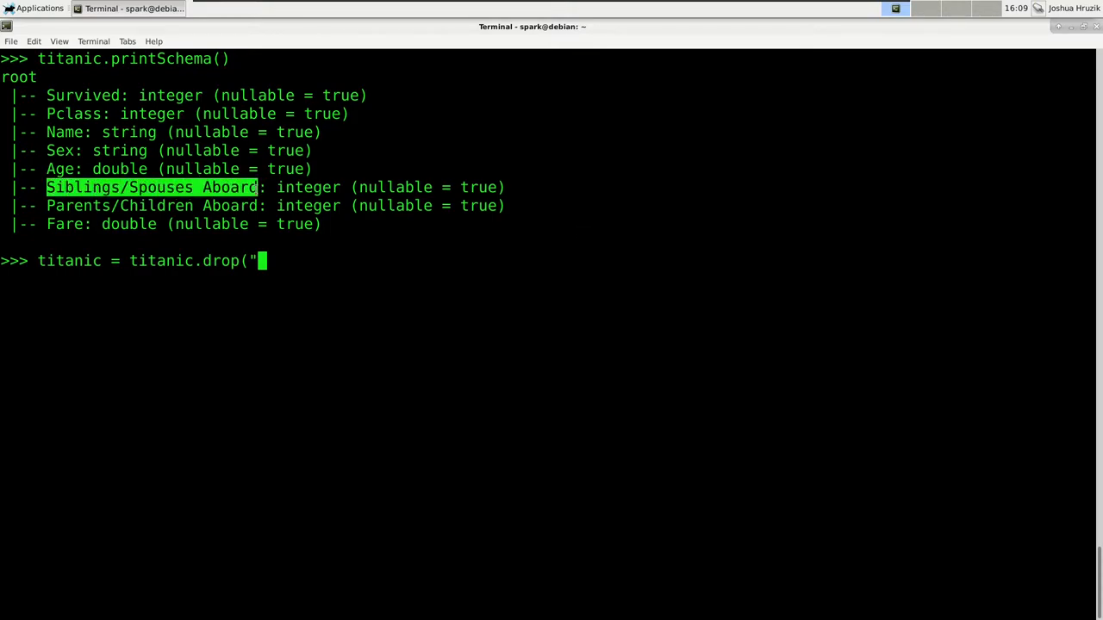
pyautogui.write('Siblings/Spouses Aboard"')
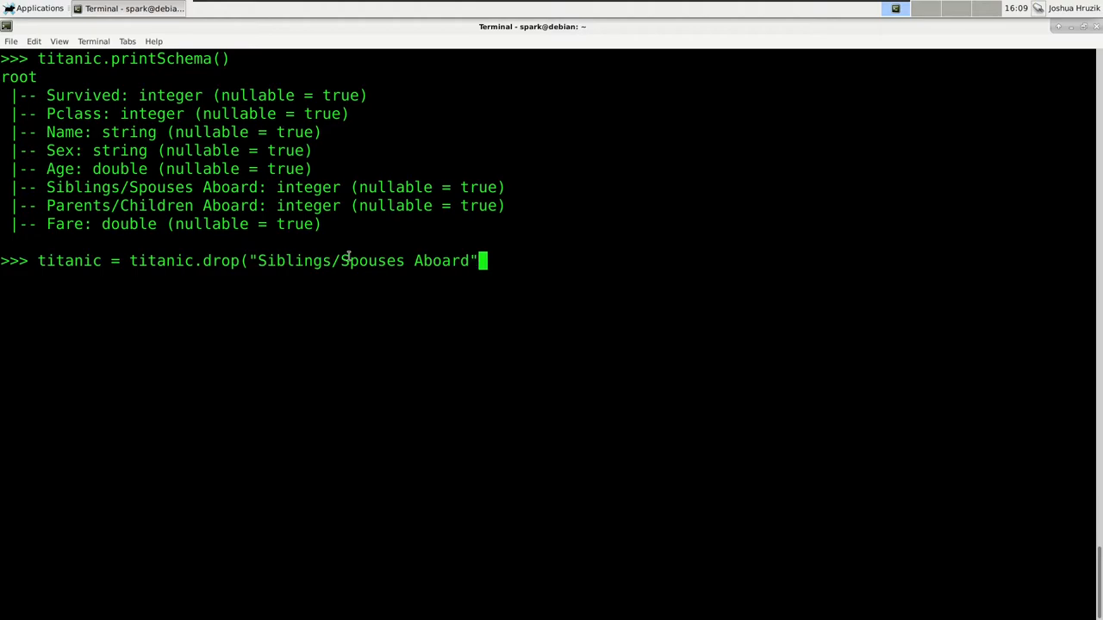
pyautogui.write(', "')
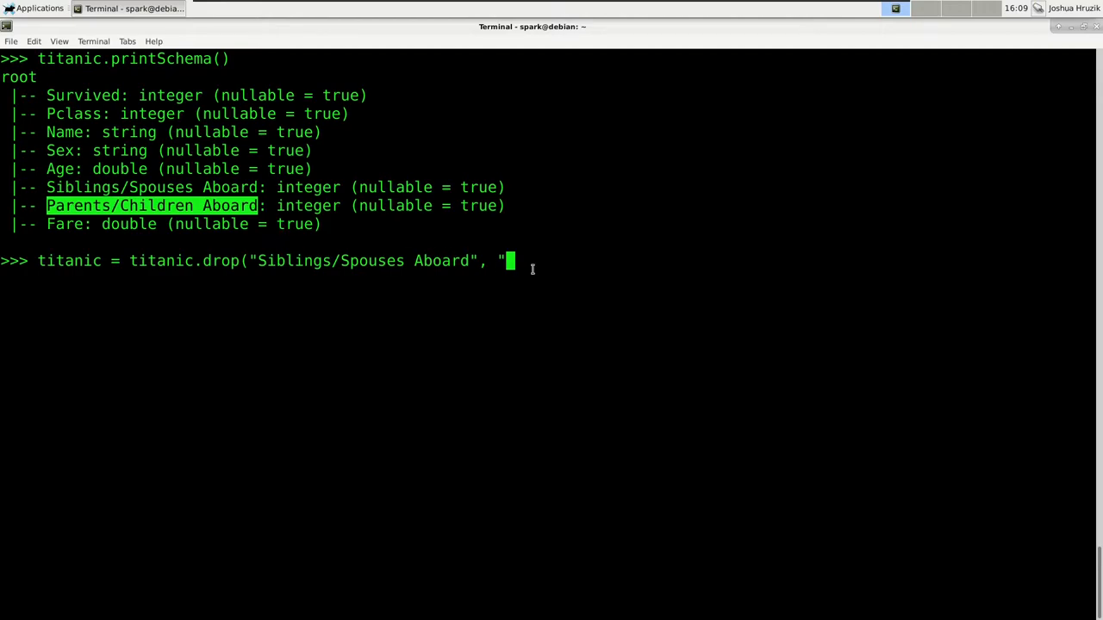
pyautogui.write('Parents/Children Aboard"(')
pyautogui.write('titanic.')
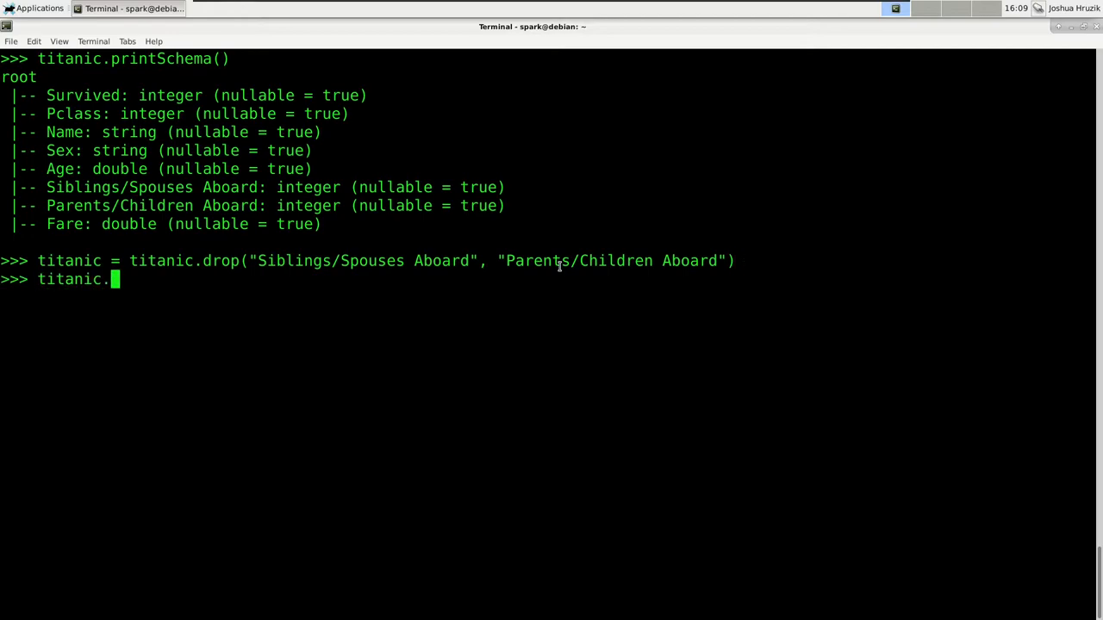
# Step: Show the titanic DataFrame without the two dropped columns
pyautogui.write('show()')
pyautogui.write('impor')
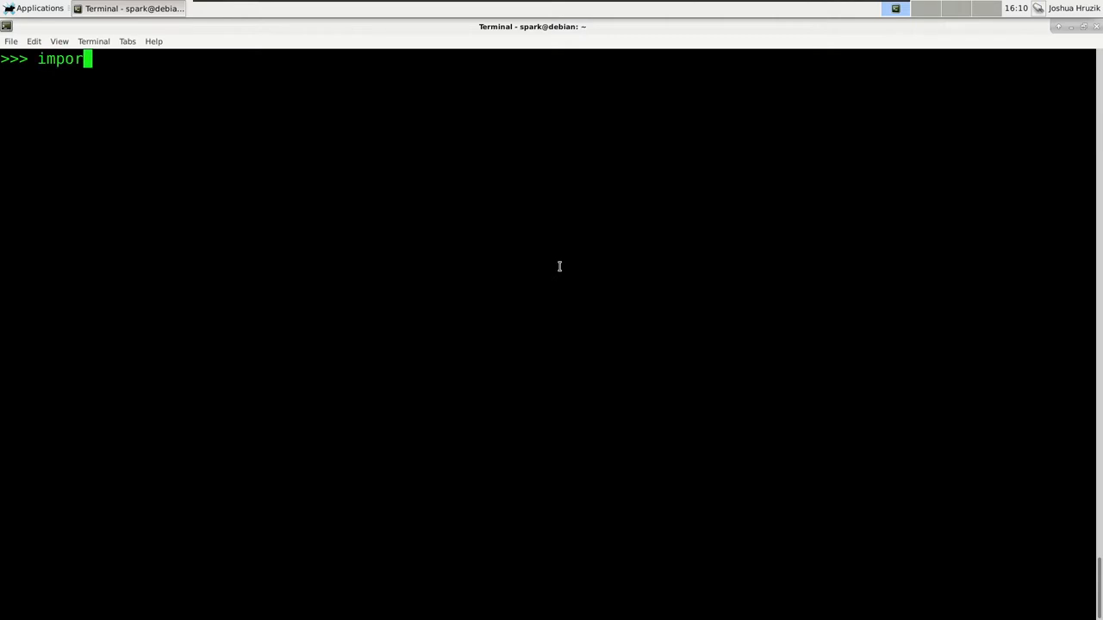
# Step: Import pyspark.sql.functions as f
pyautogui.write('pyspae')
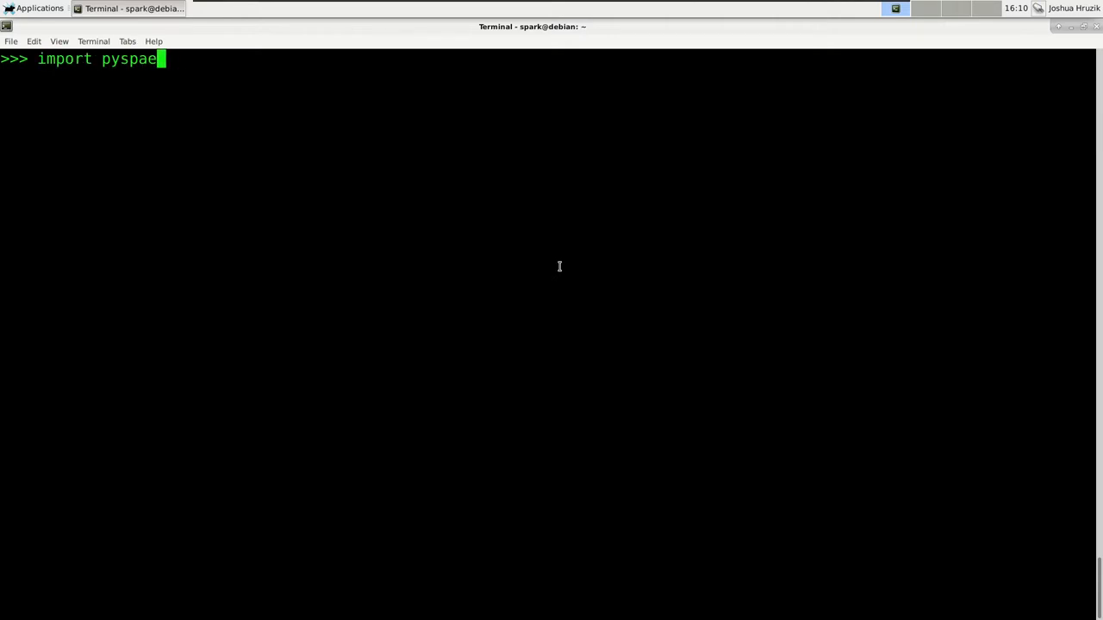
pyautogui.write('rk.sql.functi')
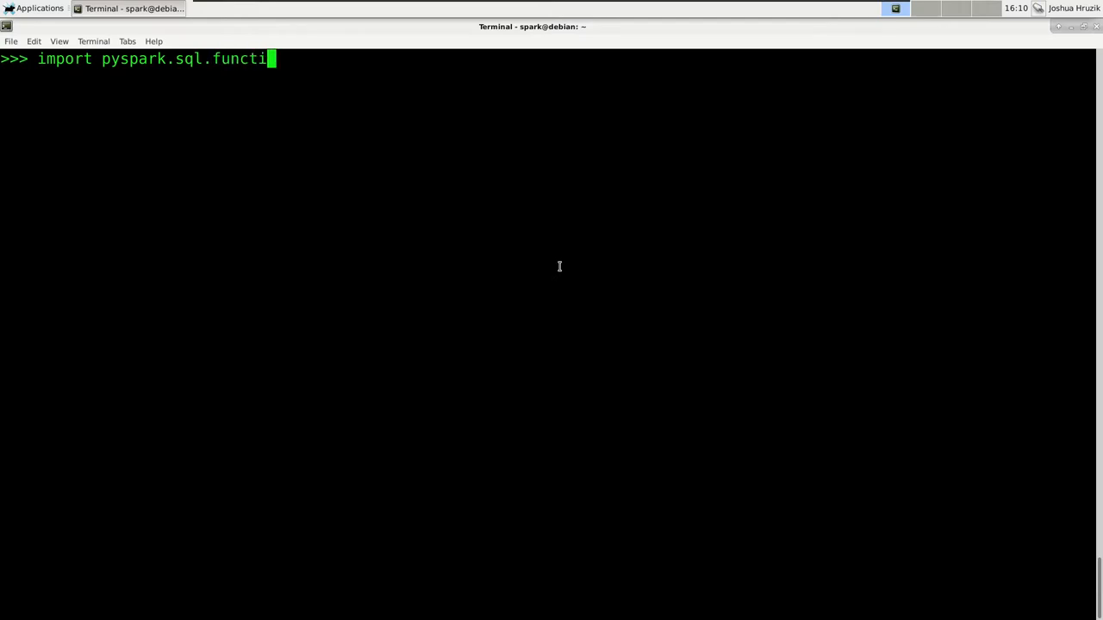
pyautogui.write('ons as f')
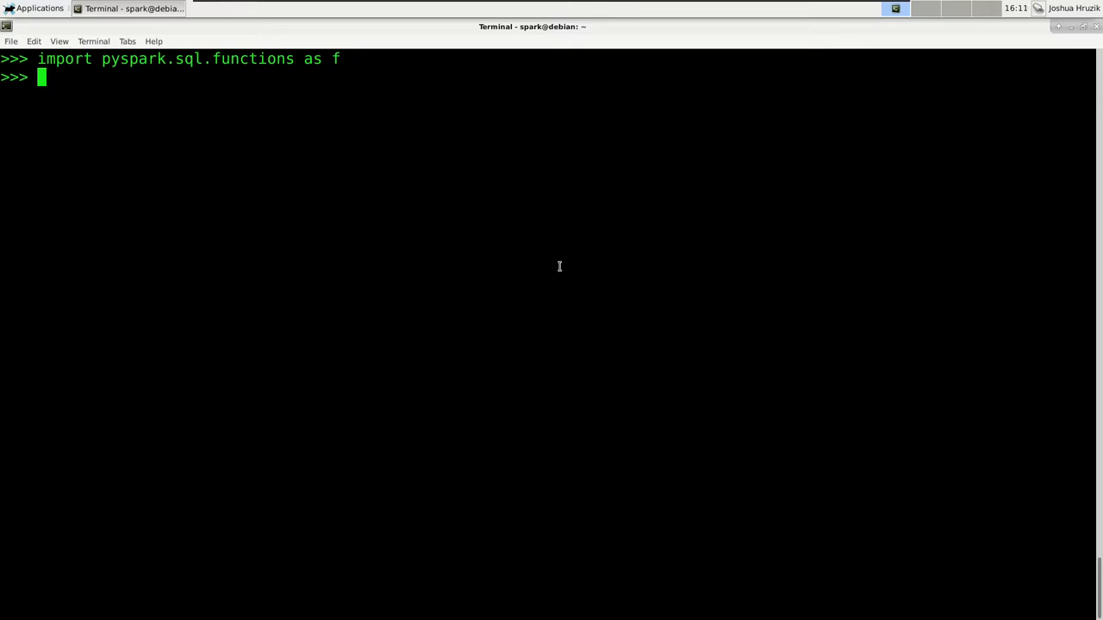
# Step: Filter titanic with f.col("Sex") == "female" and show the rows
pyautogui.write('titanic')
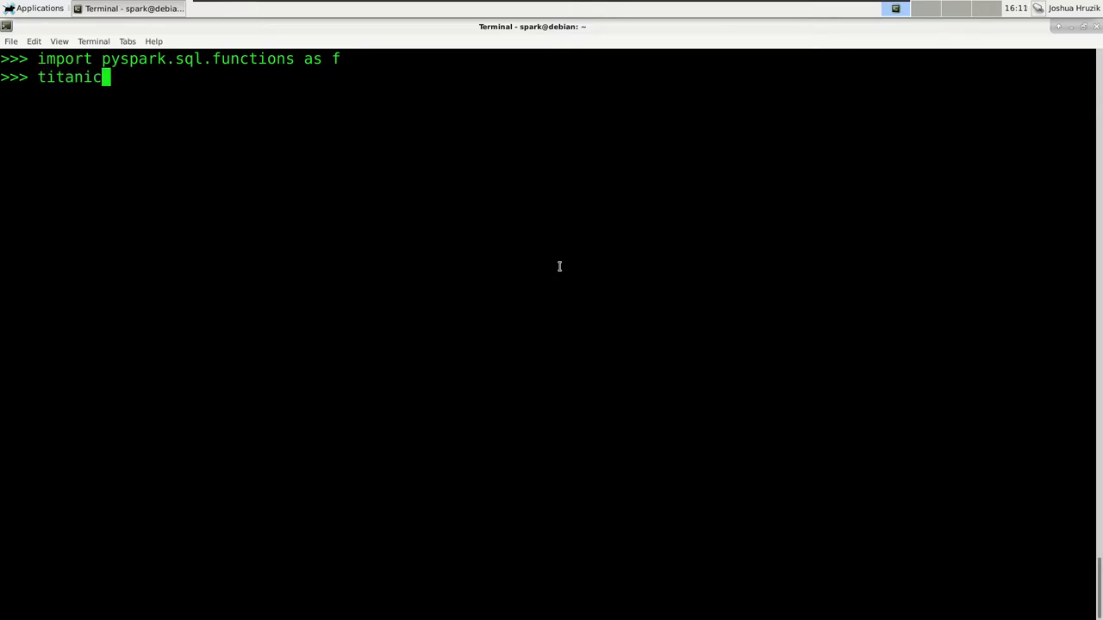
pyautogui.write('.filter(')
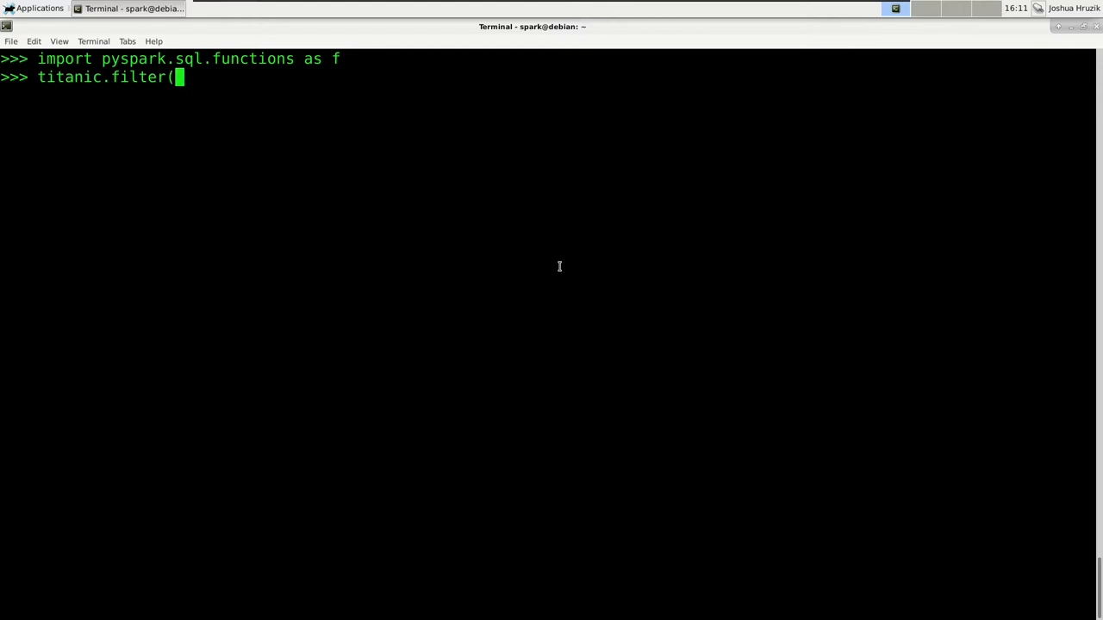
pyautogui.write('f.co')
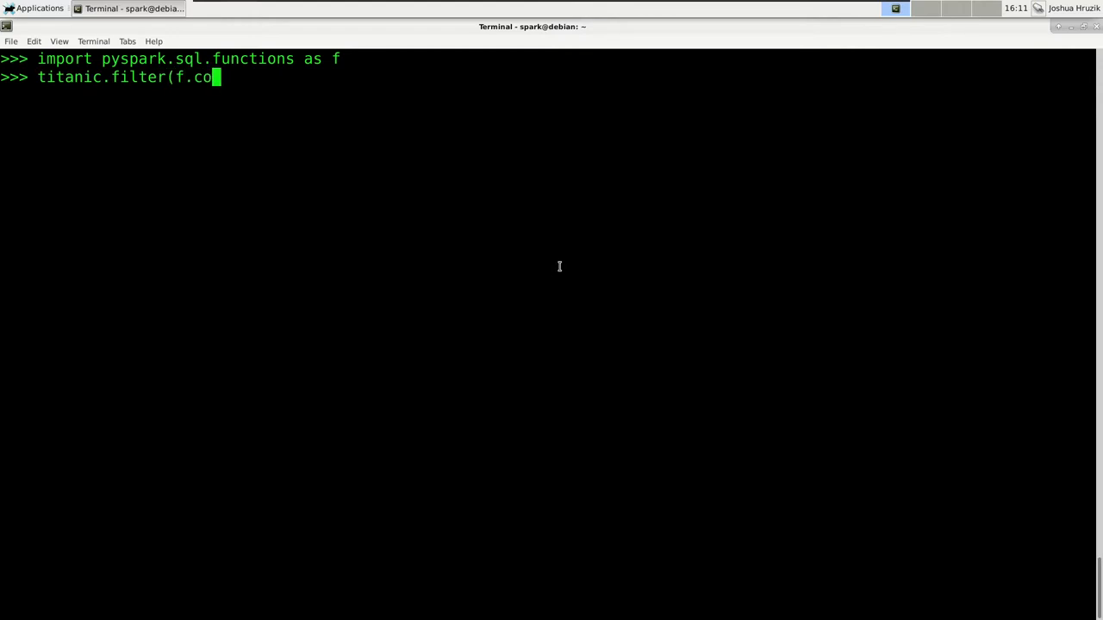
pyautogui.write('l("Sex")')
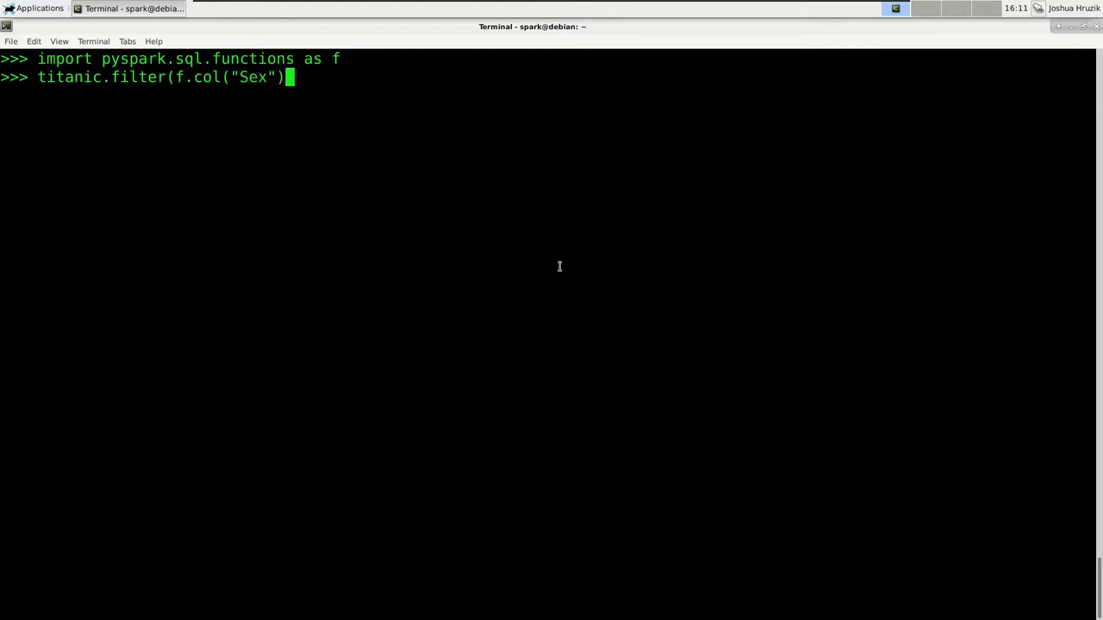
pyautogui.write('== "f')
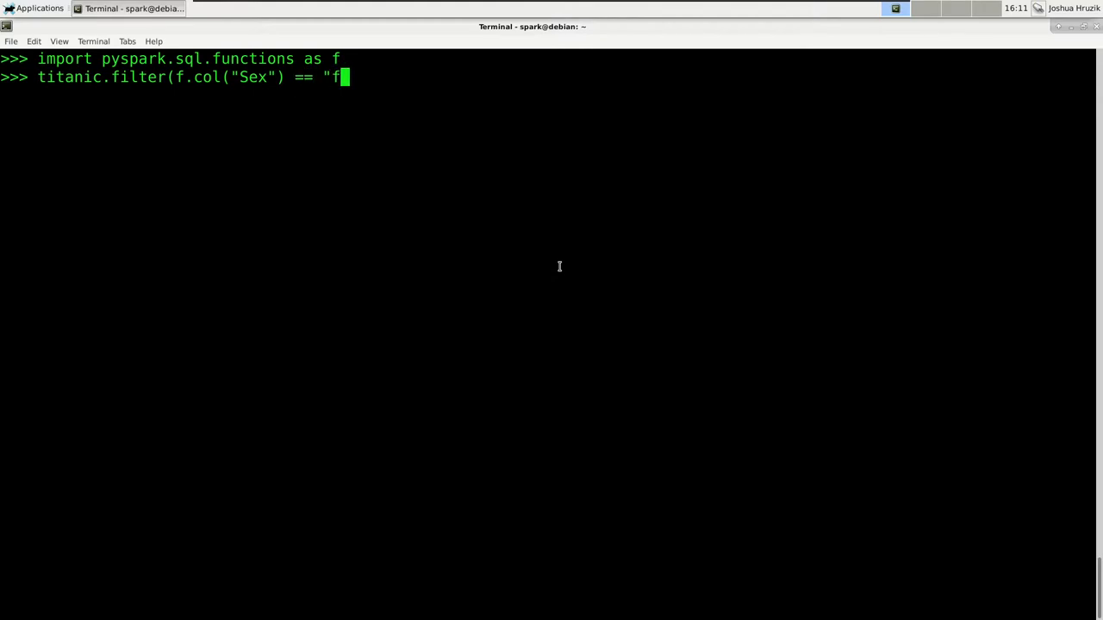
pyautogui.write('emale")')
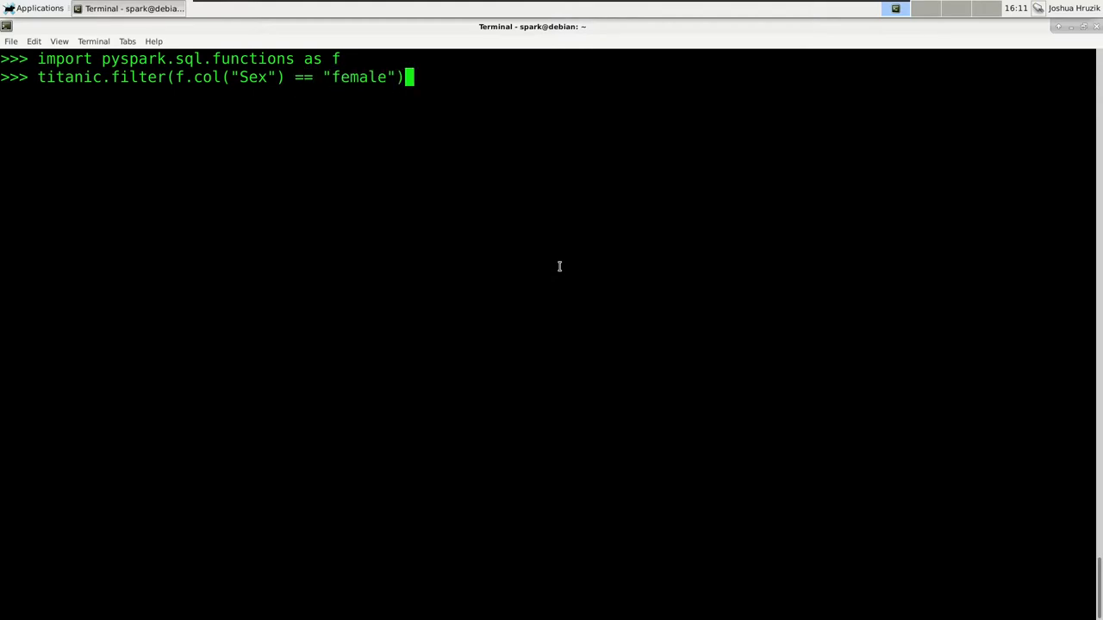
pyautogui.write('.show()')
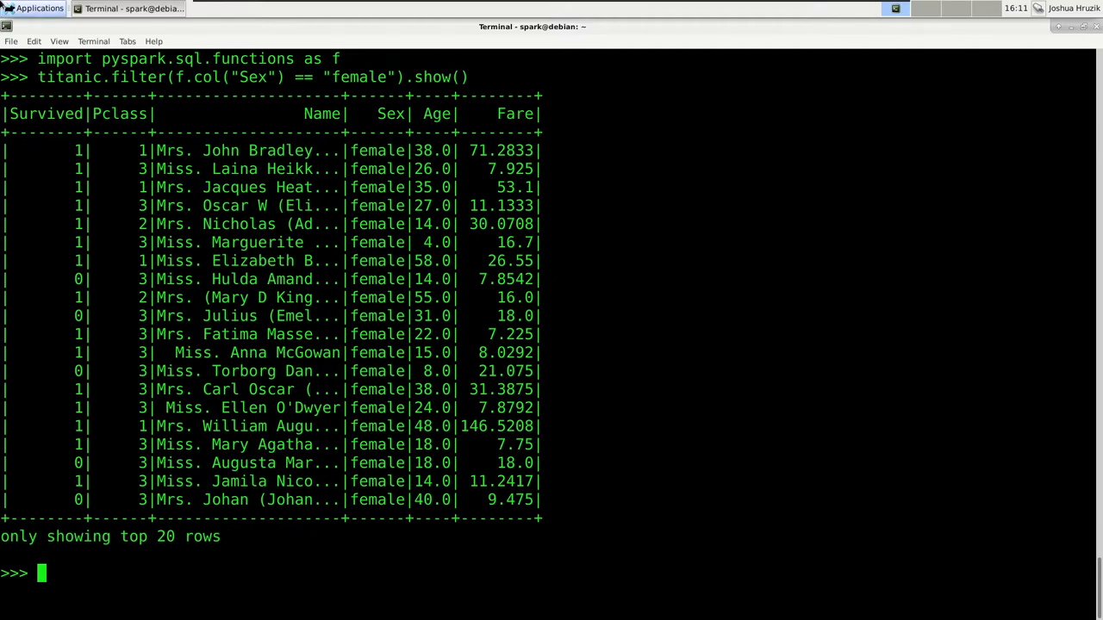
# Step: Select the f.col female condition and retype the "Sex"/"female" parts at a fresh prompt
pyautogui.moveTo(175, 76); pyautogui.dragTo(394, 77)
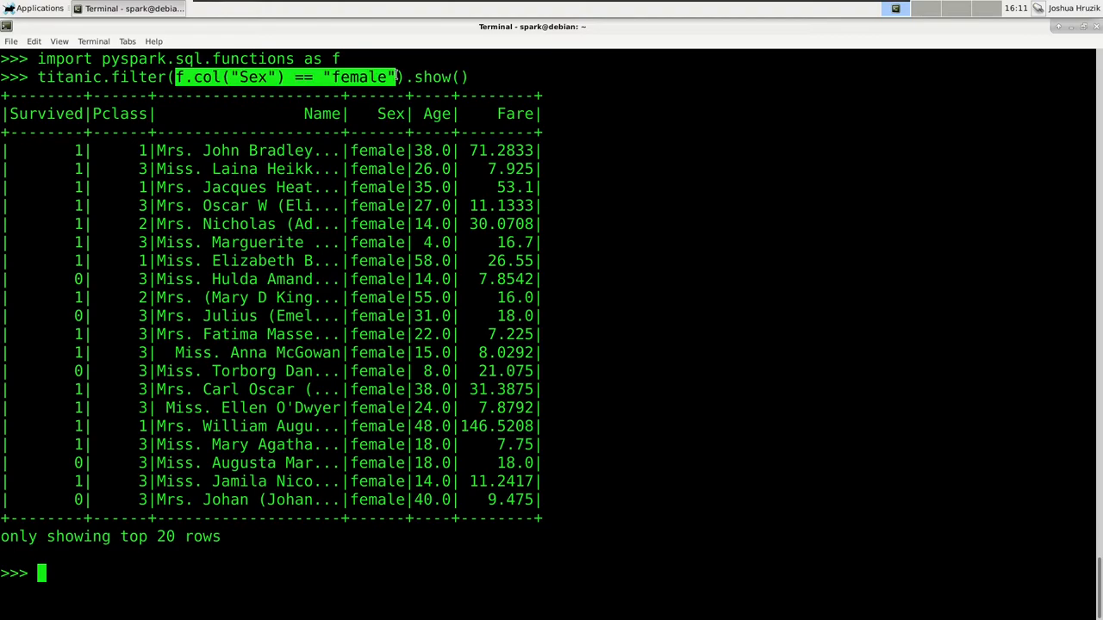
pyautogui.moveTo(278, 277)
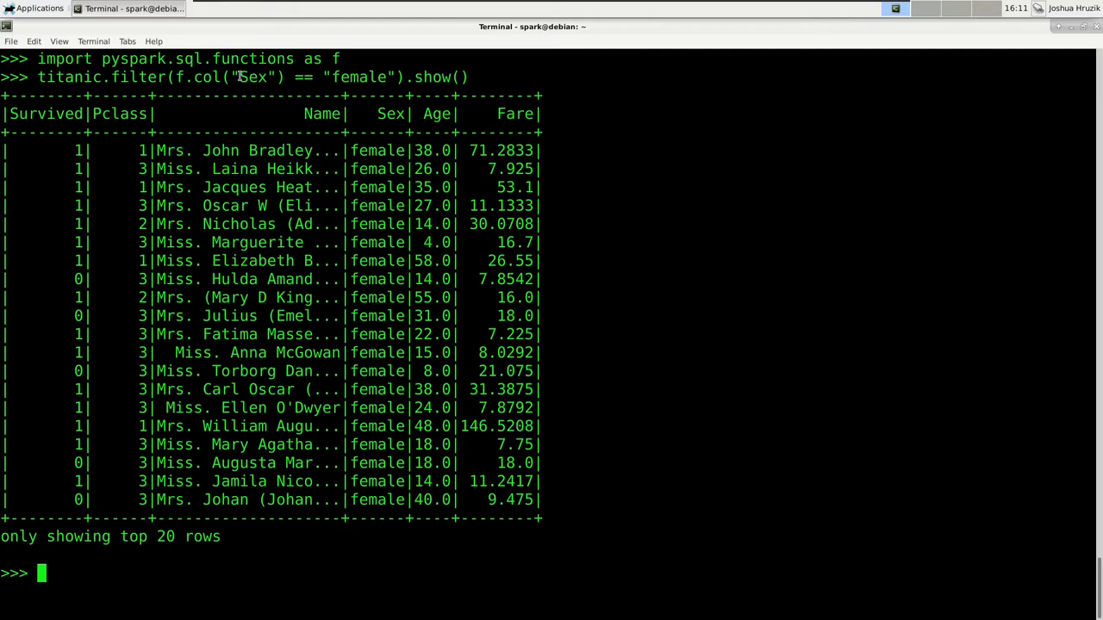
pyautogui.moveTo(186, 76)
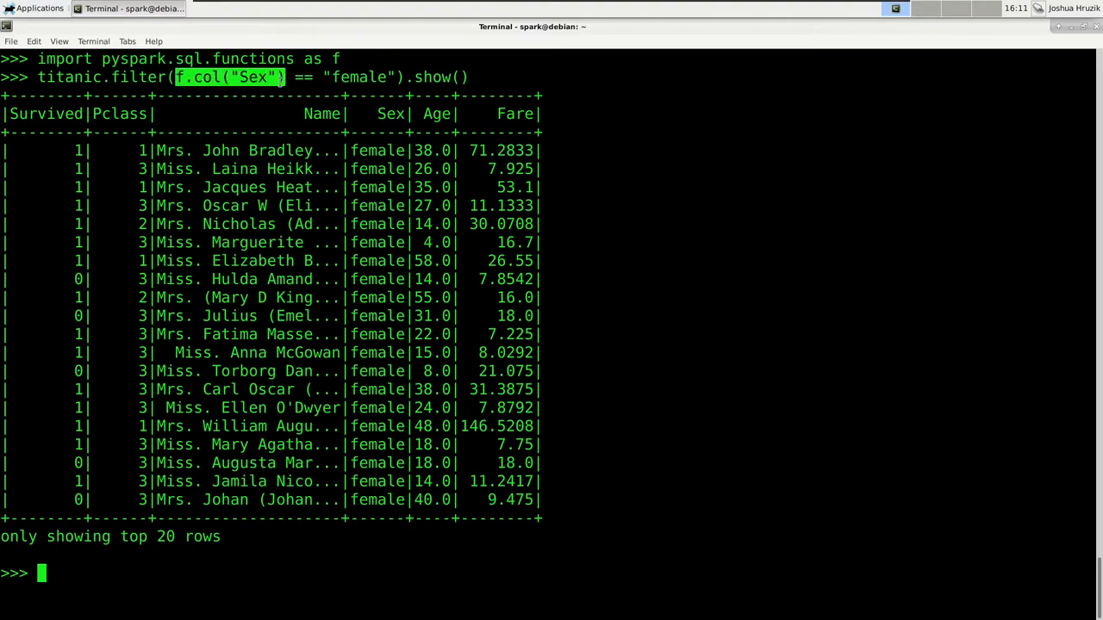
pyautogui.moveTo(222, 142)
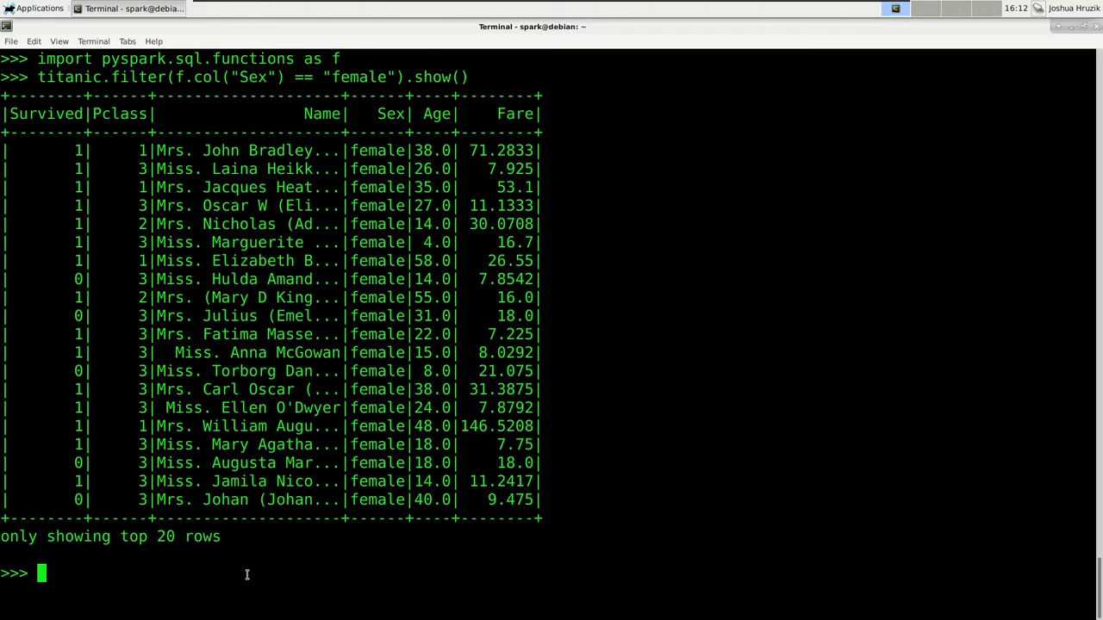
pyautogui.write('"Sex" == "g')
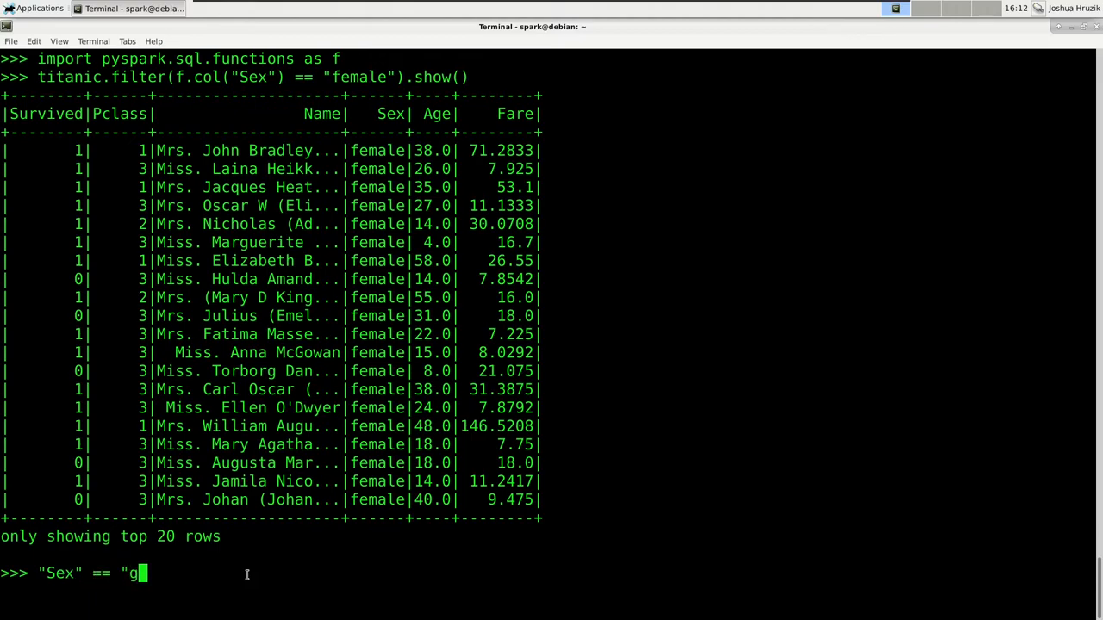
pyautogui.write('emale"')
pyautogui.write('titanic.')
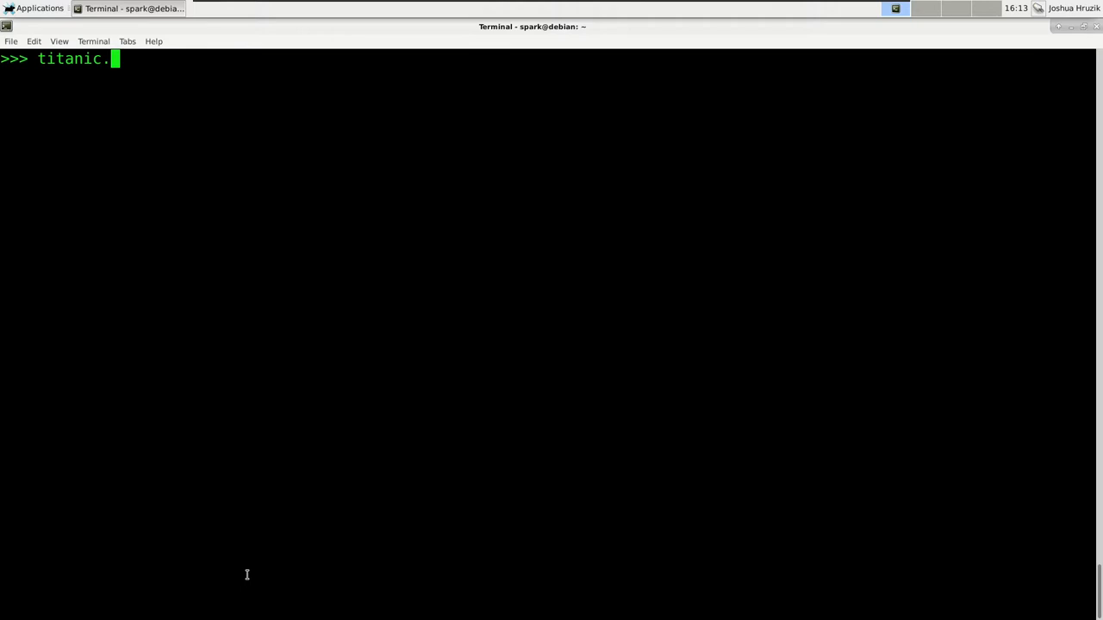
# Step: Filter titanic on Sex == "female" & Pclass == 1 and show the result
pyautogui.write('filter((')
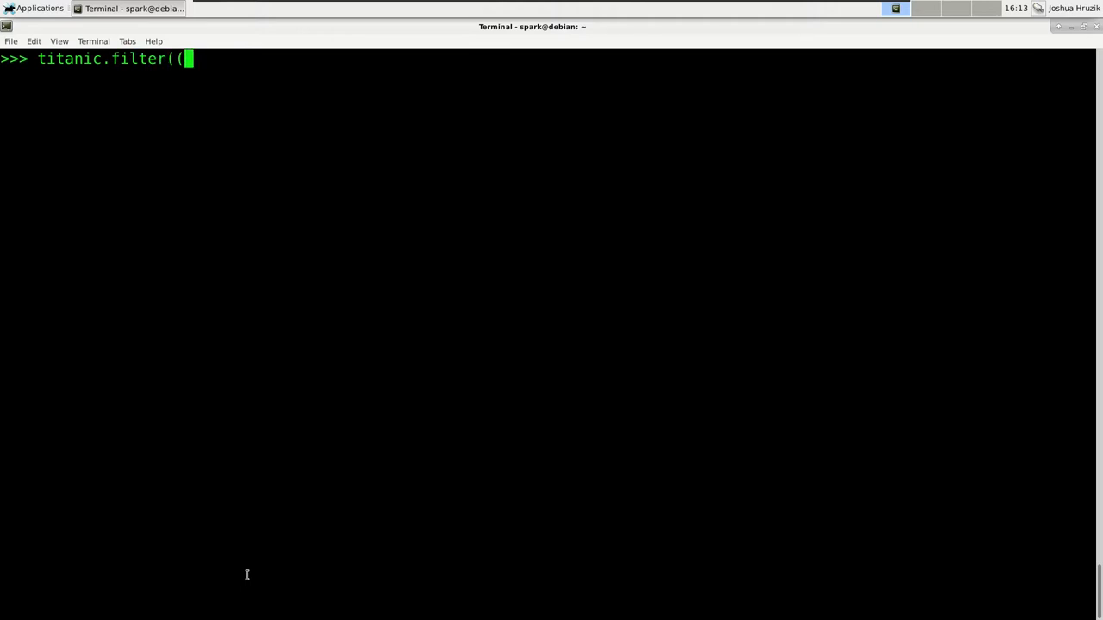
pyautogui.write('(f.col(')
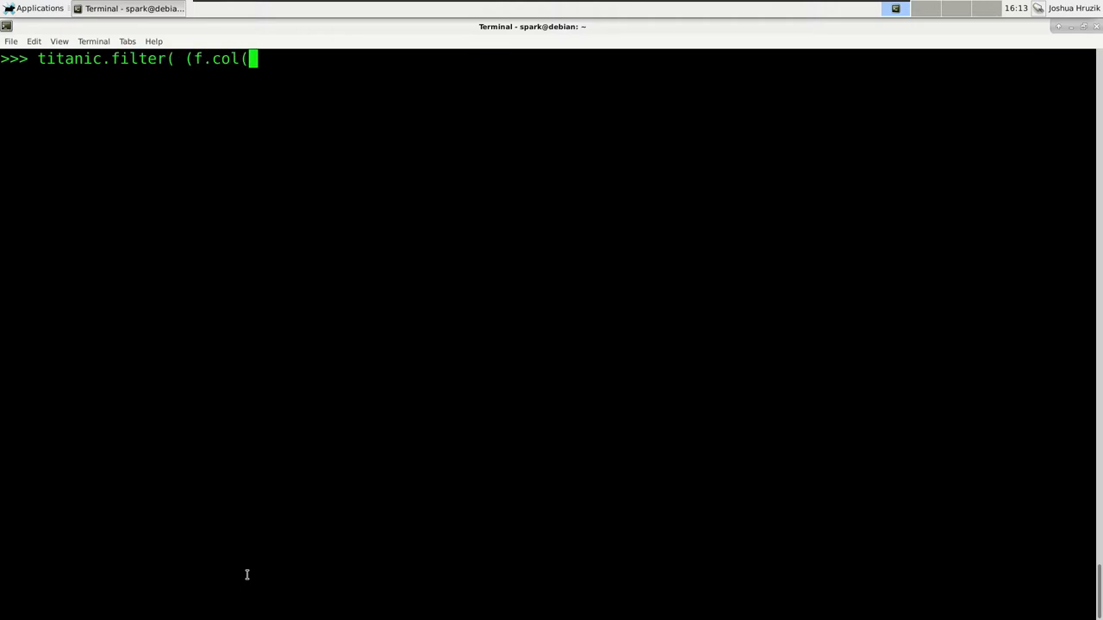
pyautogui.write('("')
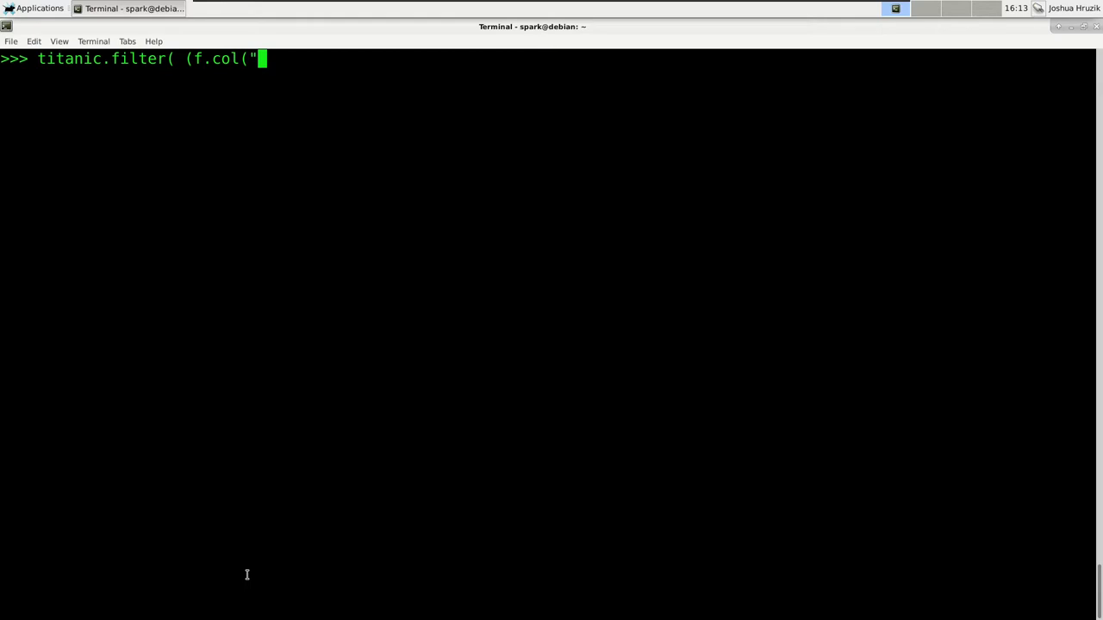
pyautogui.write('Se')
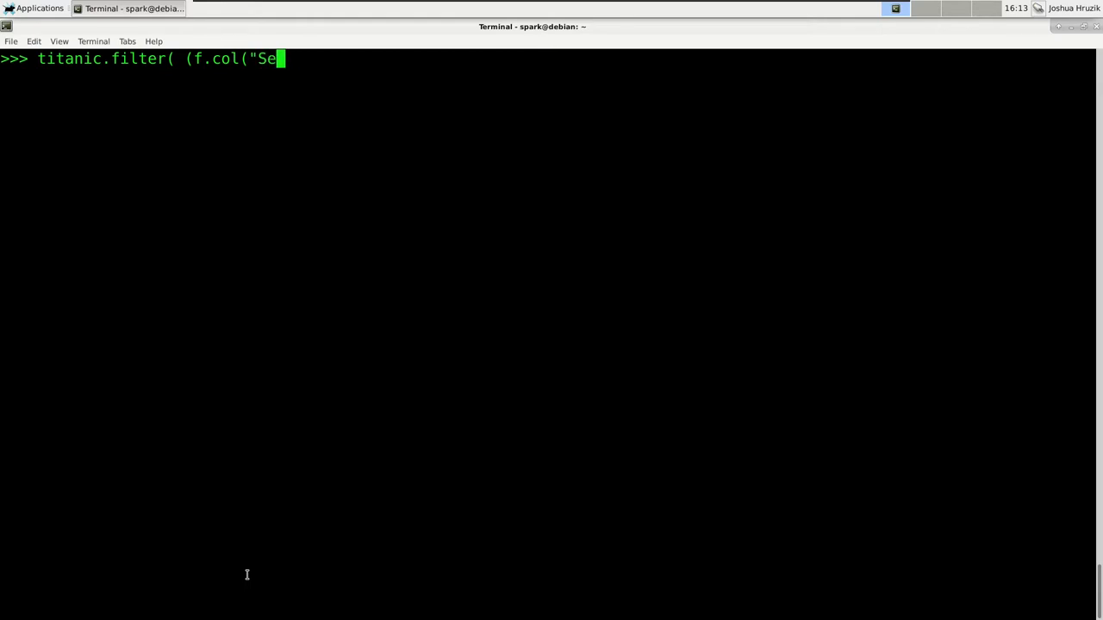
pyautogui.write('x")')
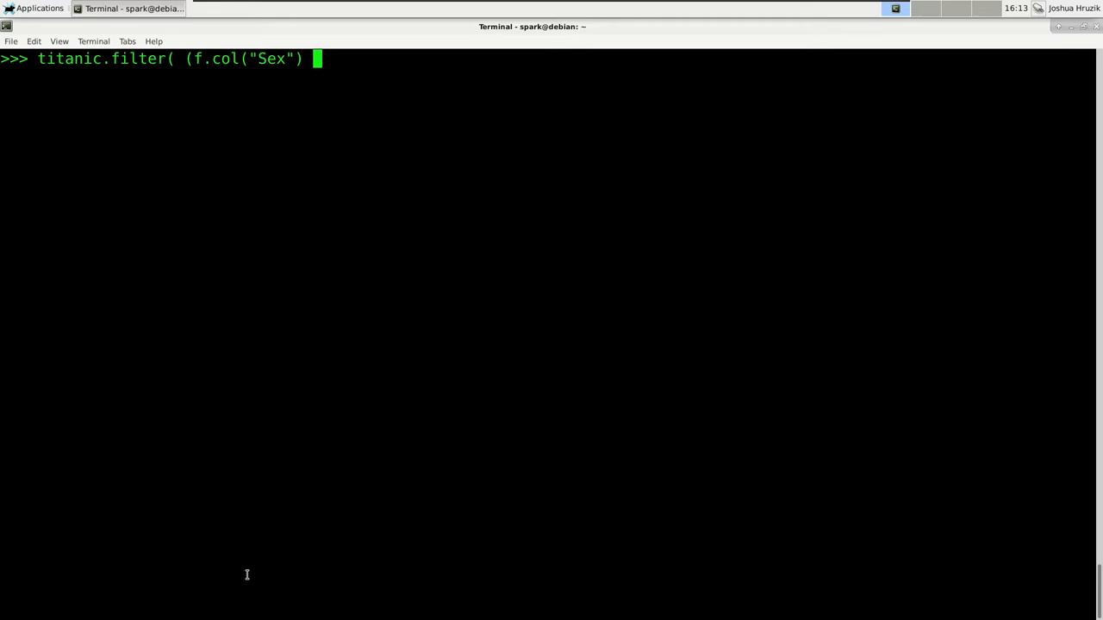
pyautogui.write('== "fem')
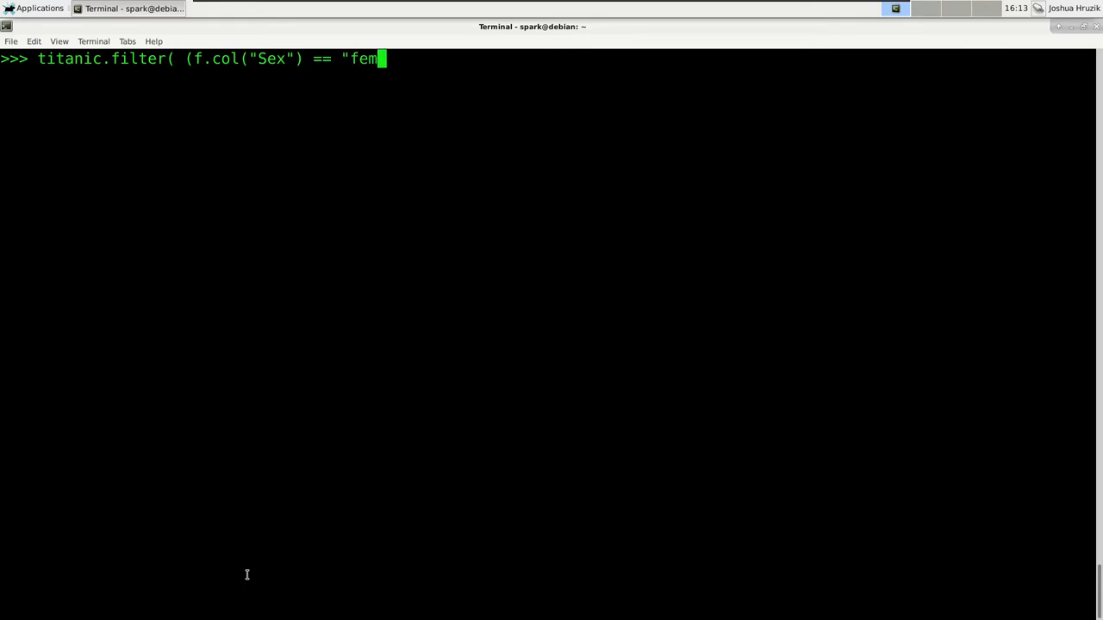
pyautogui.write('ale")')
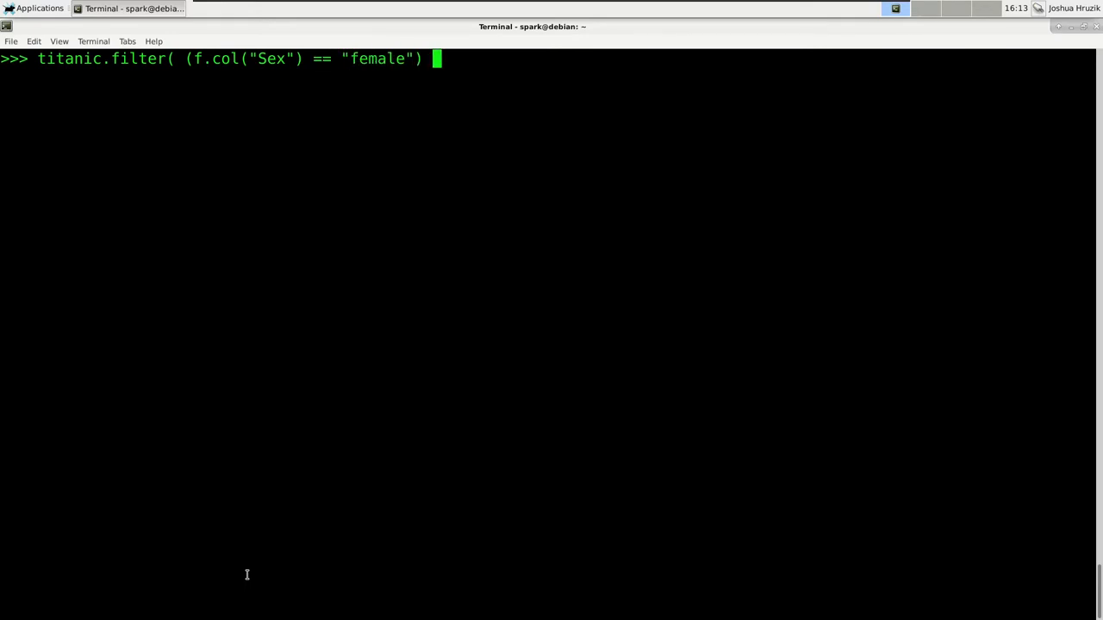
pyautogui.write('& (f')
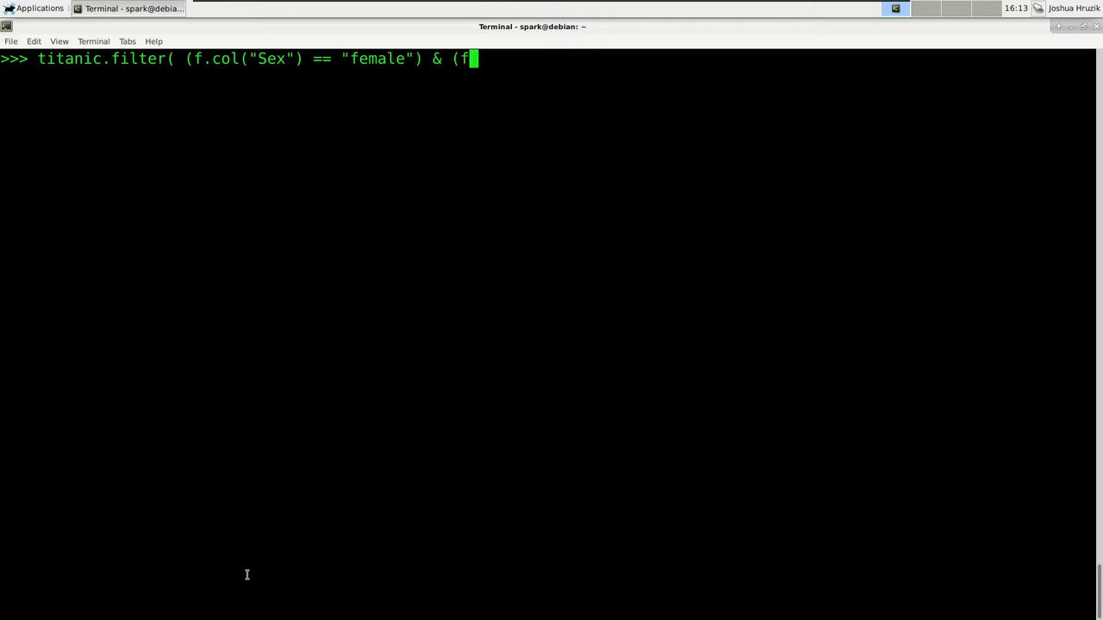
pyautogui.write('.col("Pcla')
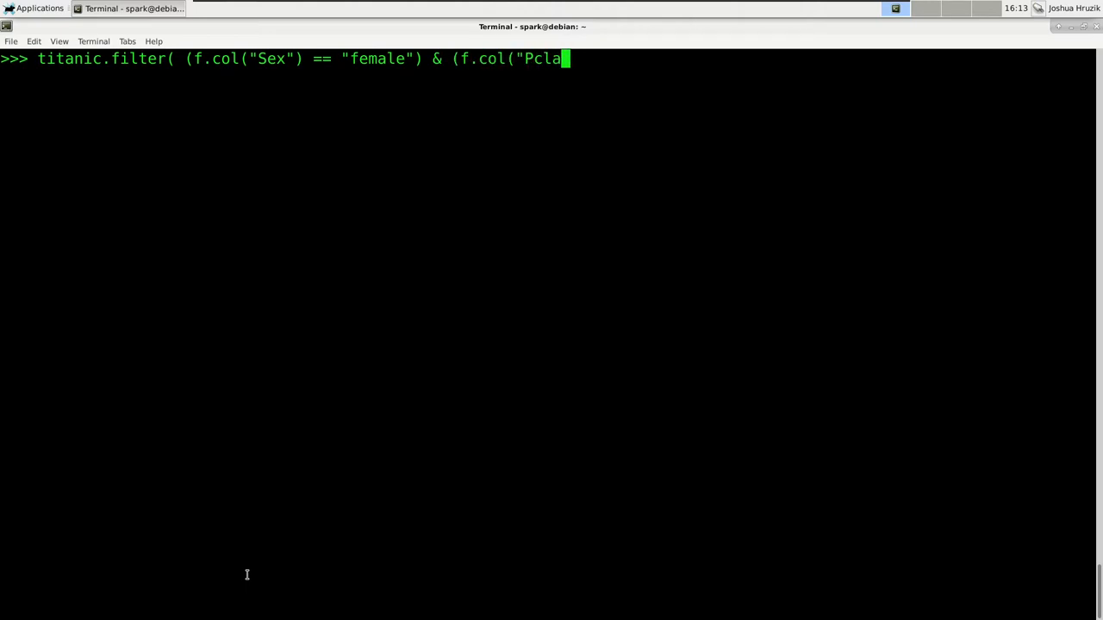
pyautogui.write('ss")')
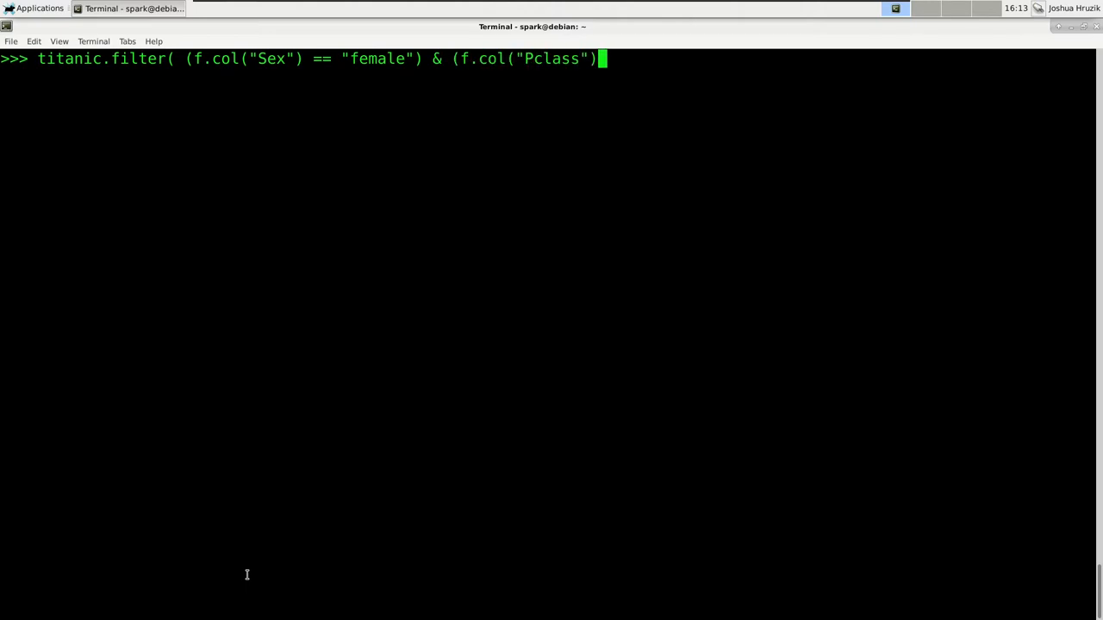
pyautogui.write('== 1)')
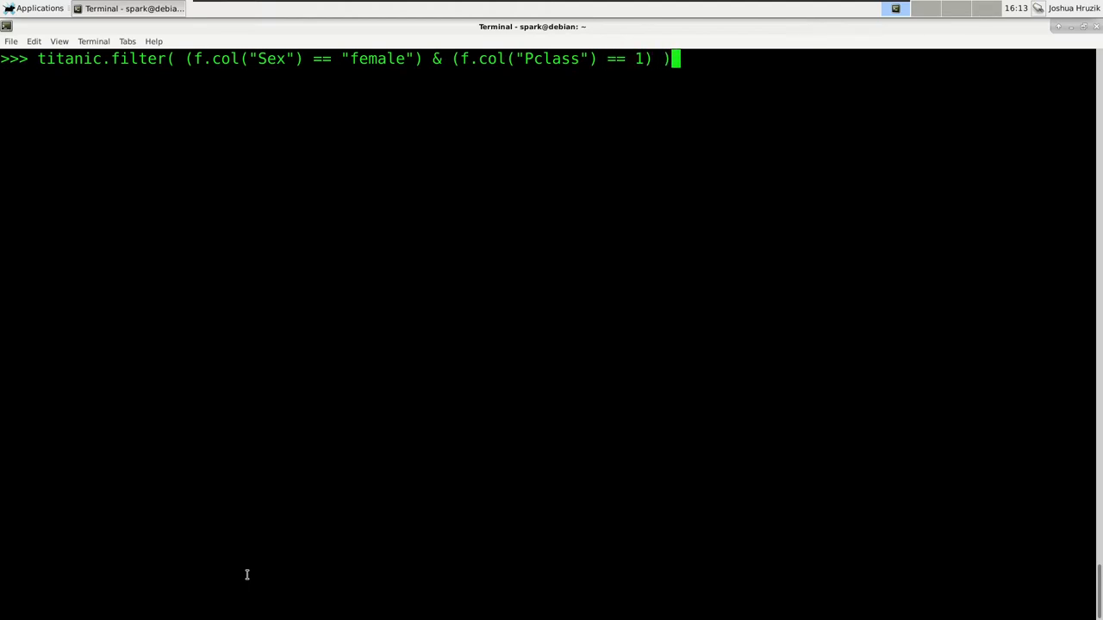
pyautogui.write('.')
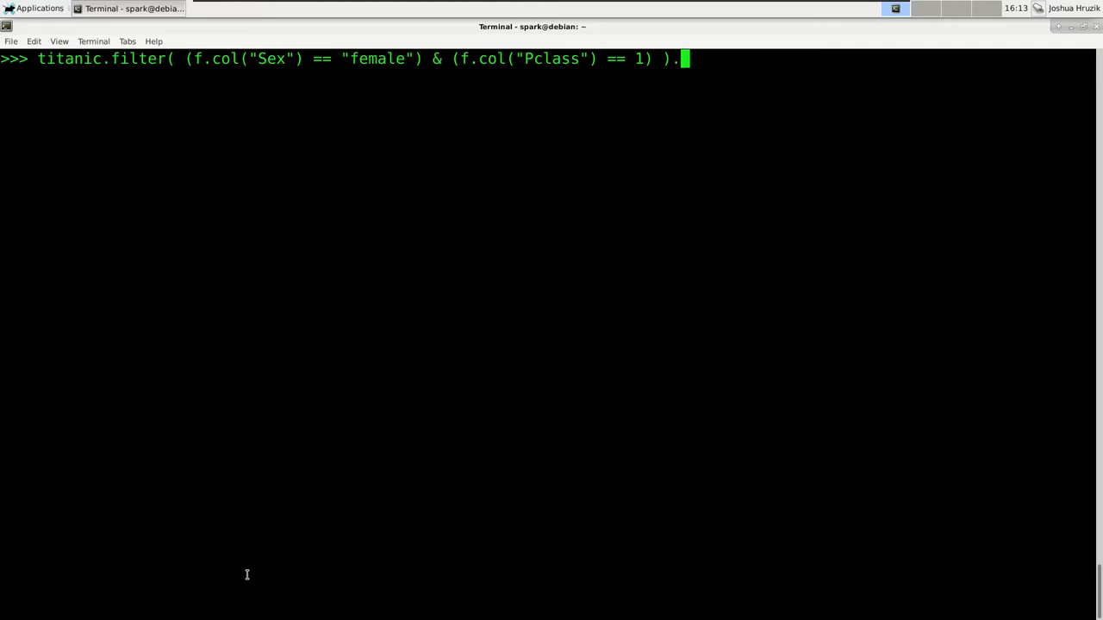
pyautogui.write('show()')
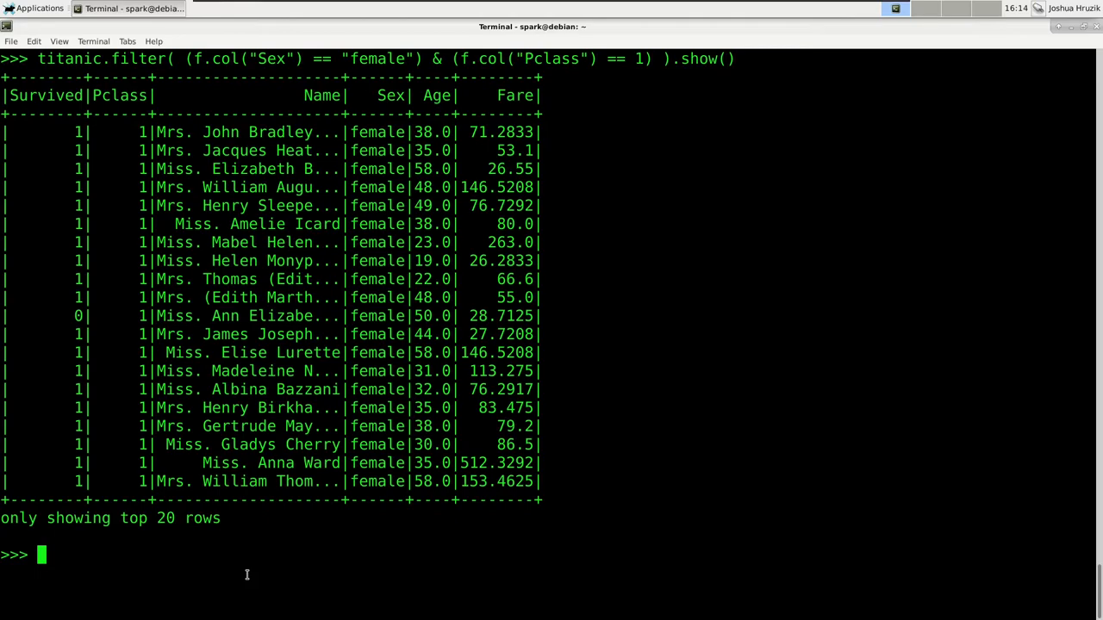
pyautogui.write('titanic')
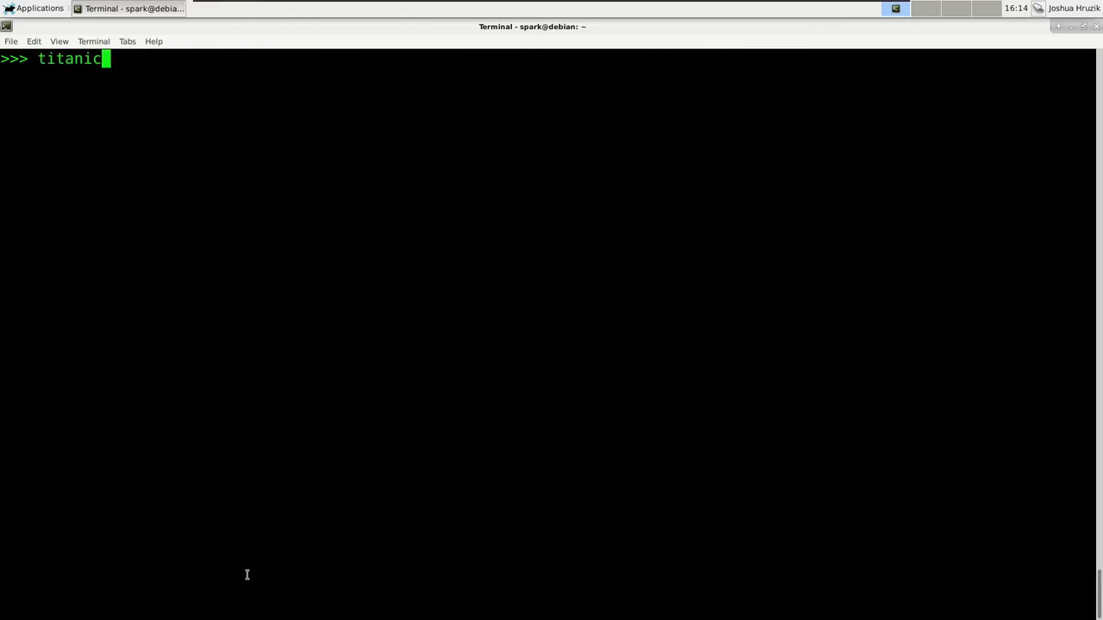
# Step: Start the Titanic filter with the first-class women condition: Sex == "female" & Pclass == 1
pyautogui.write('.filter( (')
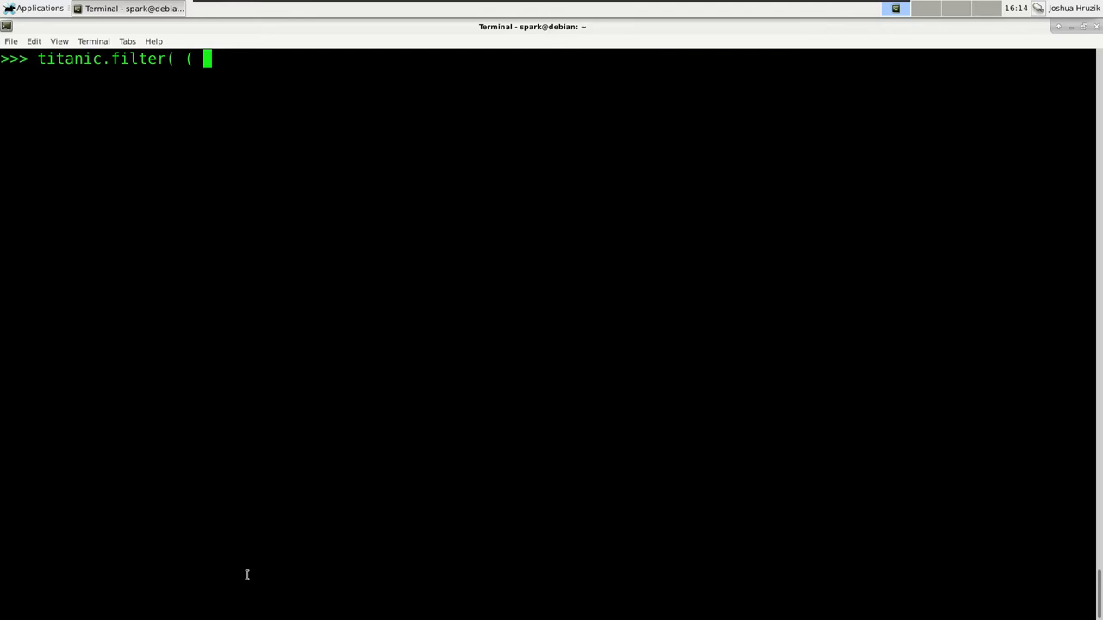
pyautogui.write('(')
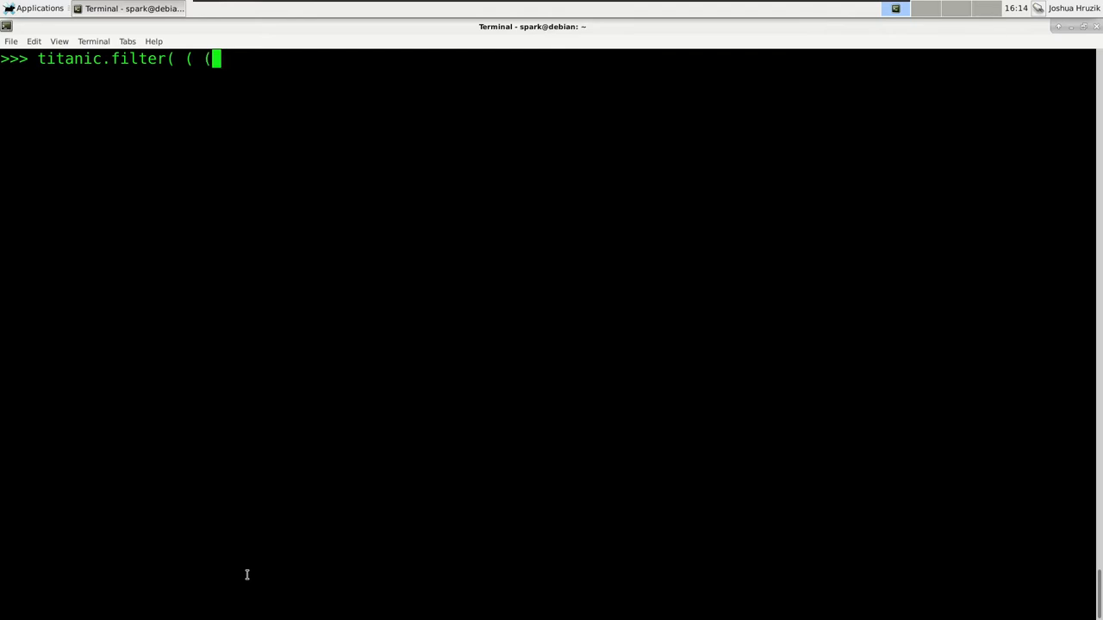
pyautogui.write('f.col("Se')
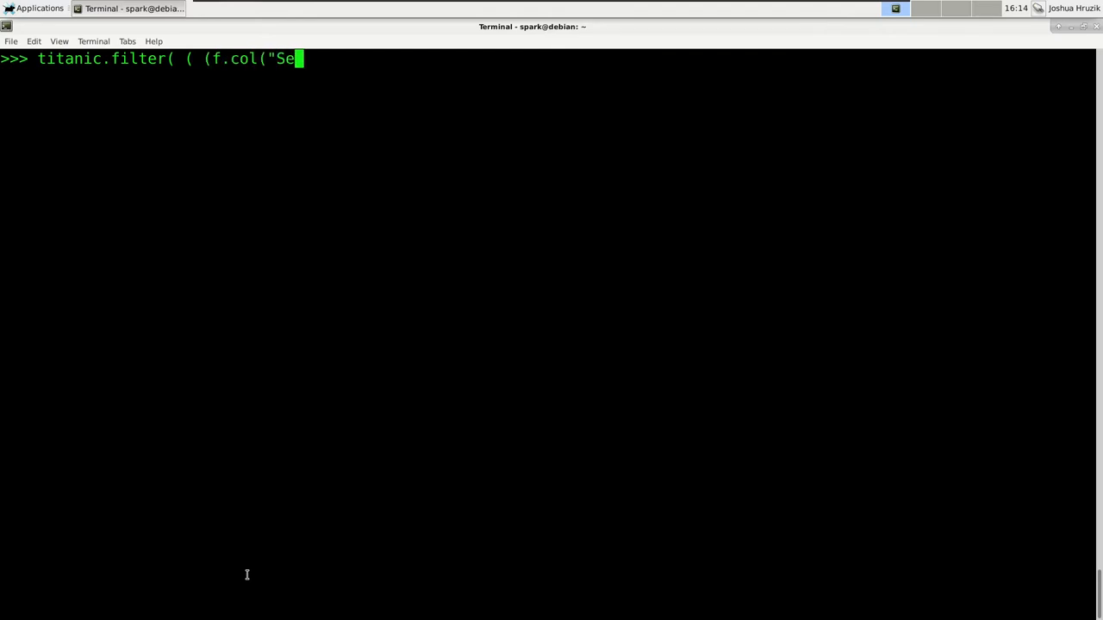
pyautogui.write('x") == "')
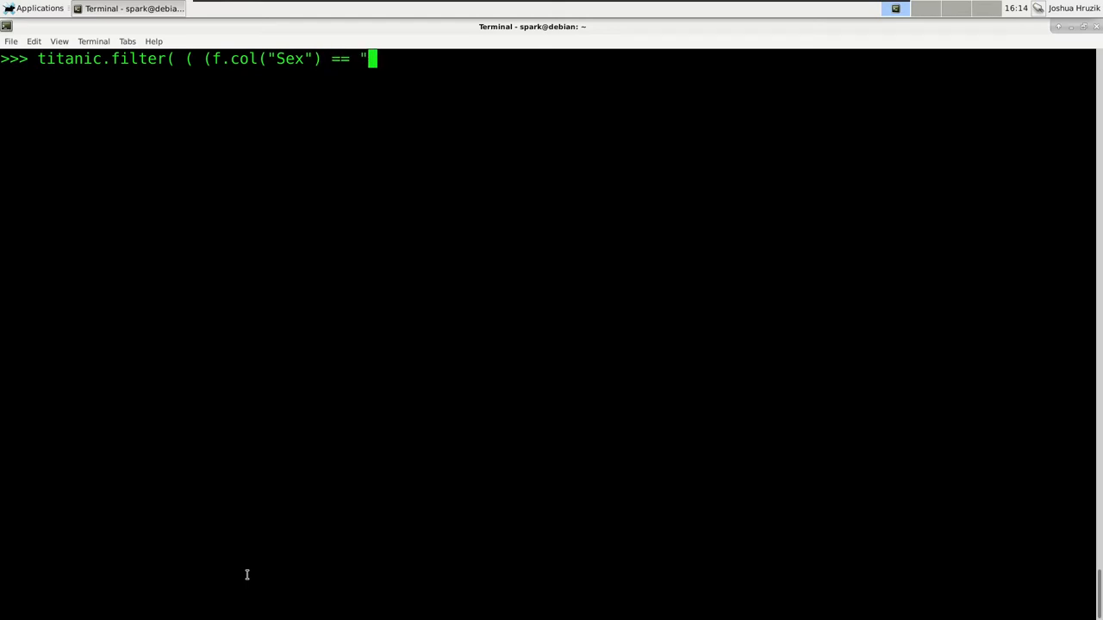
pyautogui.write('female')
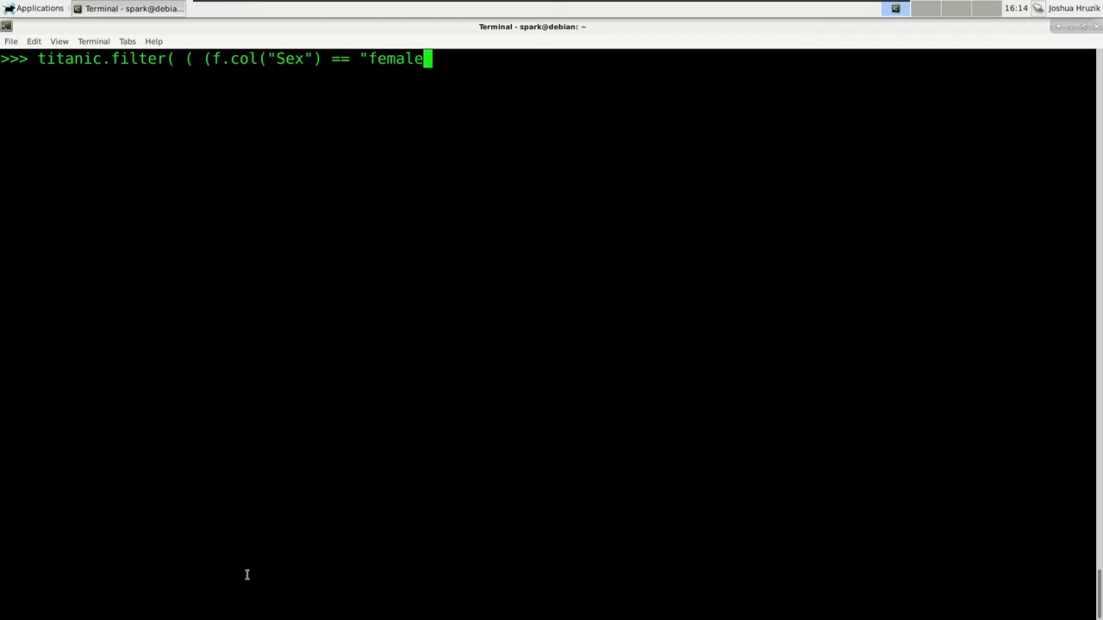
pyautogui.write('"')
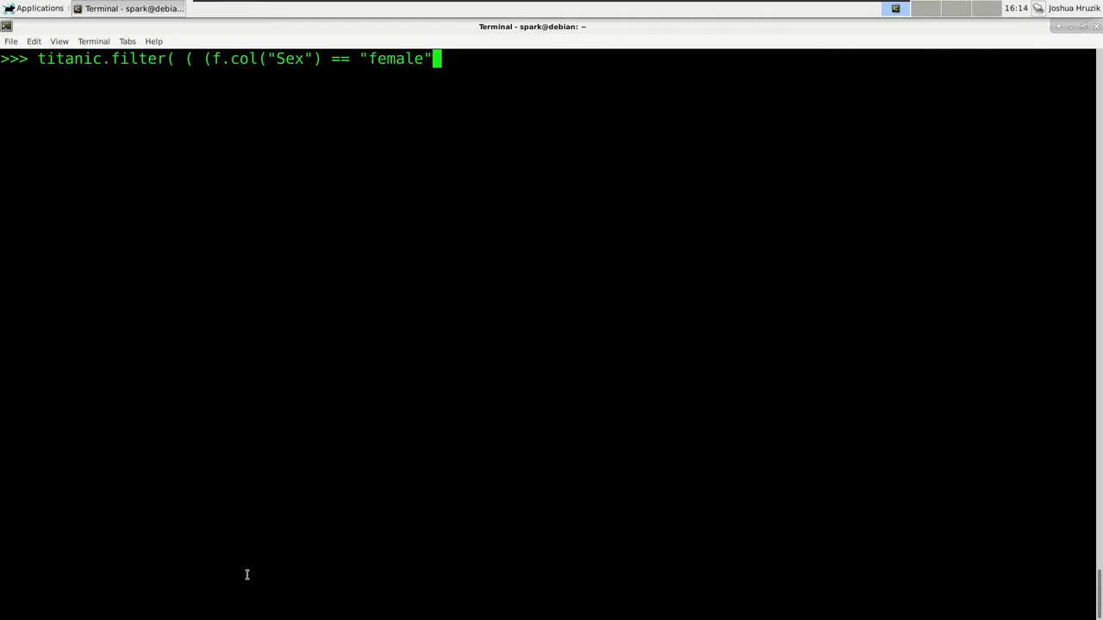
pyautogui.write(')')
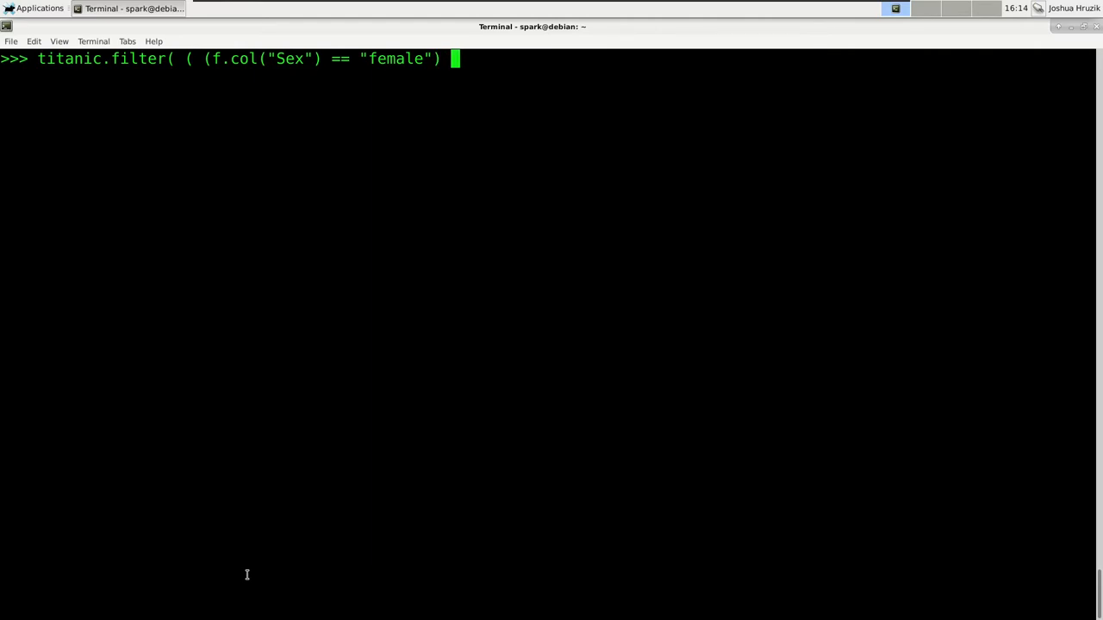
pyautogui.write('&')
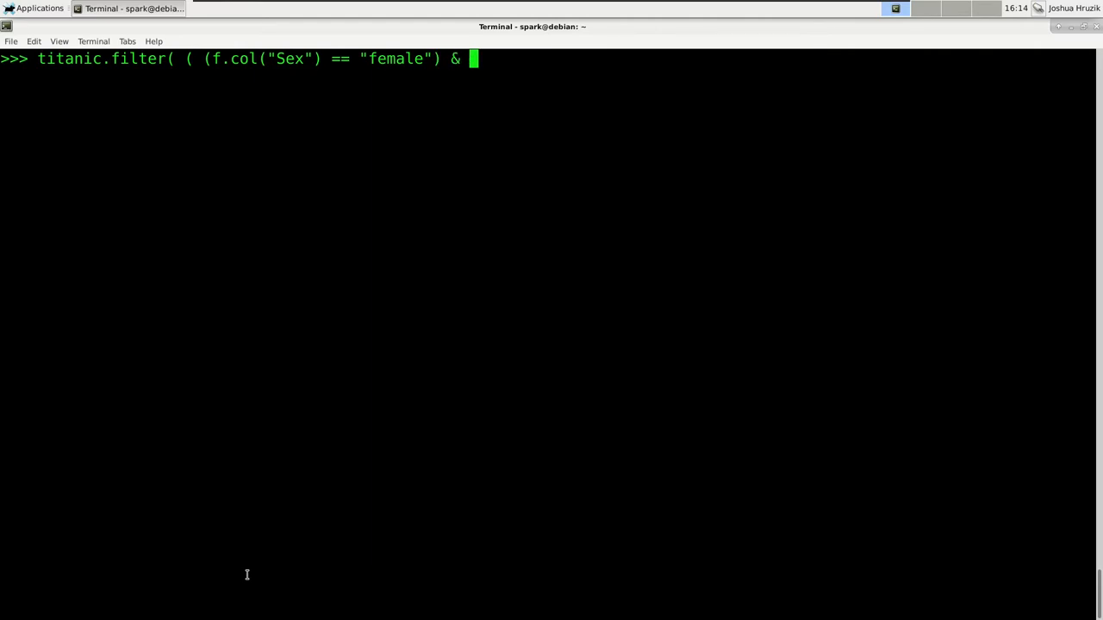
pyautogui.write('(f.col("Pc')
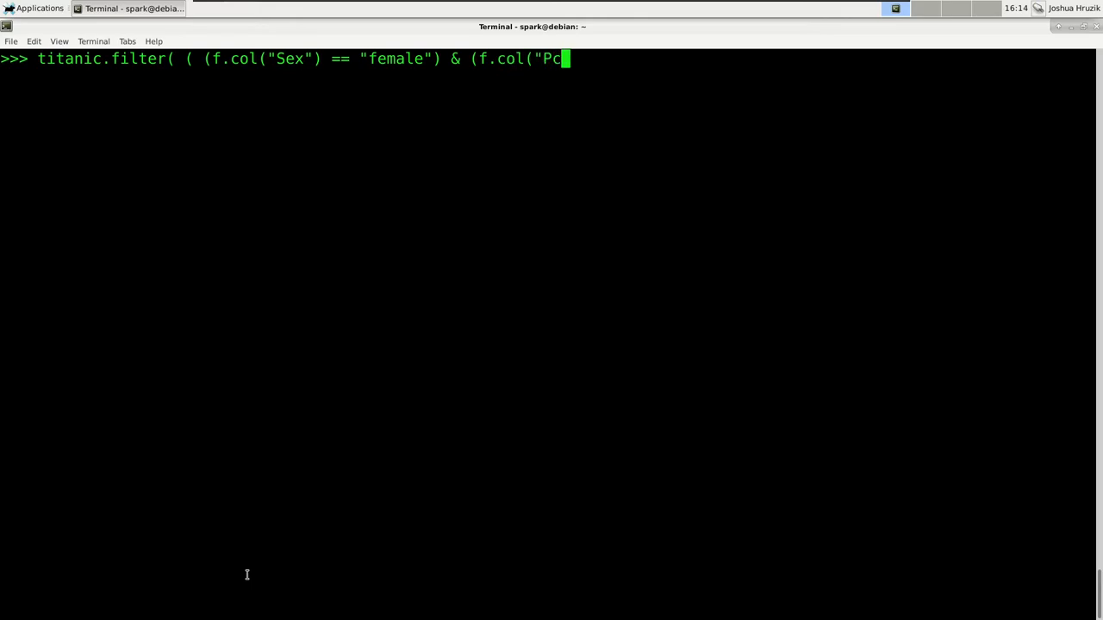
pyautogui.write('lass") )')
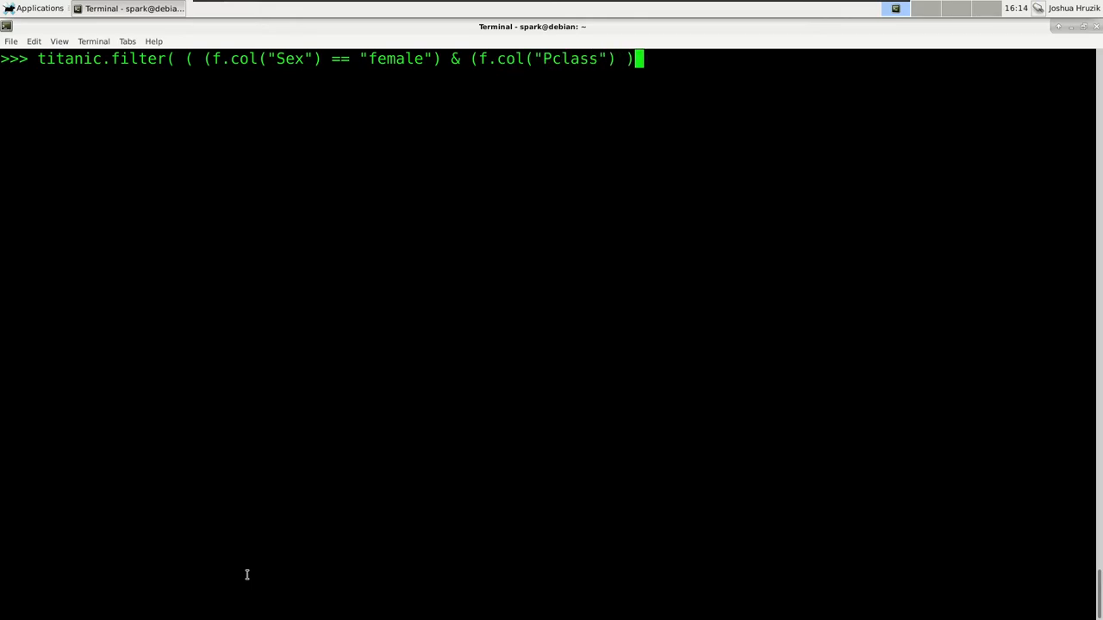
pyautogui.write('== 1)')
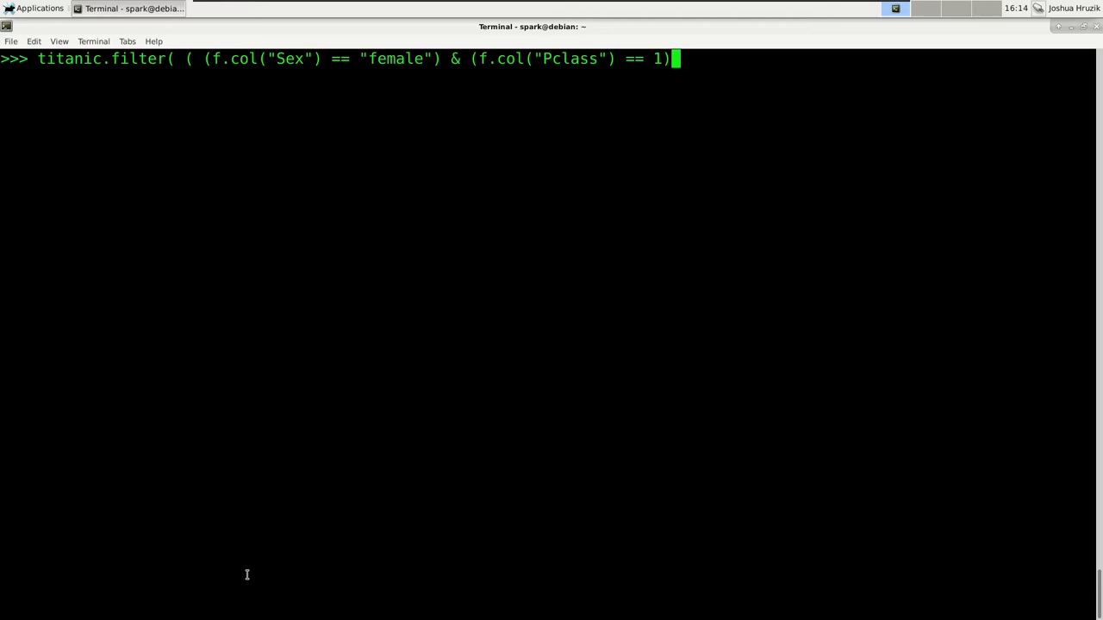
pyautogui.write(')')
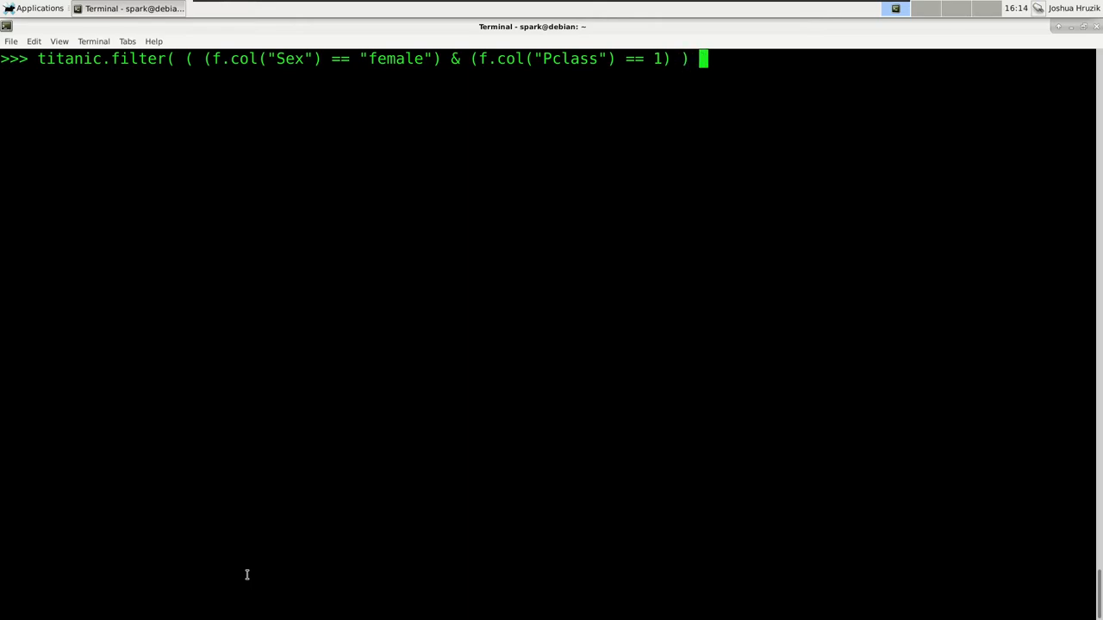
# Step: Add the OR condition for third-class men (Sex == "male" & Pclass == 3) and show the results
pyautogui.write('|')
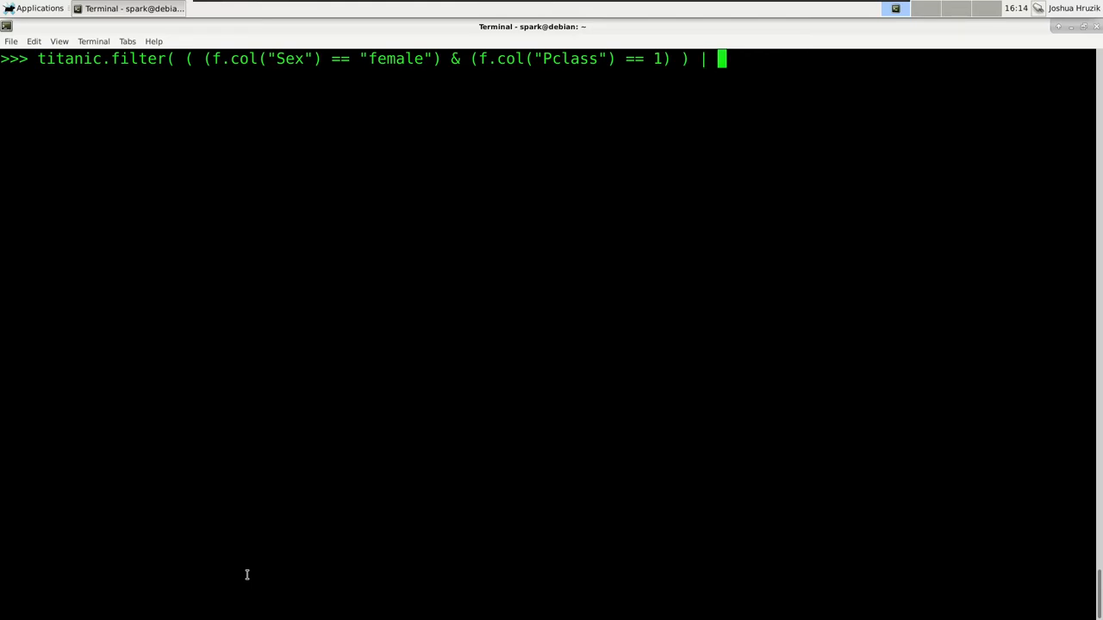
pyautogui.write('( (f.col')
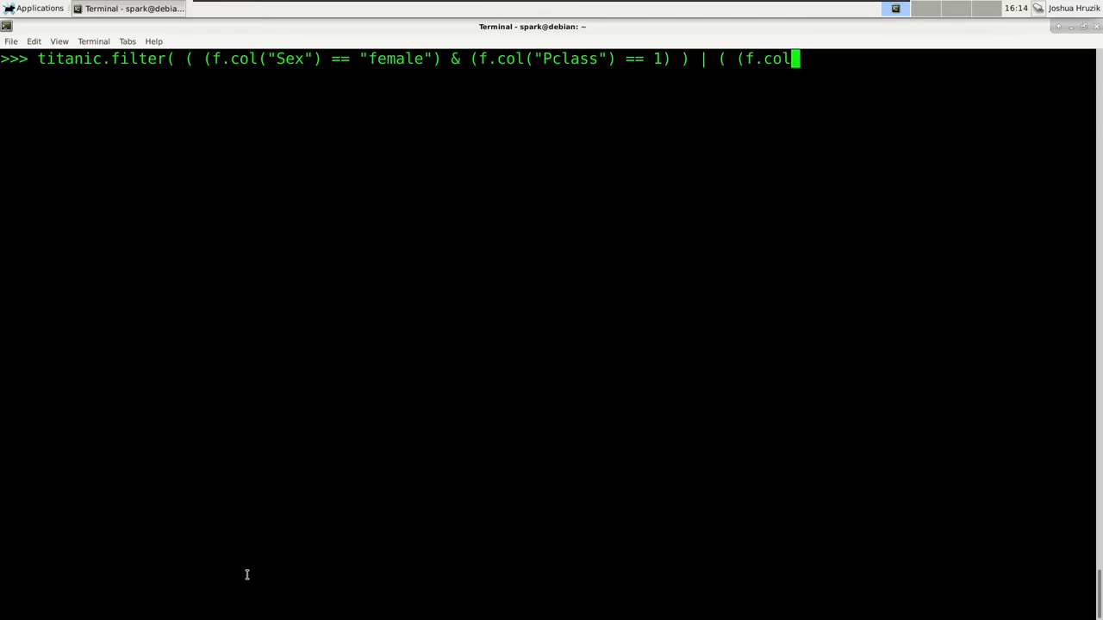
pyautogui.write('("Sex')
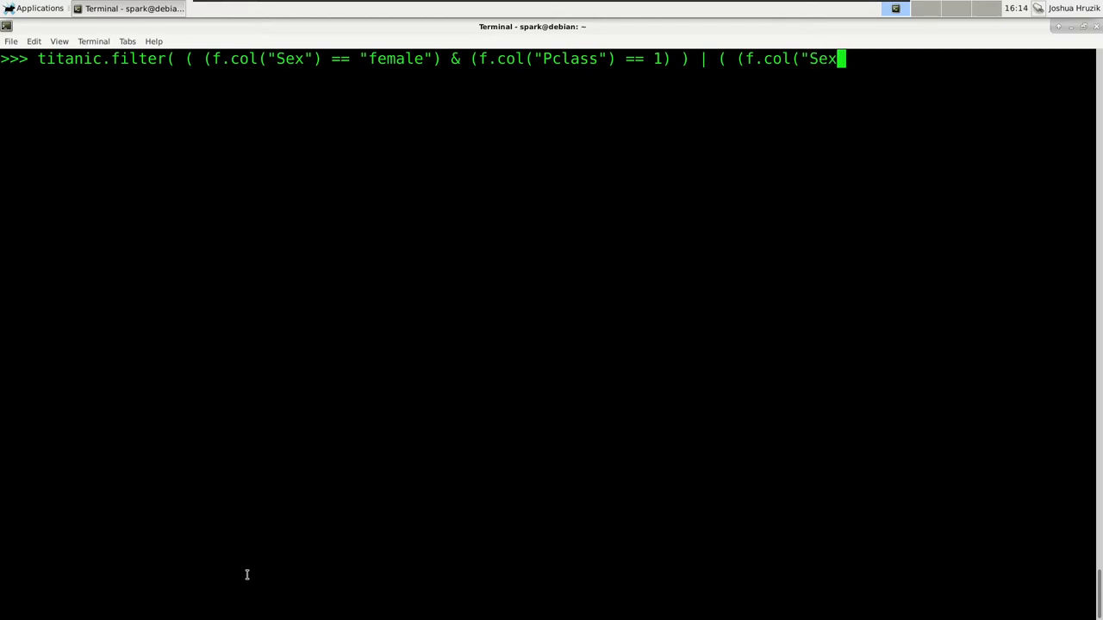
pyautogui.write('") == "mal')
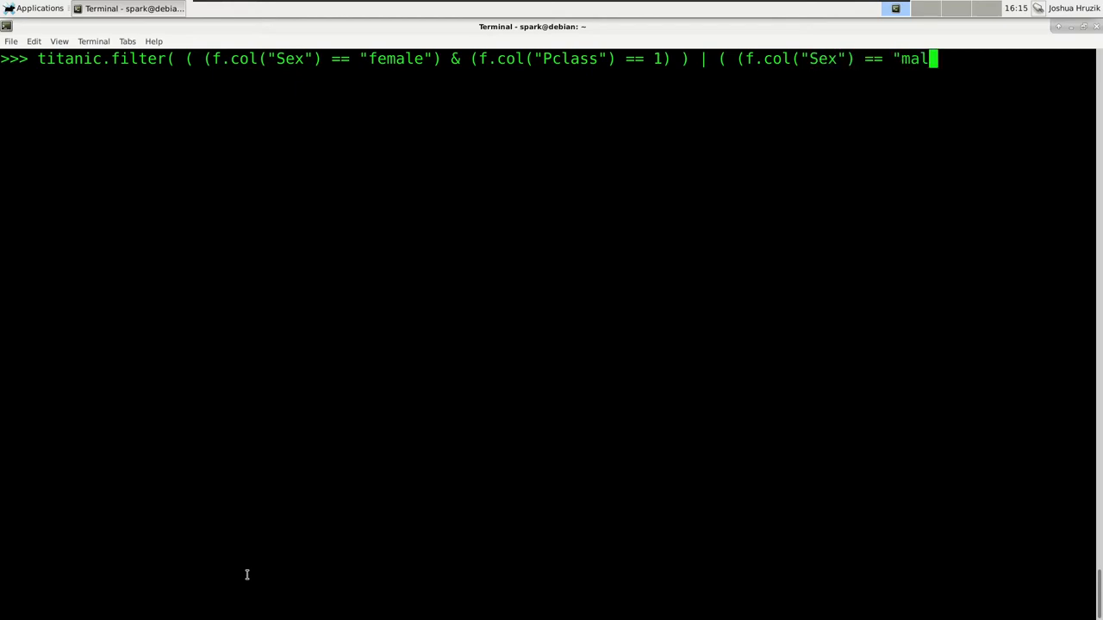
pyautogui.write('e")')
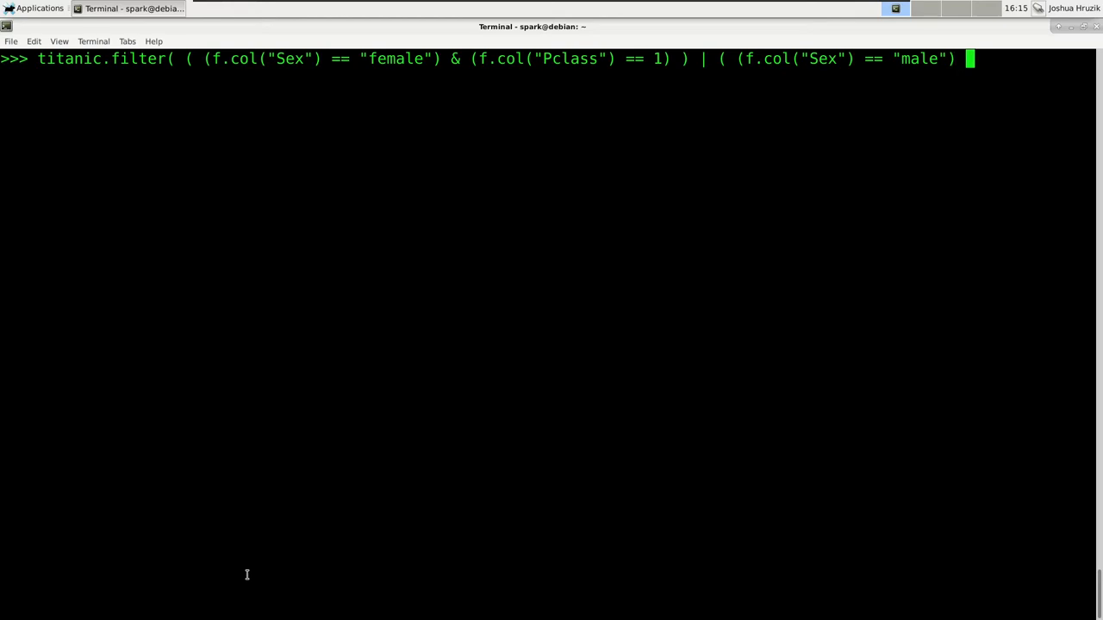
pyautogui.write('%')
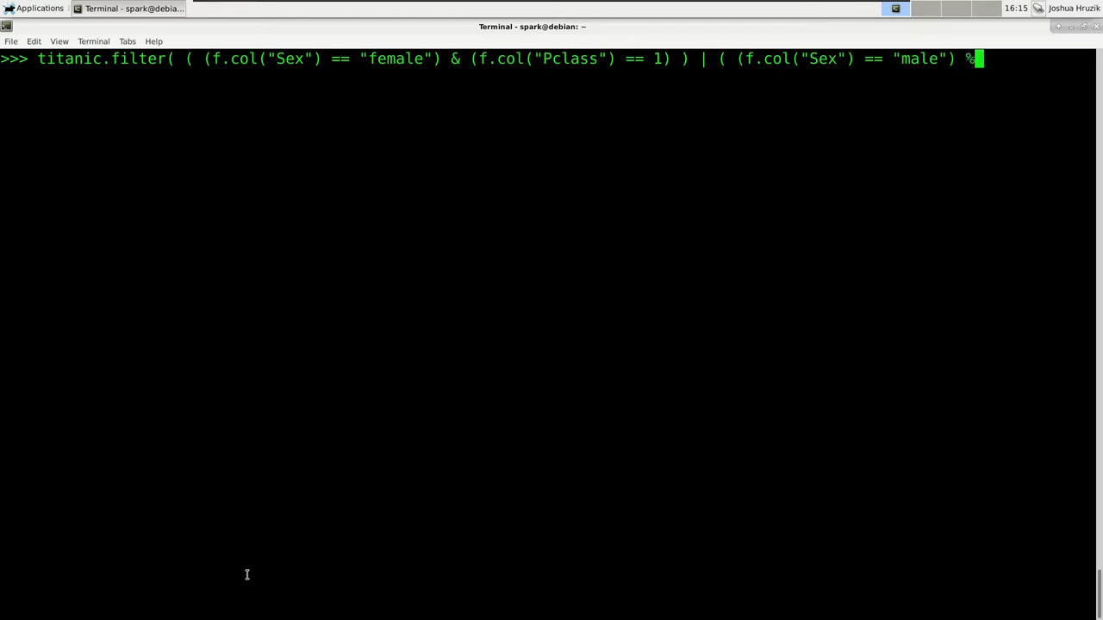
pyautogui.write('& (')
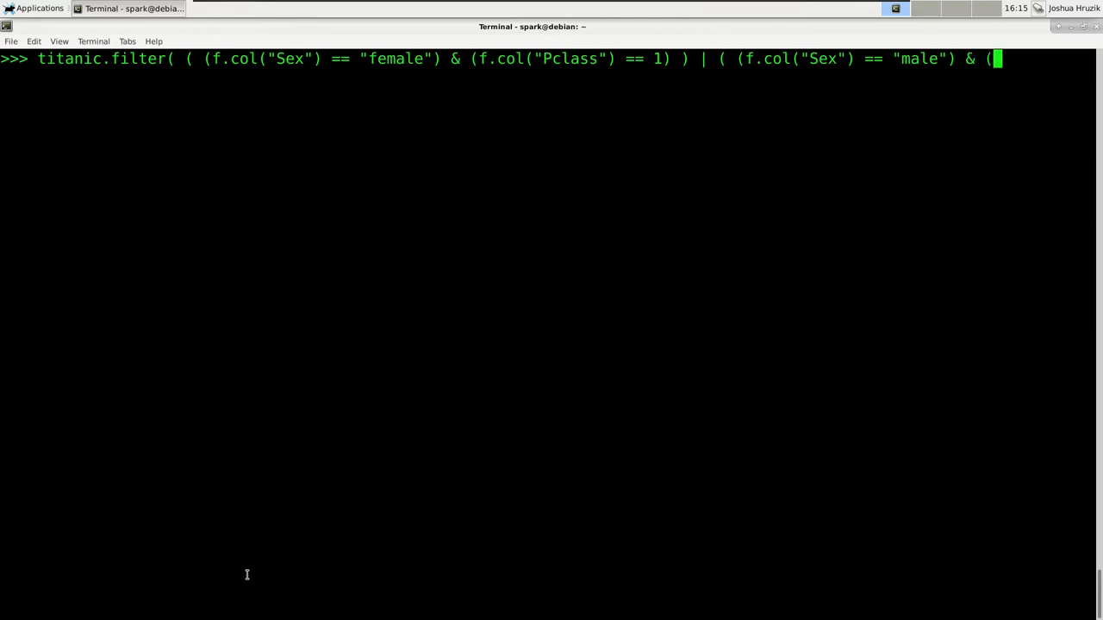
pyautogui.write('f.col(')
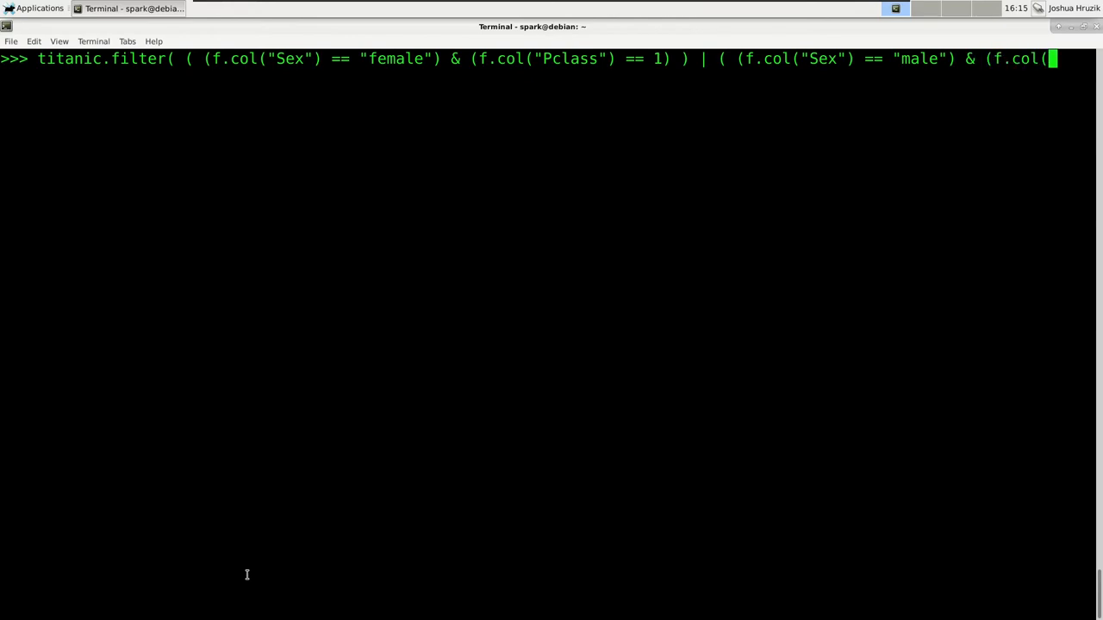
pyautogui.write('"Ock')
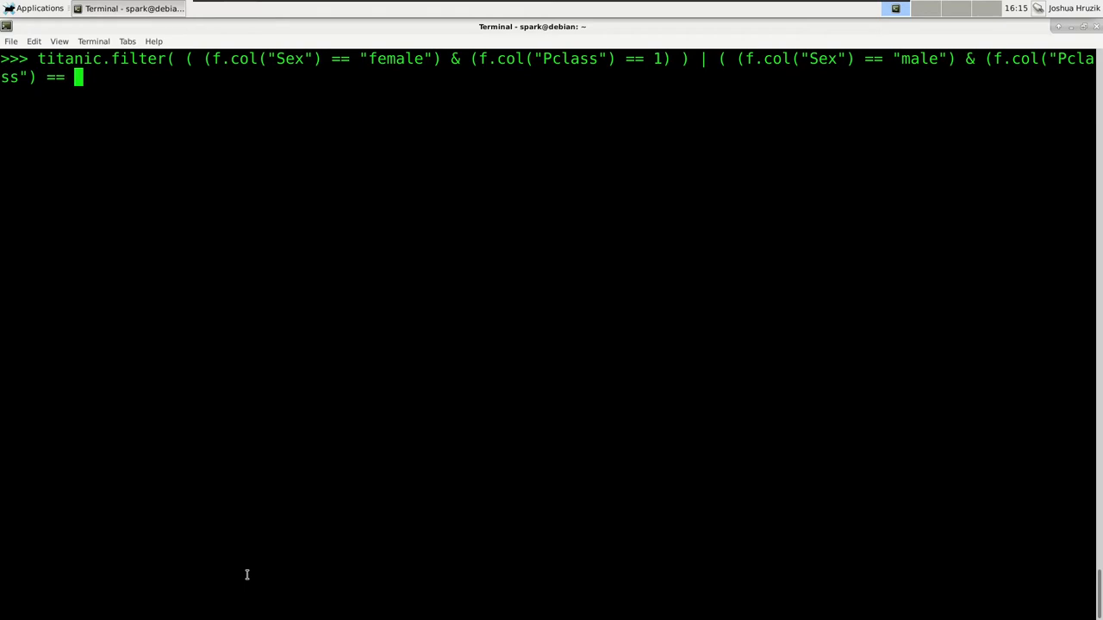
pyautogui.write('3)')
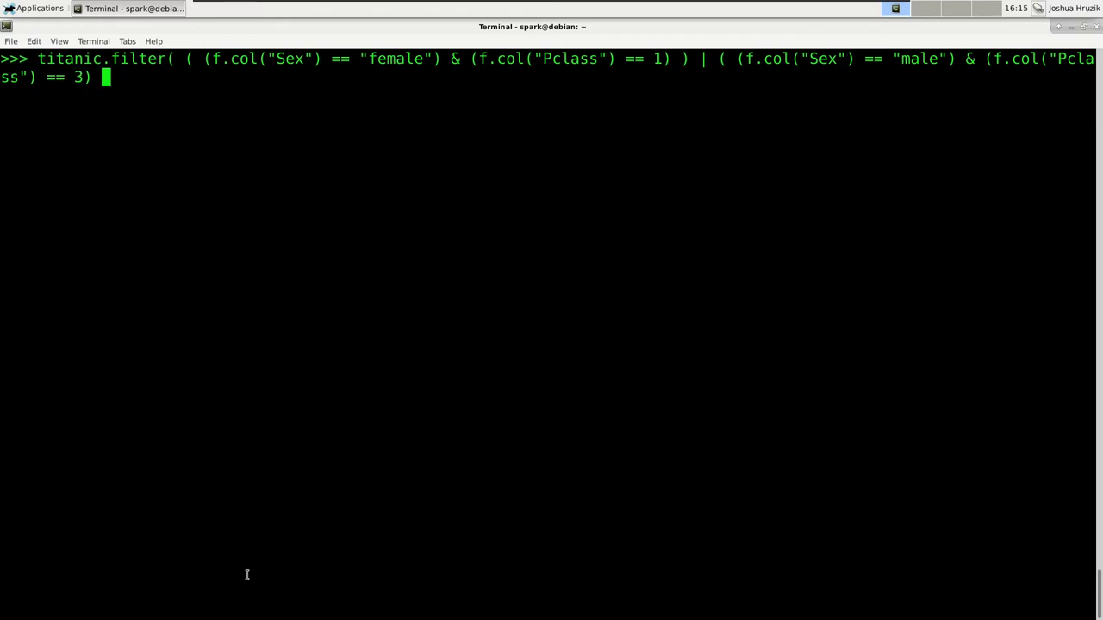
pyautogui.write(') ).show(')
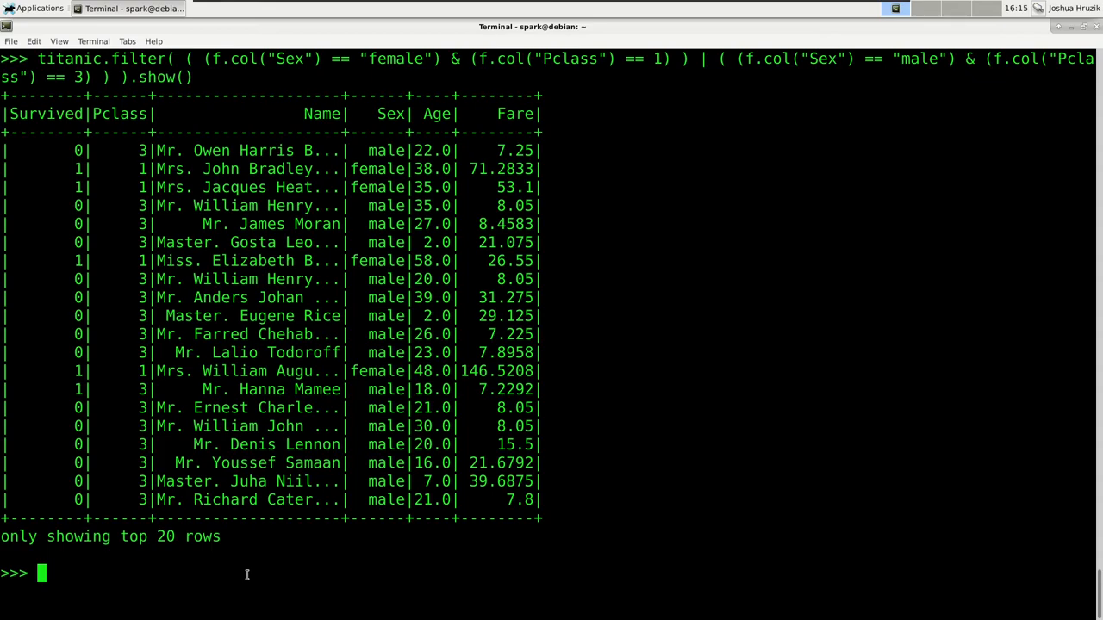
# Step: Clear the terminal and run titanic.sort("Age").show() to list passengers by ascending Age
pyautogui.press('ctrl+l')
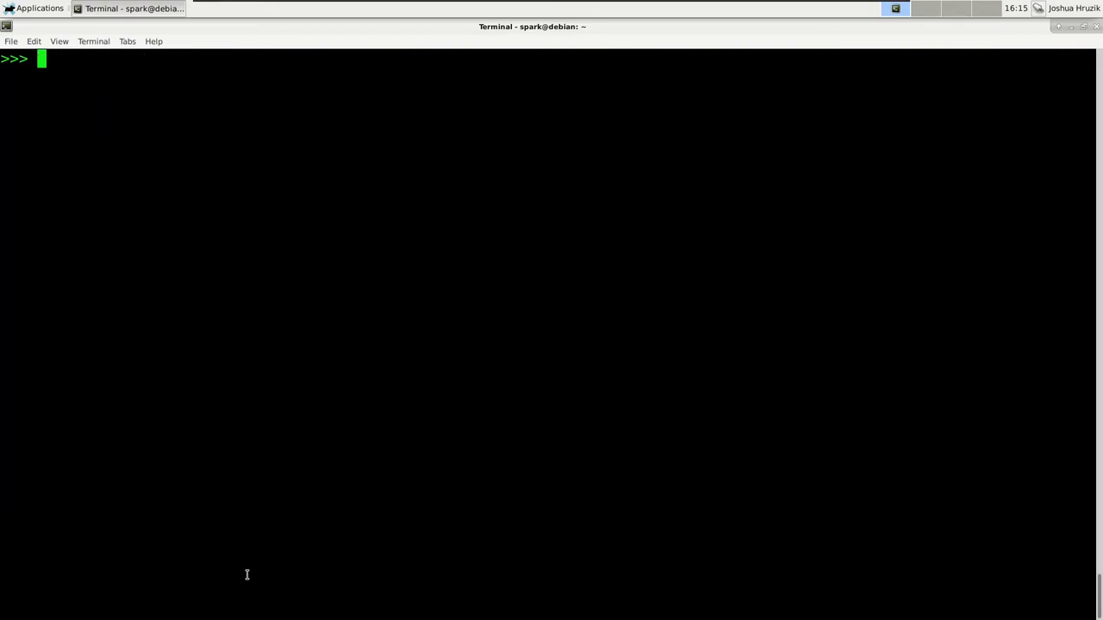
pyautogui.write('titanitc')
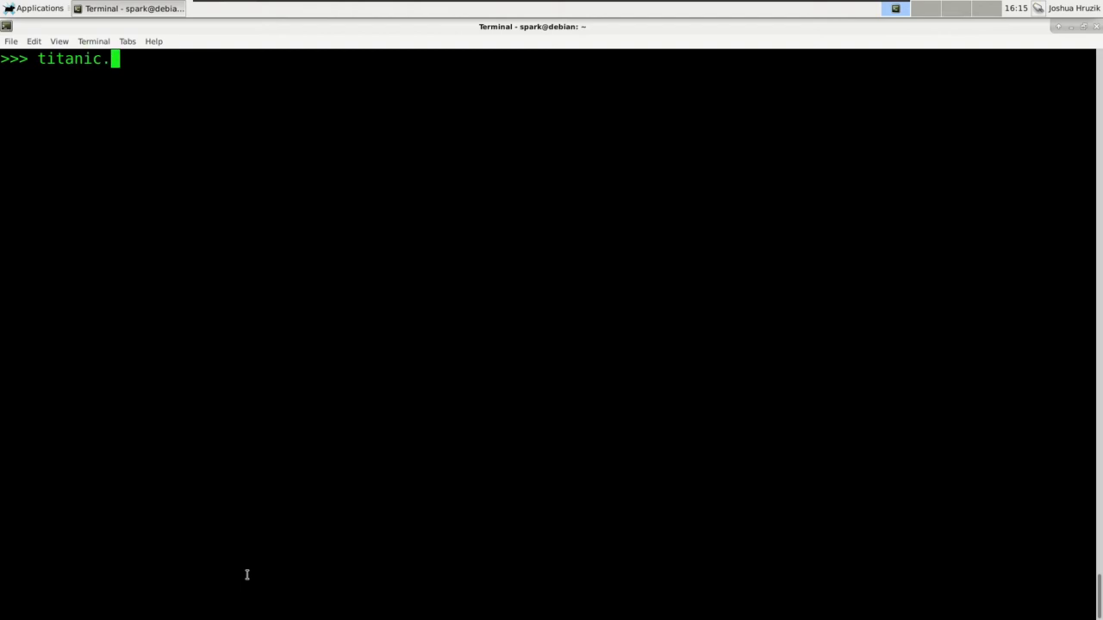
pyautogui.write('sort("Age")')
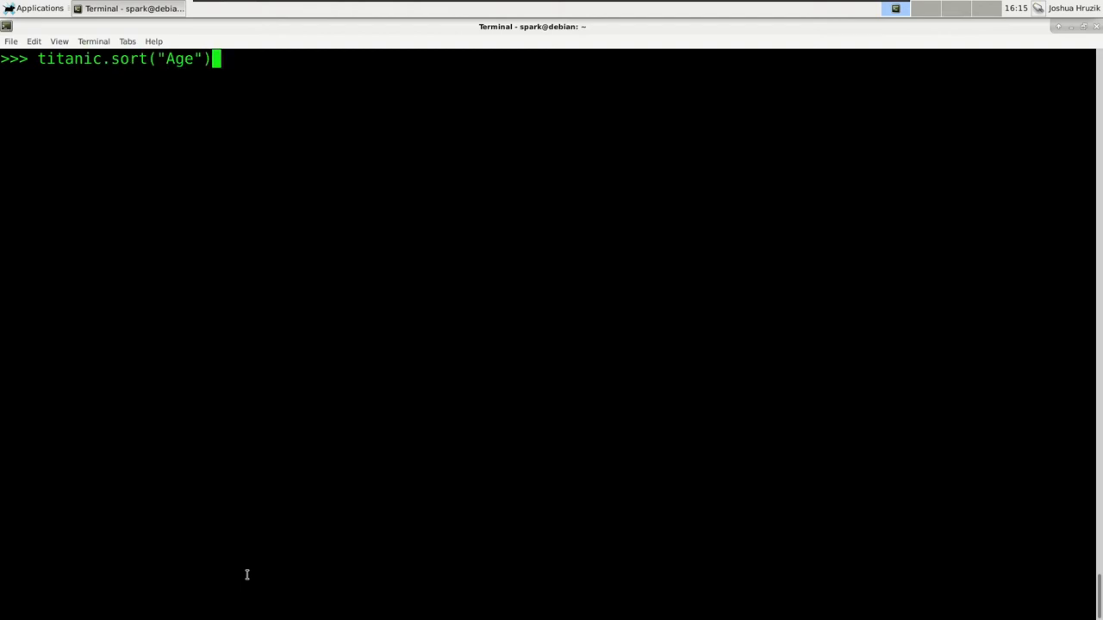
pyautogui.write('.show()')
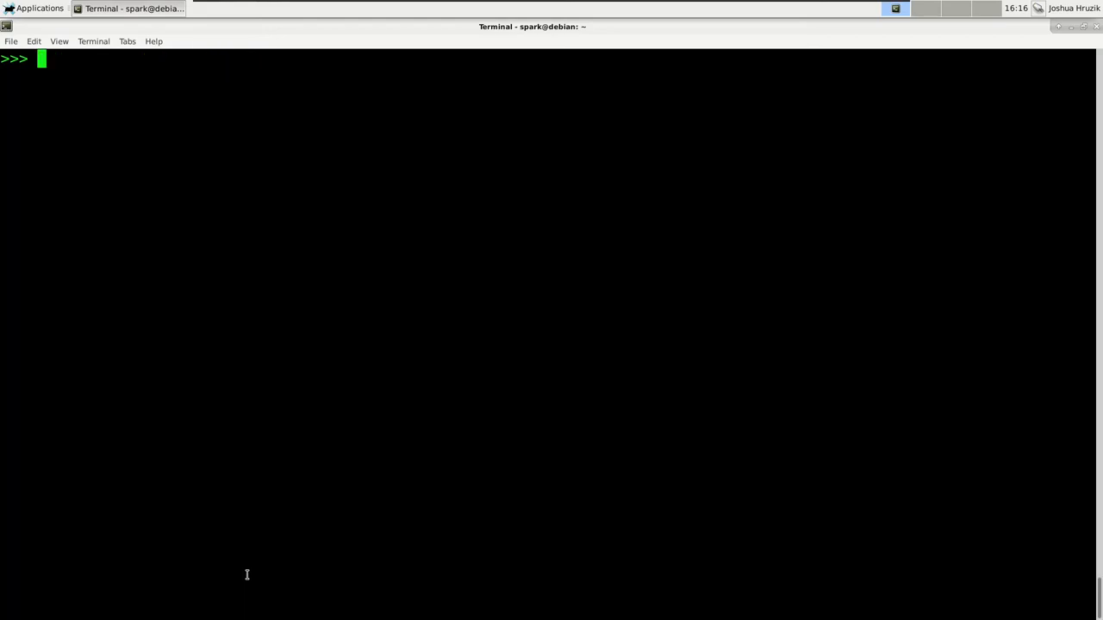
# Step: Run titanic.sort("Age", ascending = False).show() to list the oldest passengers first
pyautogui.write('titanic.so')
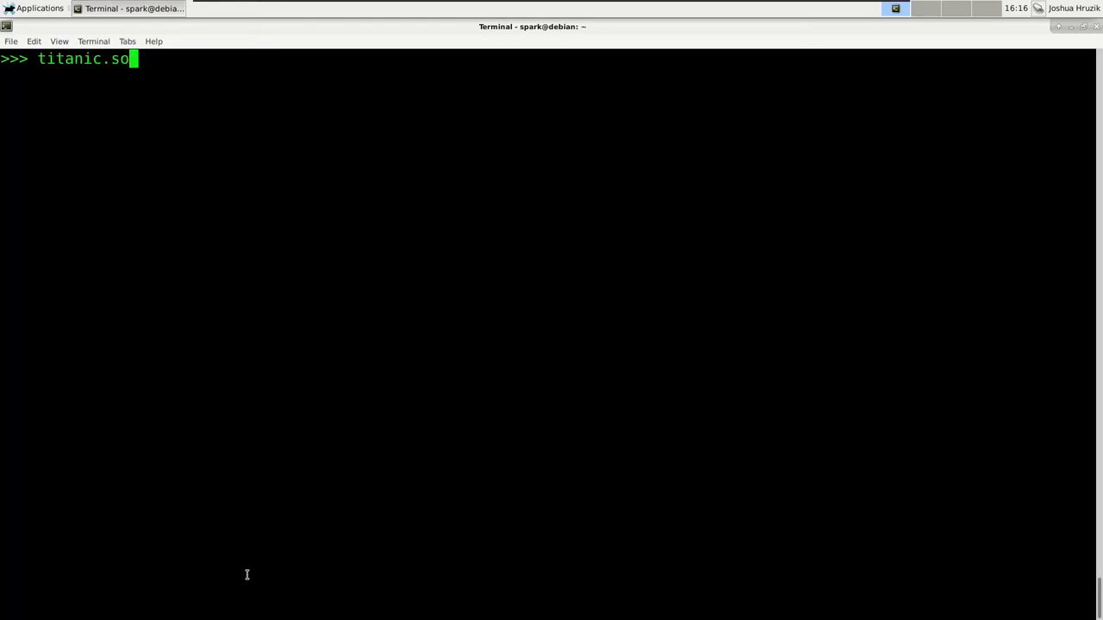
pyautogui.write('rt("Age"')
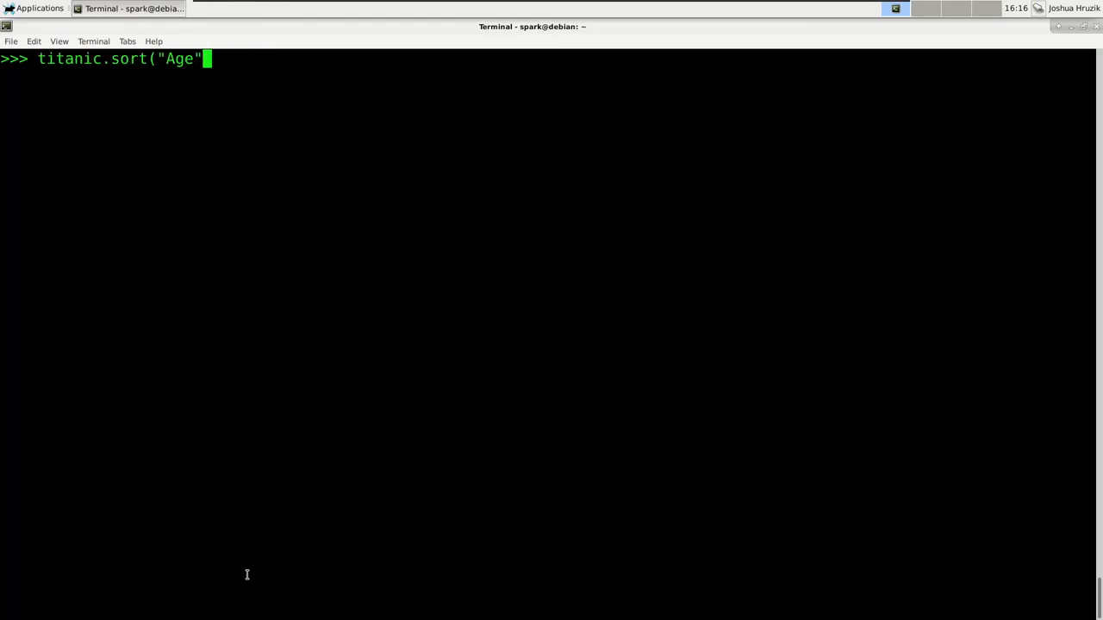
pyautogui.write(', ascending')
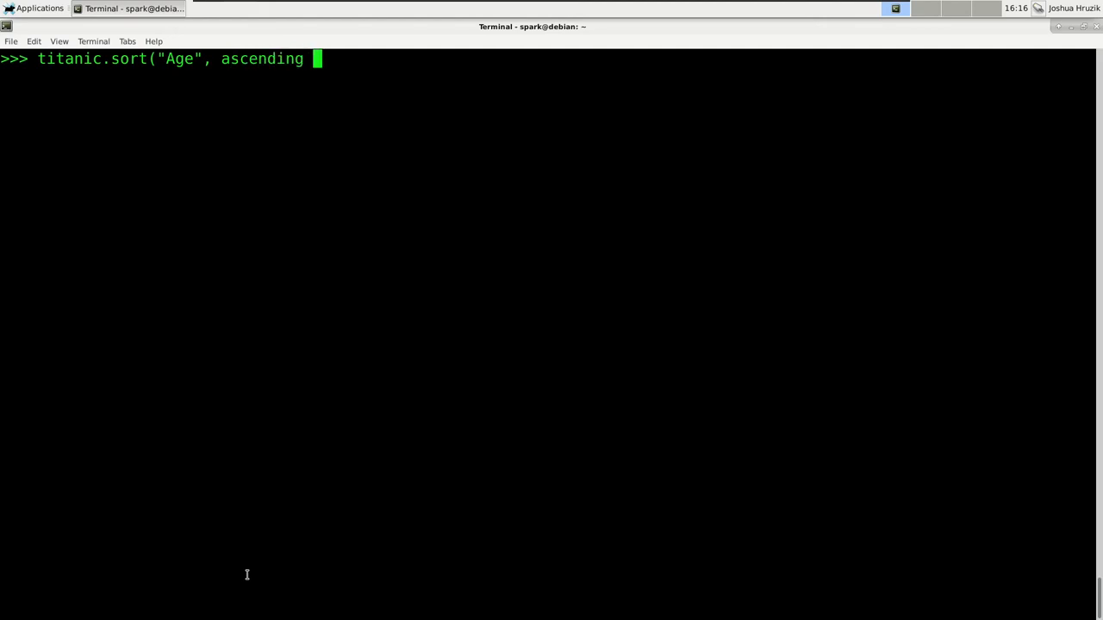
pyautogui.write('= False).show(')
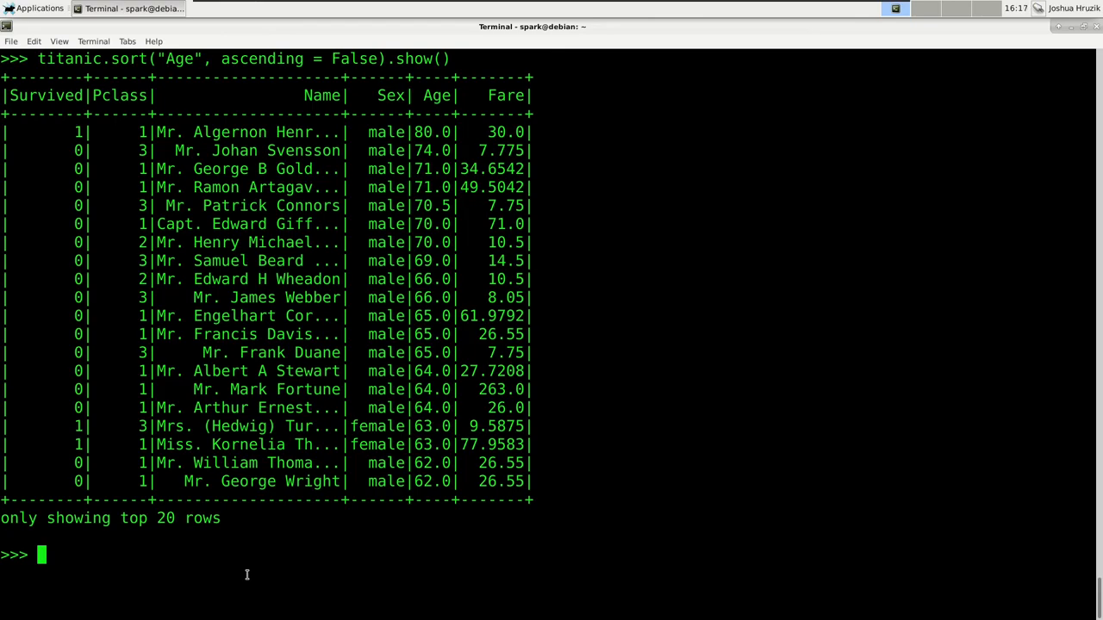
# Step: Create titanic_sorted = titanic.sort("Pclass", f.desc("Age")) and display its top 20 rows
pyautogui.write('titanic_')
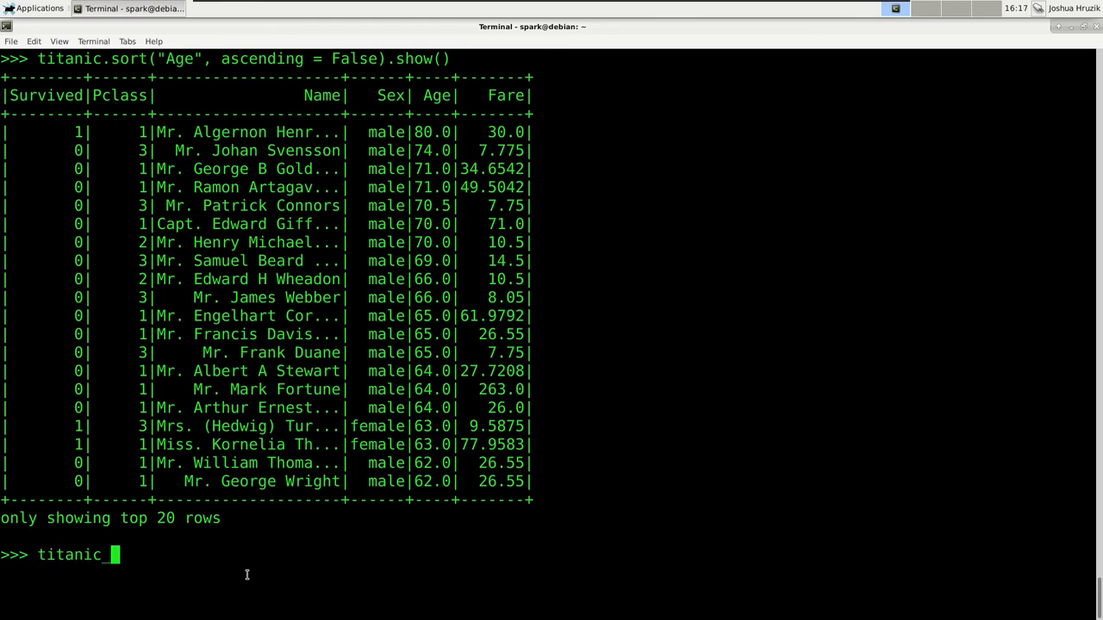
pyautogui.write('sorted =')
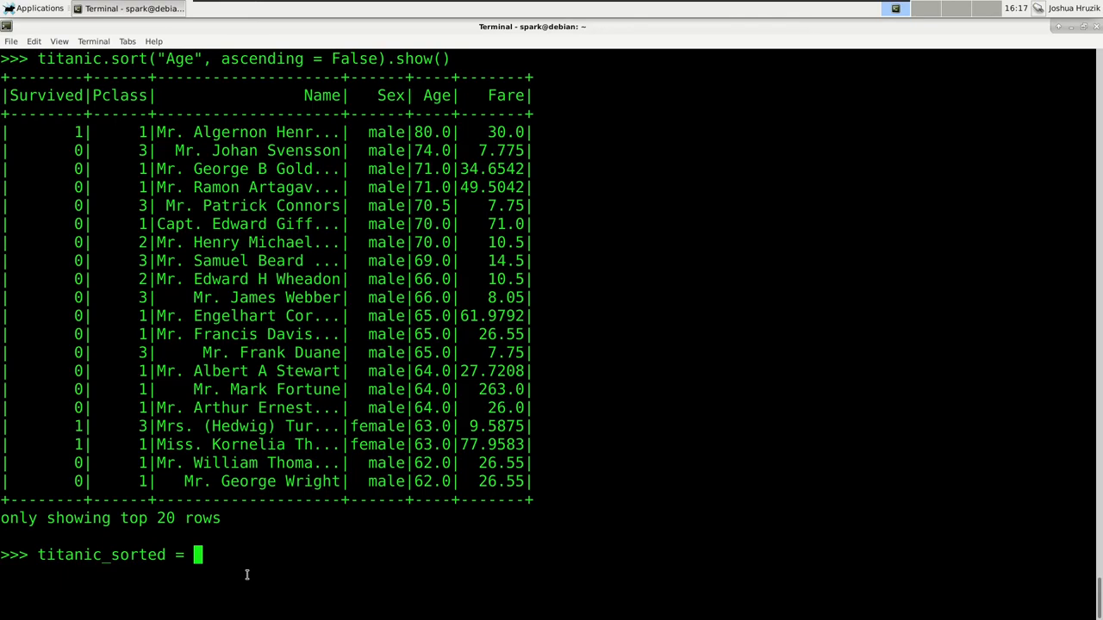
pyautogui.write('titanic.sort')
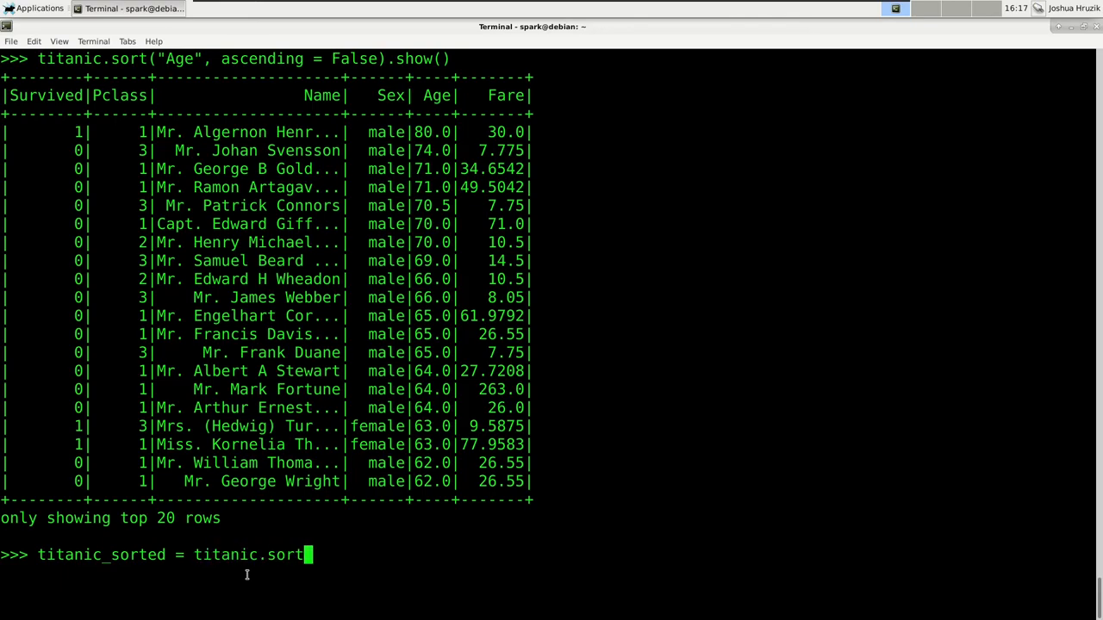
pyautogui.write('(')
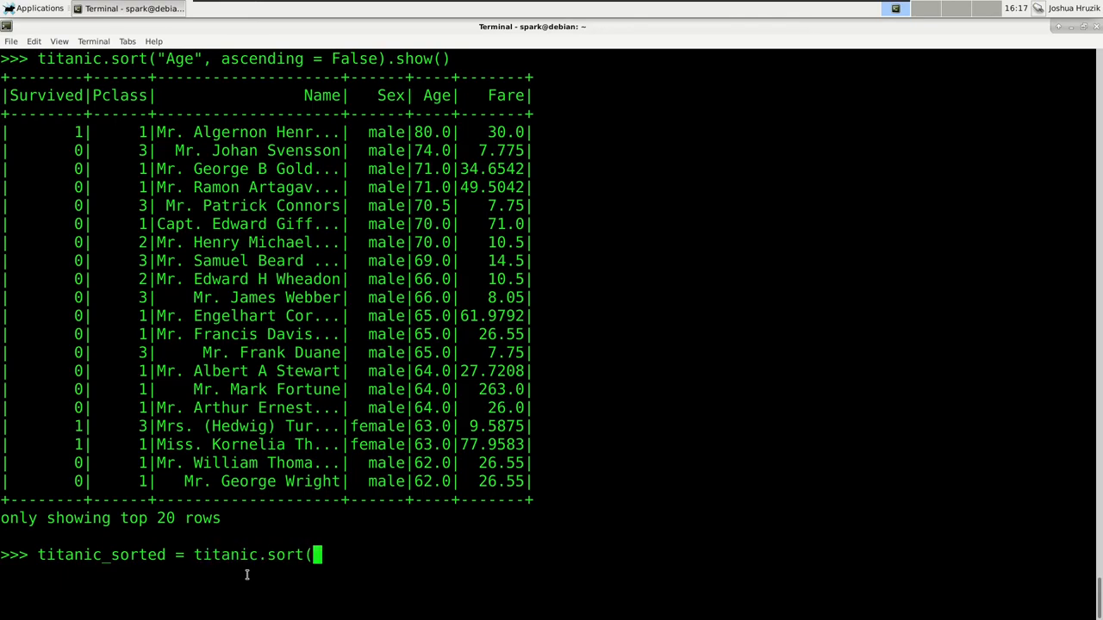
pyautogui.write('"Pclass')
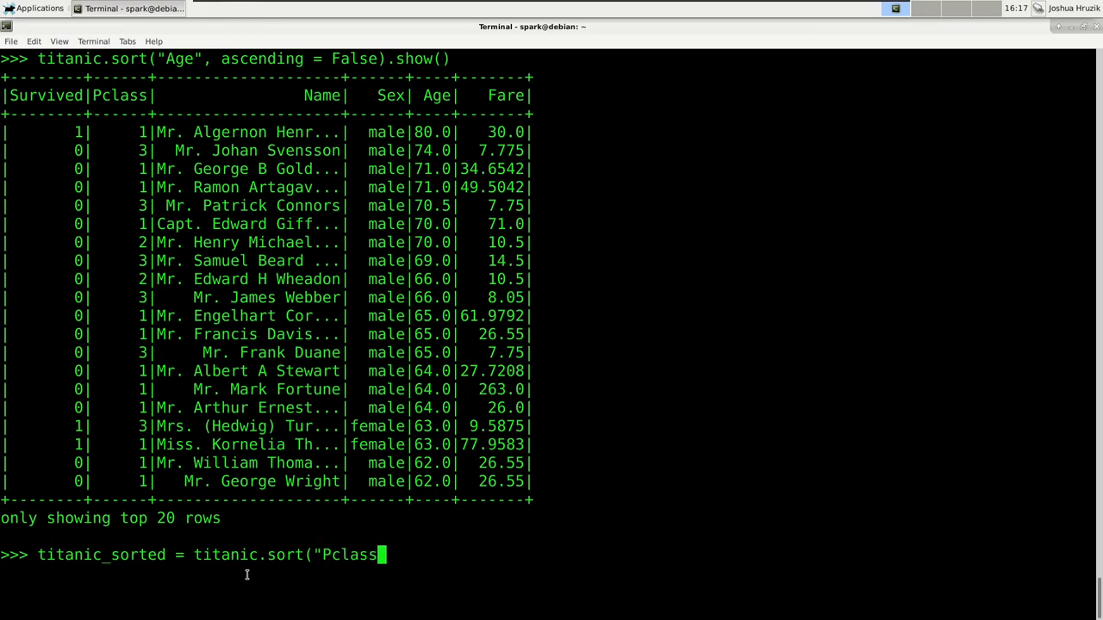
pyautogui.write('",')
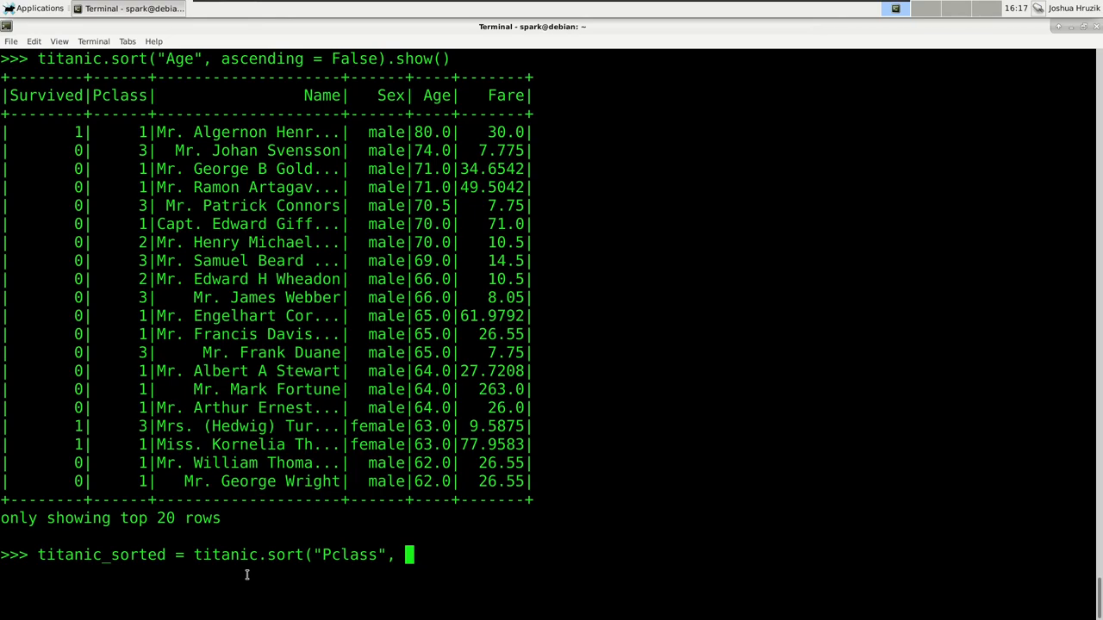
pyautogui.write('f.desc(')
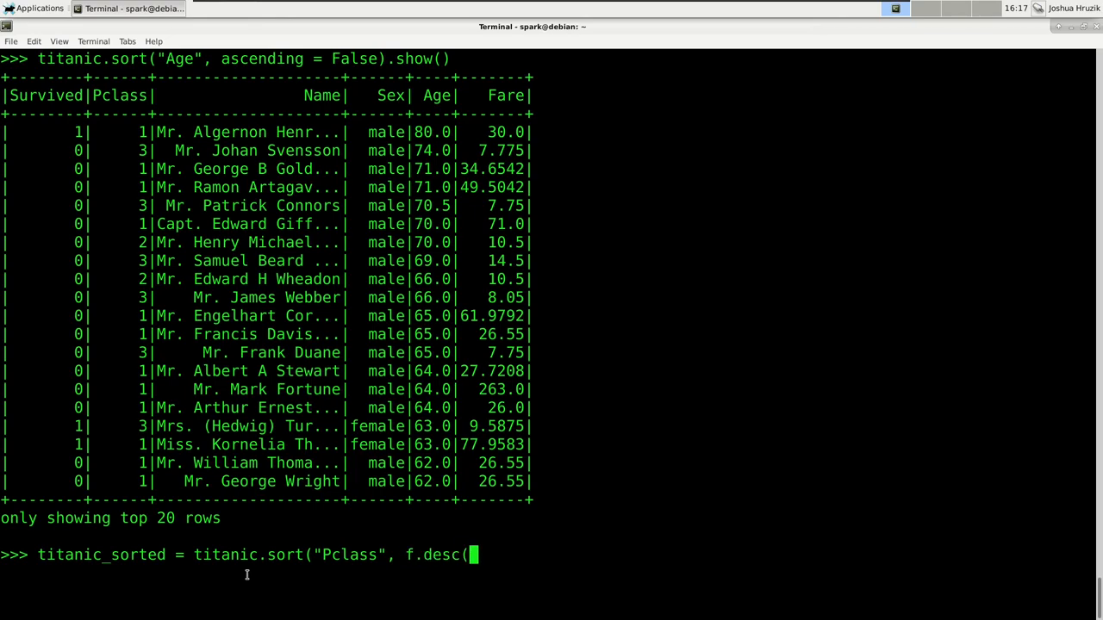
pyautogui.write('"')
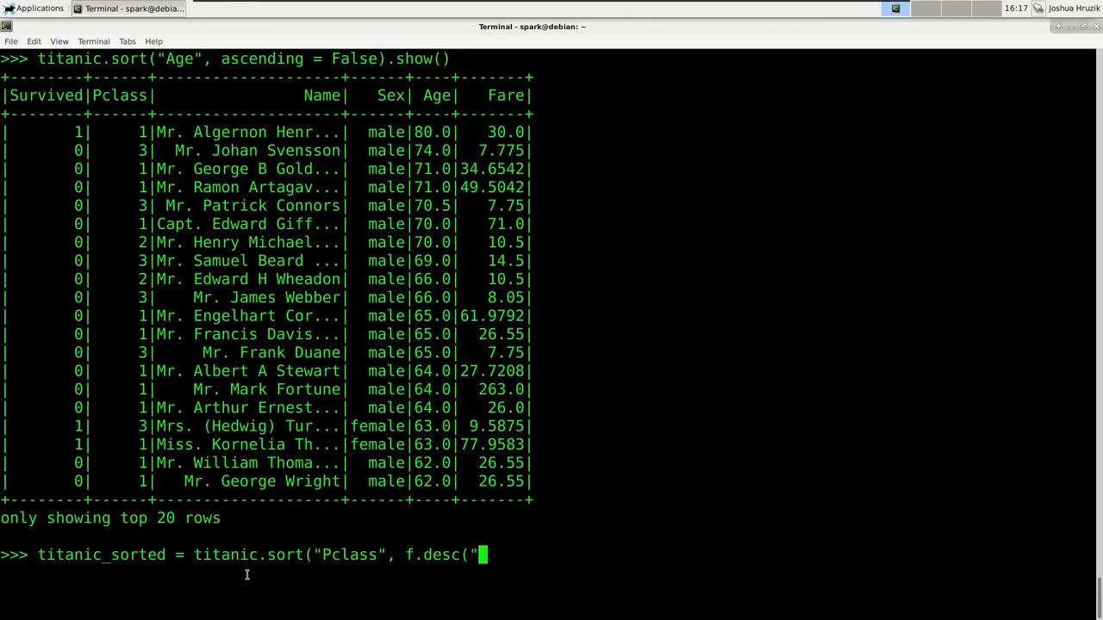
pyautogui.write('Age")')
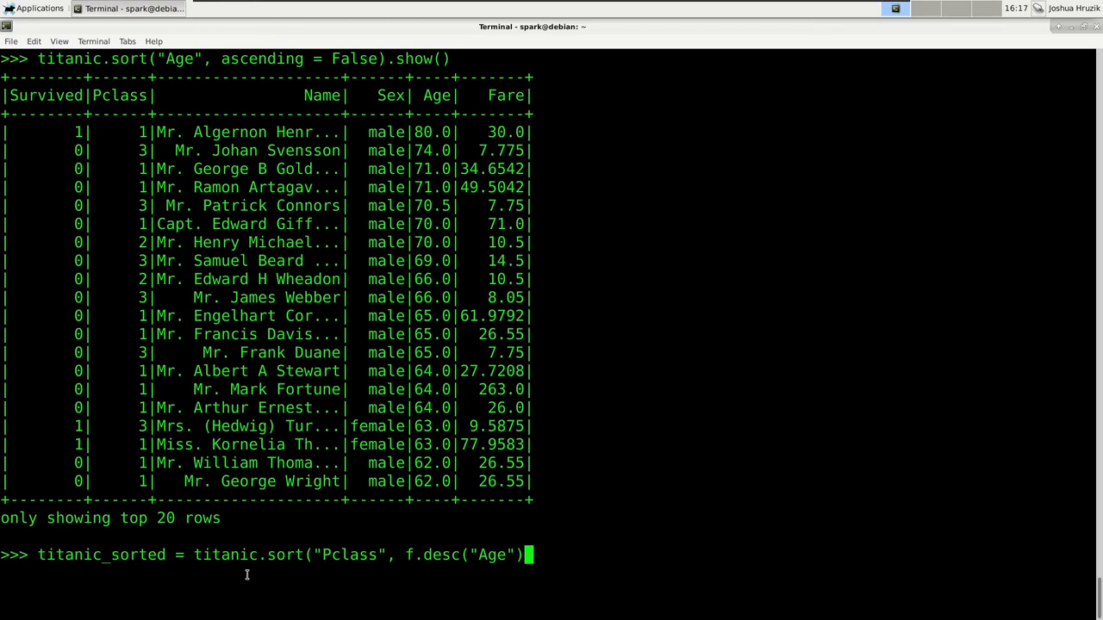
pyautogui.write(').show(')
pyautogui.write('t')
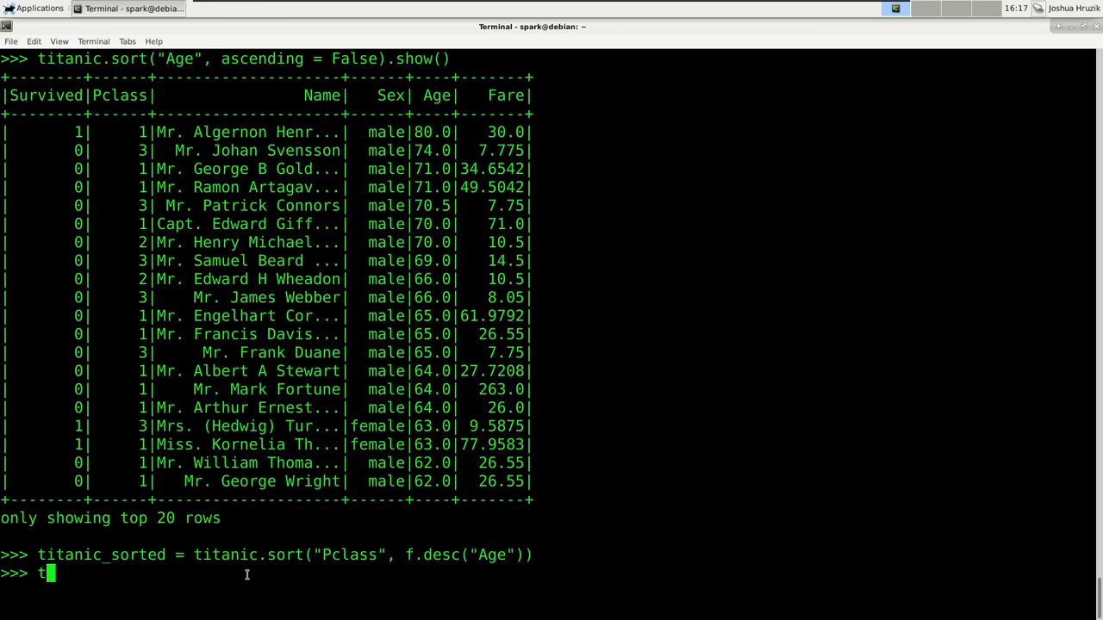
pyautogui.write('it')
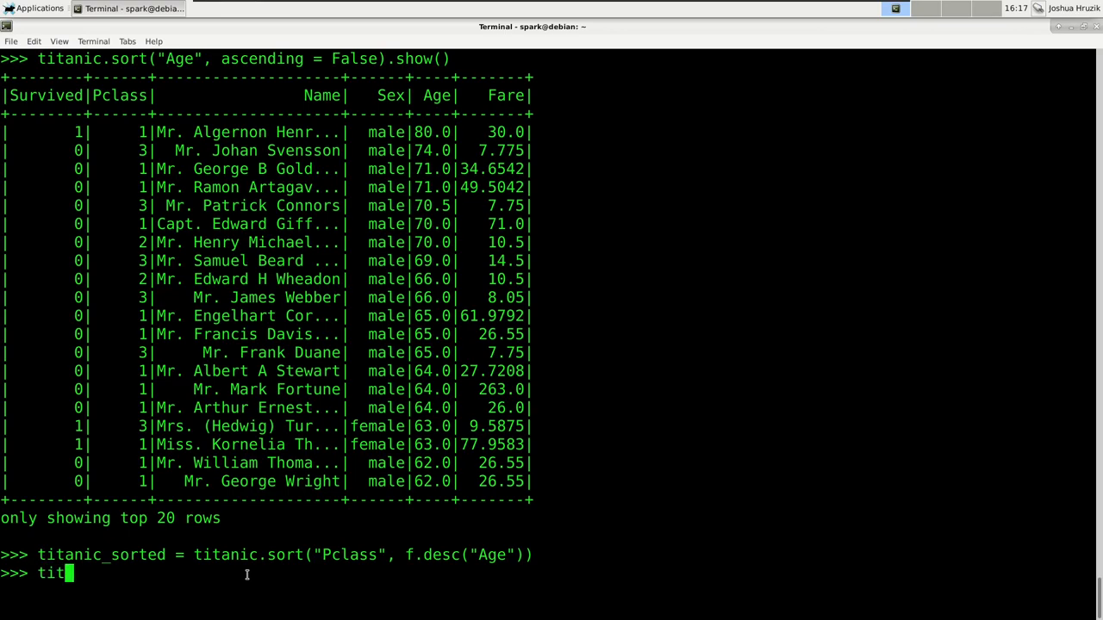
pyautogui.write('anic_sorted.show(')
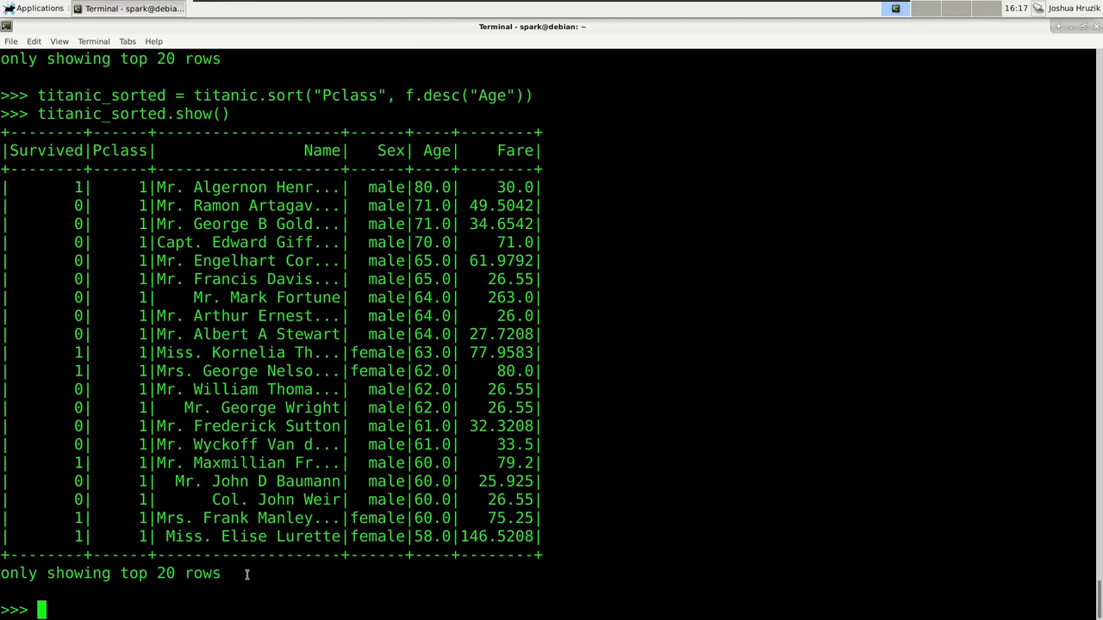
pyautogui.moveTo(175, 362)
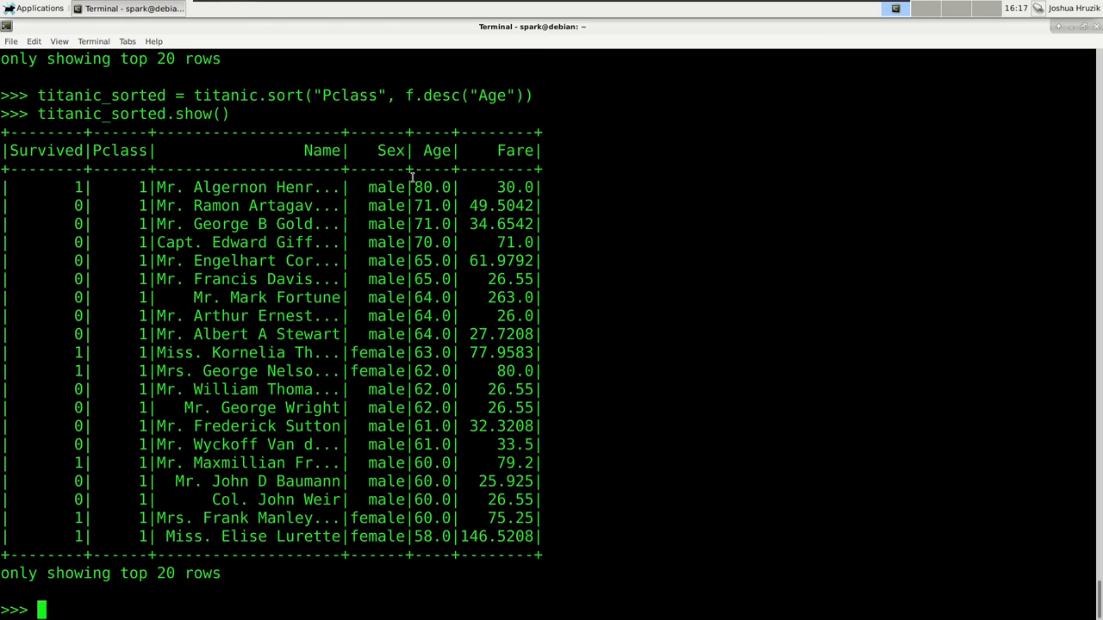
pyautogui.moveTo(429, 187)
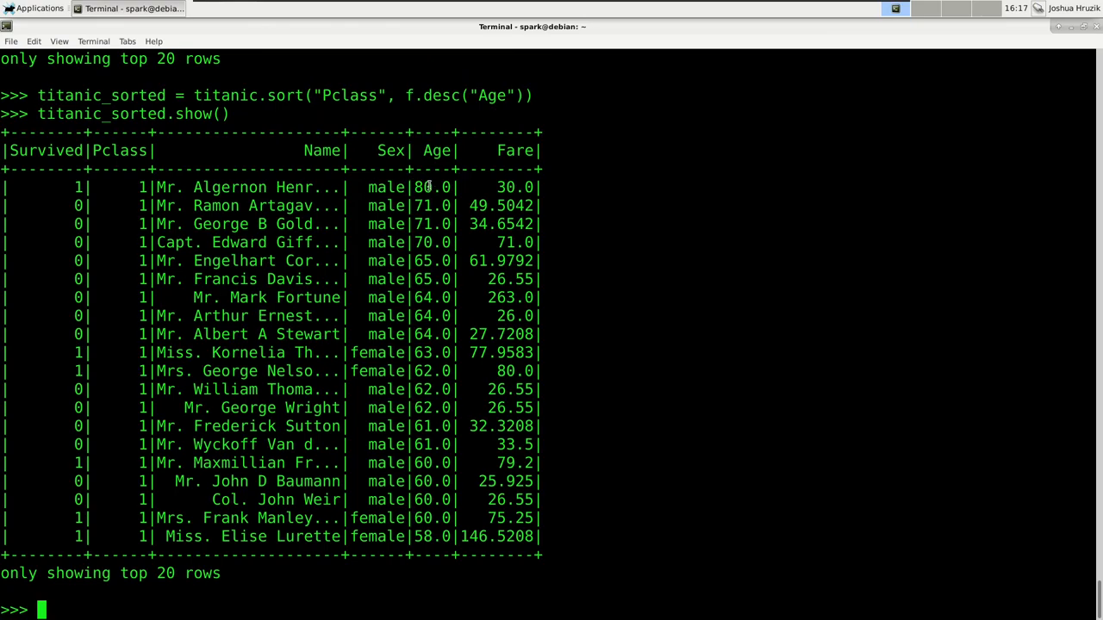
pyautogui.moveTo(390, 250)
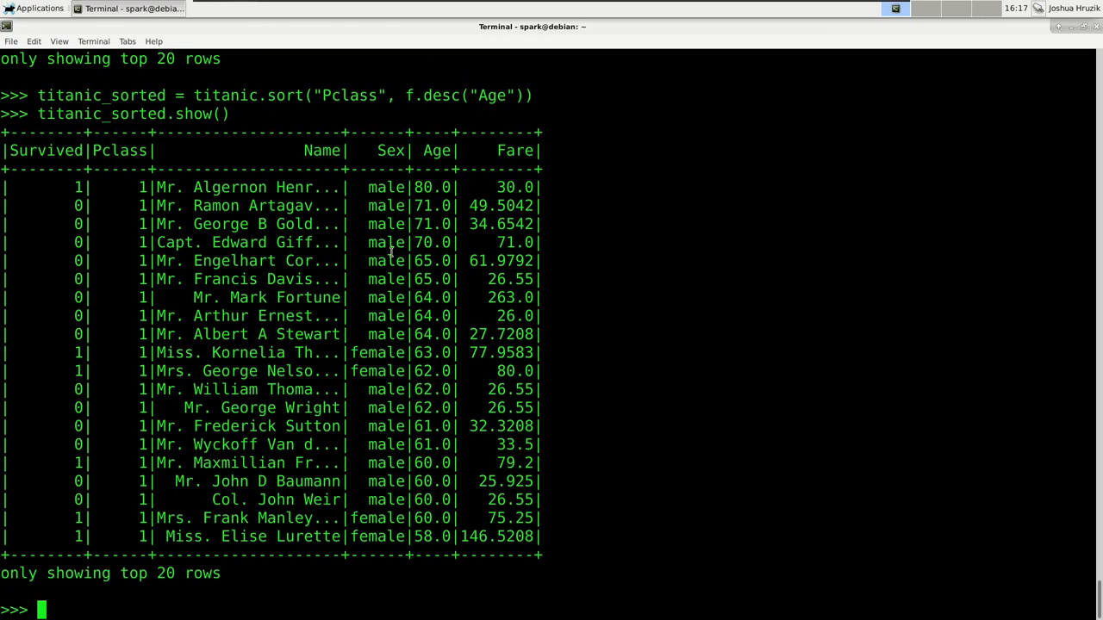